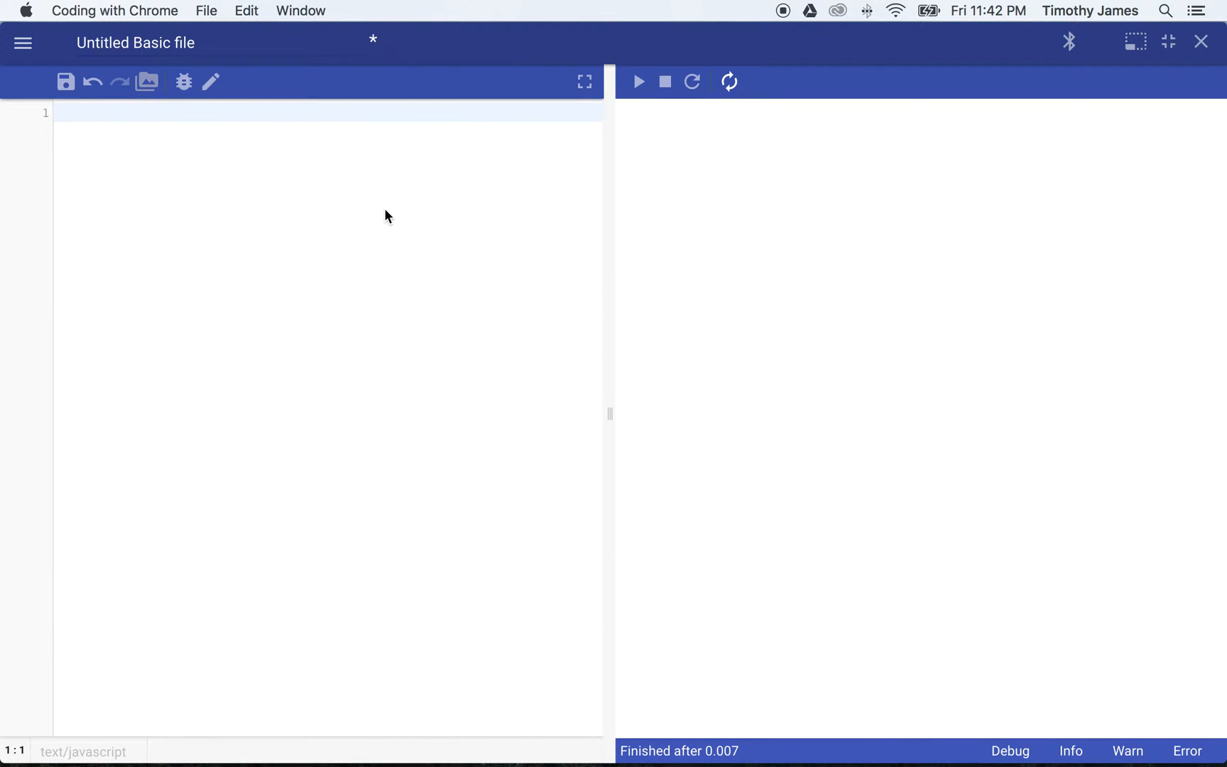
# Step: Log Math.random() and run it four times, printing four different random numbers
pyautogui.write('M')
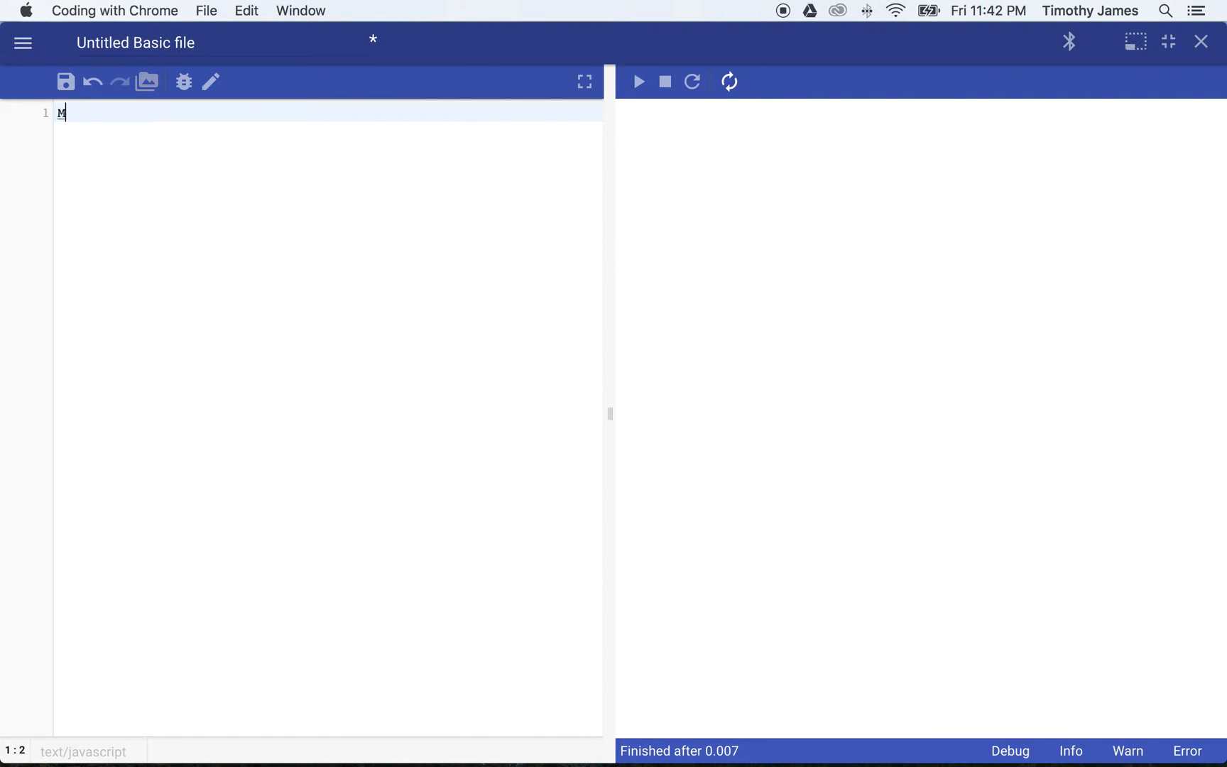
pyautogui.write('console.log(Mat')
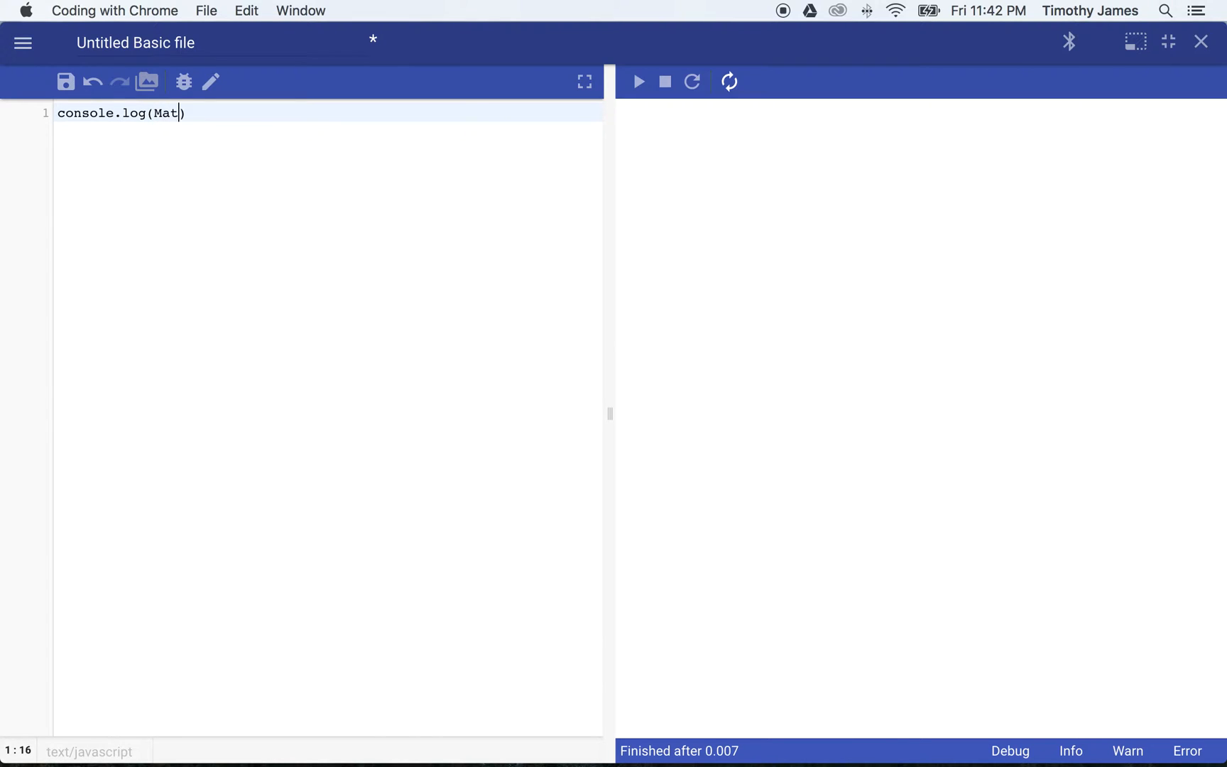
pyautogui.write('h.random());')
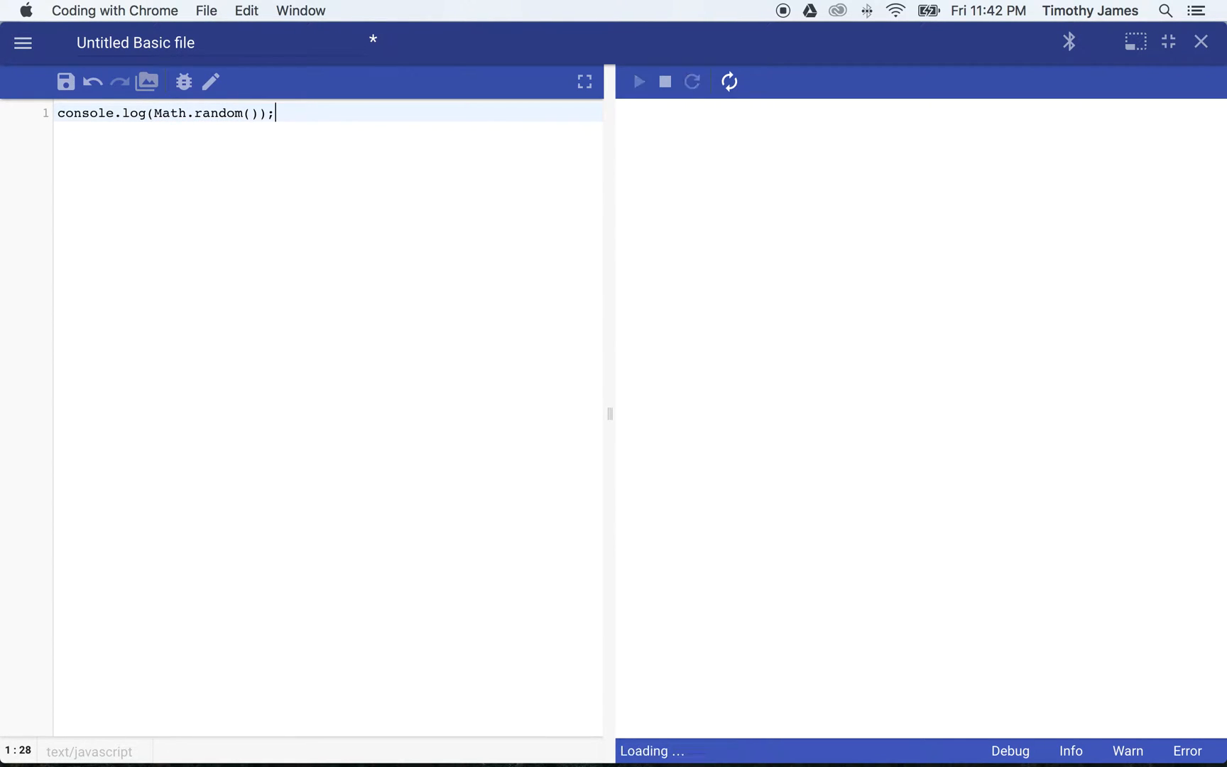
pyautogui.click(639, 81)
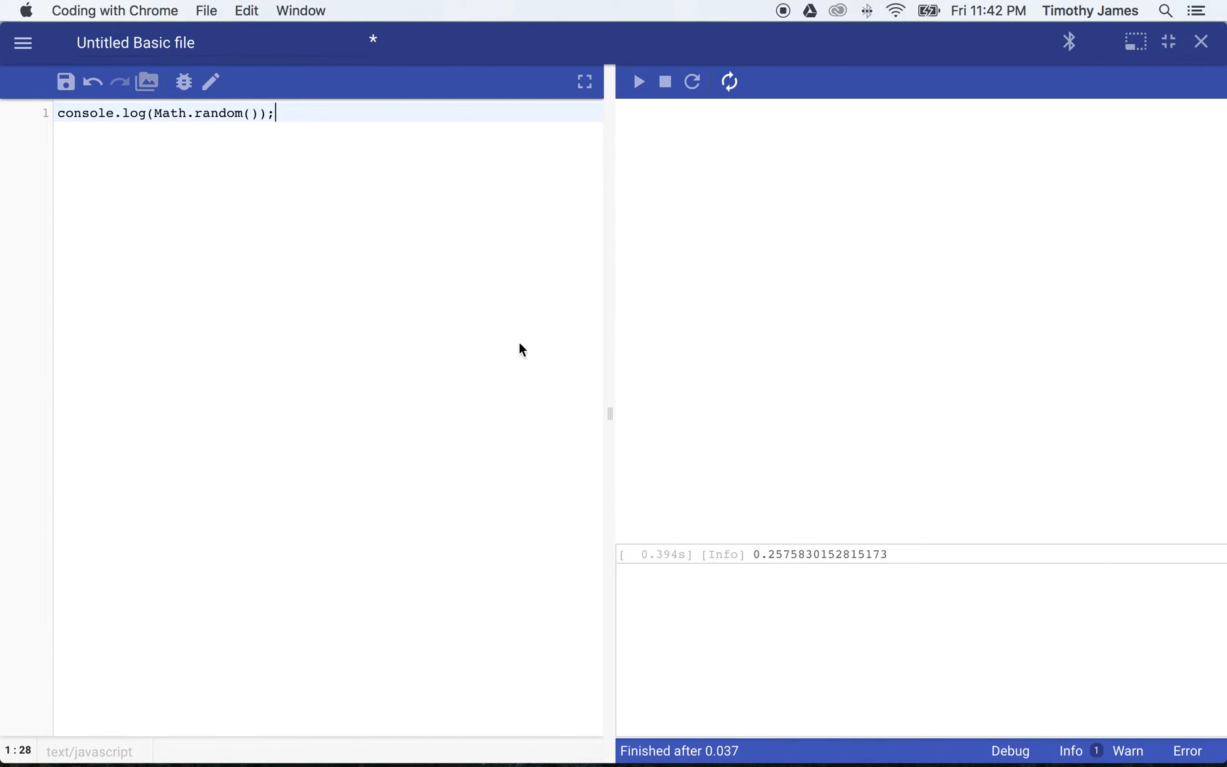
pyautogui.click(691, 81)
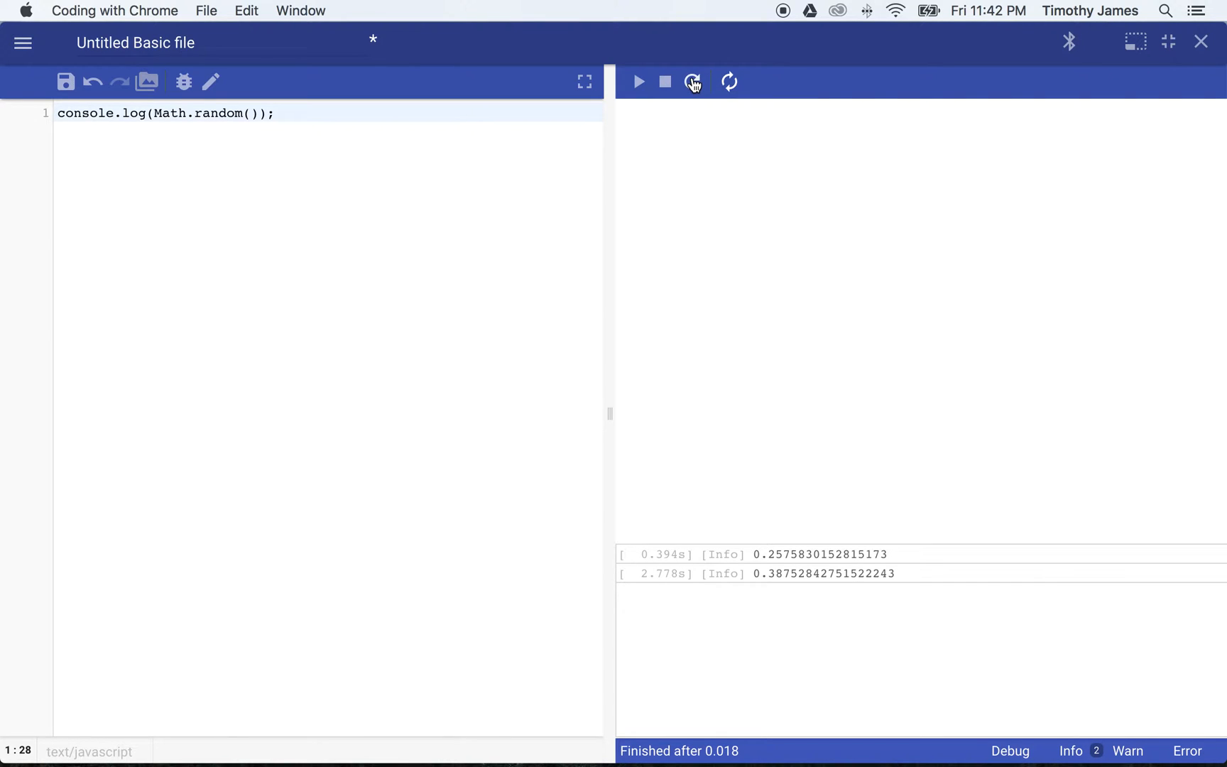
pyautogui.click(692, 81)
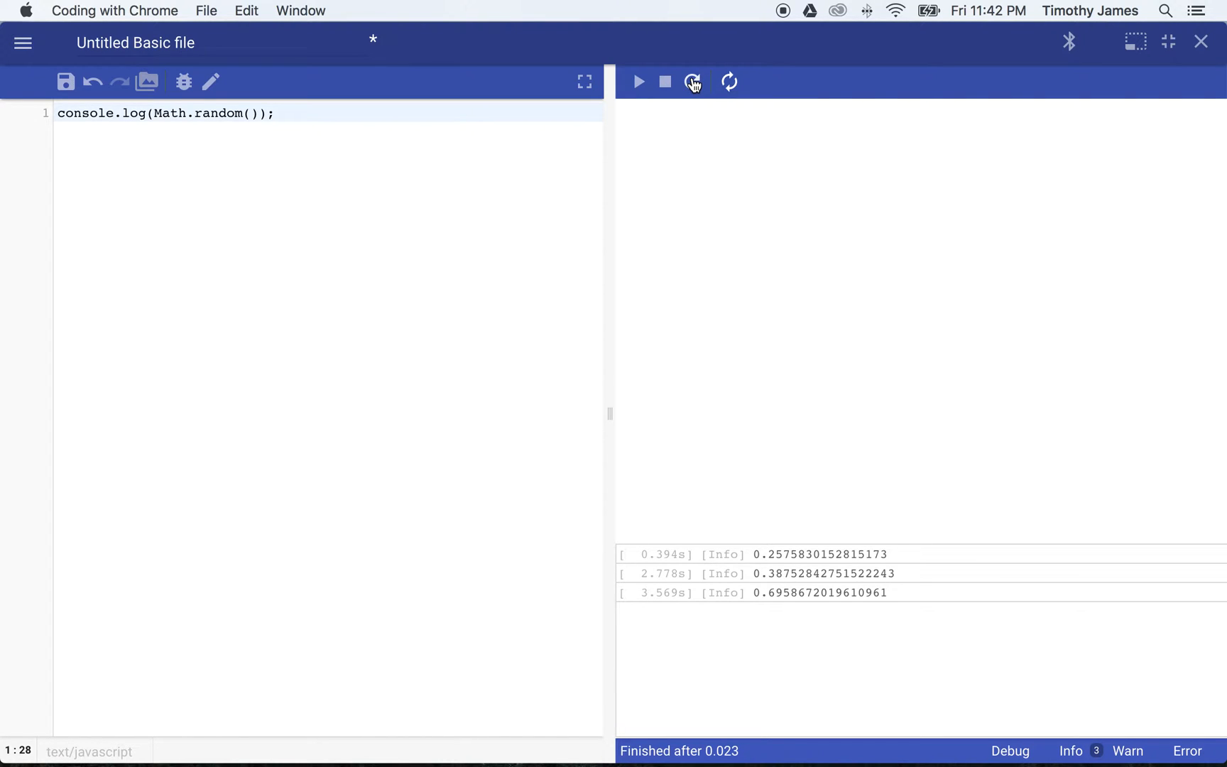
pyautogui.click(692, 81)
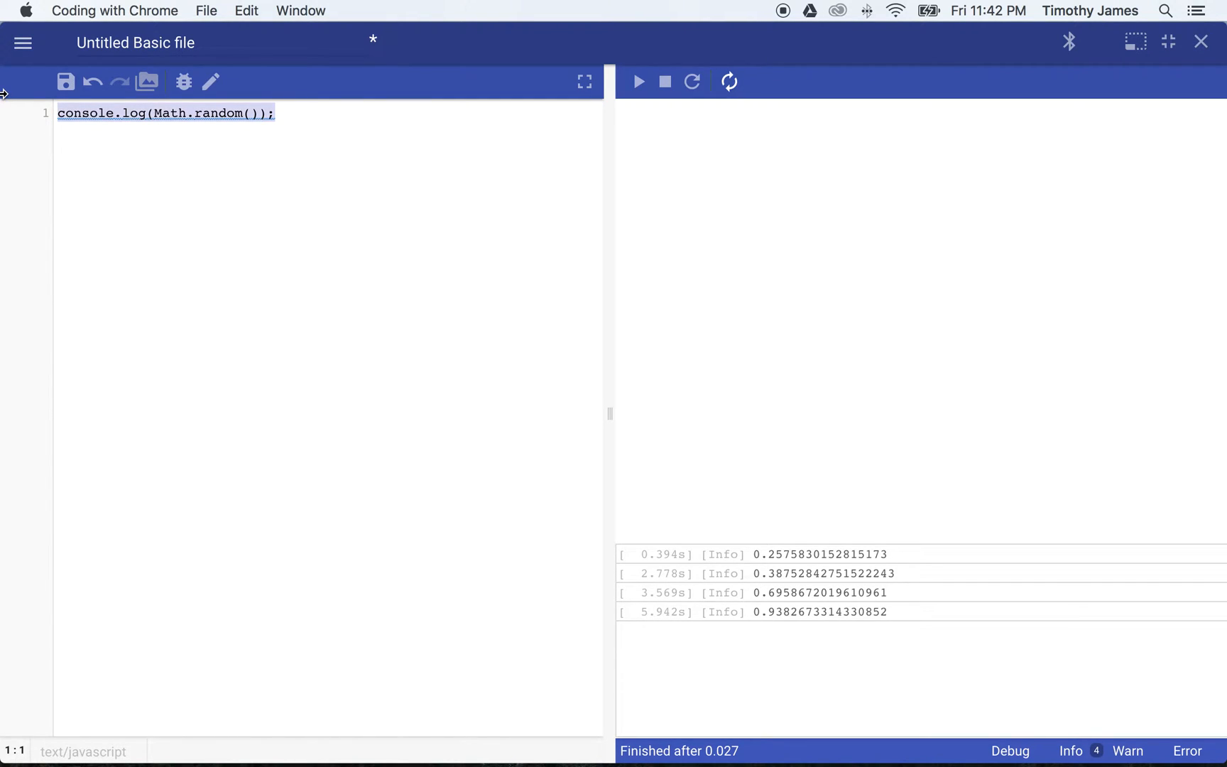
# Step: Define getRandomInt(size) returning Math.random() * size
pyautogui.write('function getR')
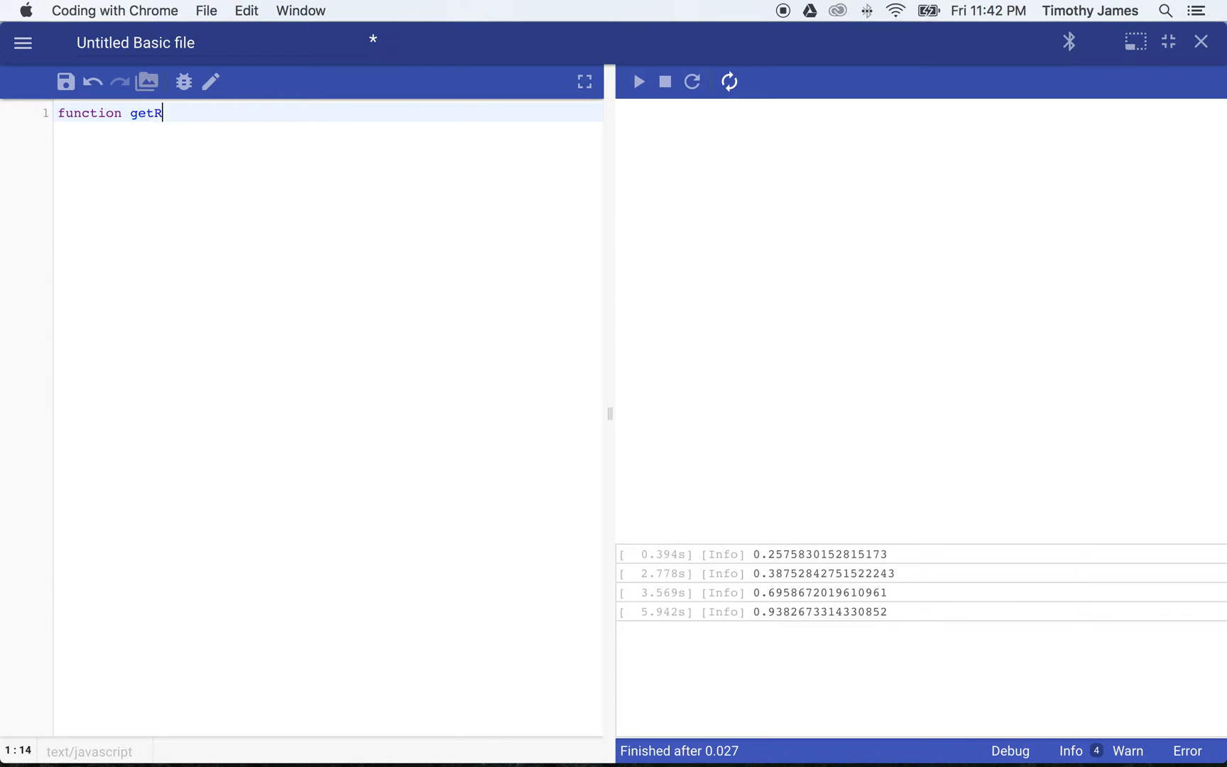
pyautogui.write('andomInt()')
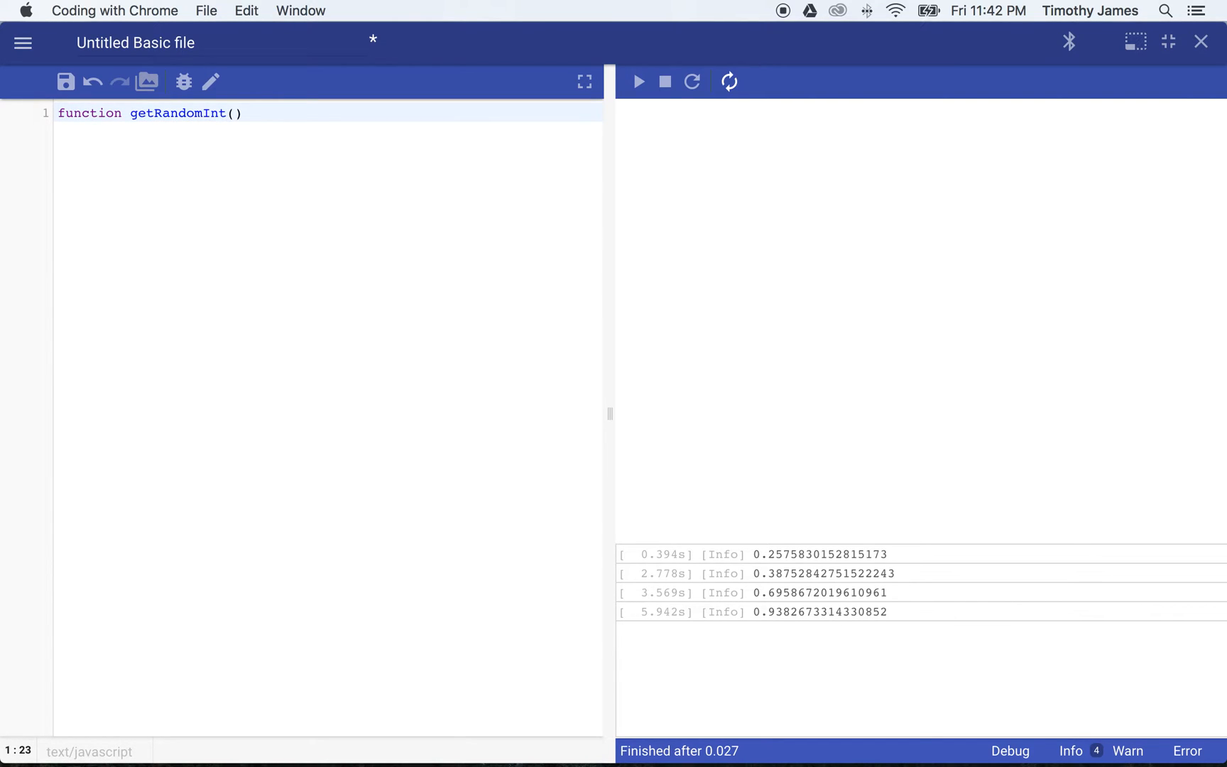
pyautogui.write('size')
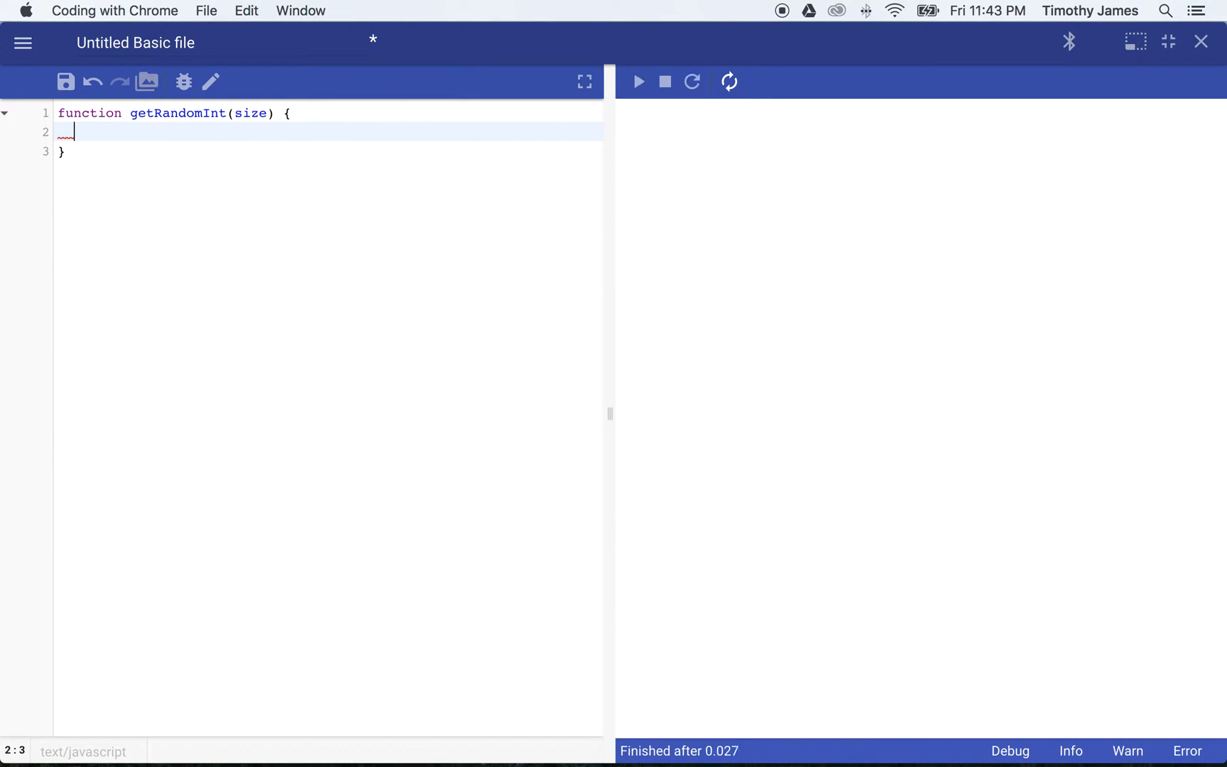
pyautogui.write('return M')
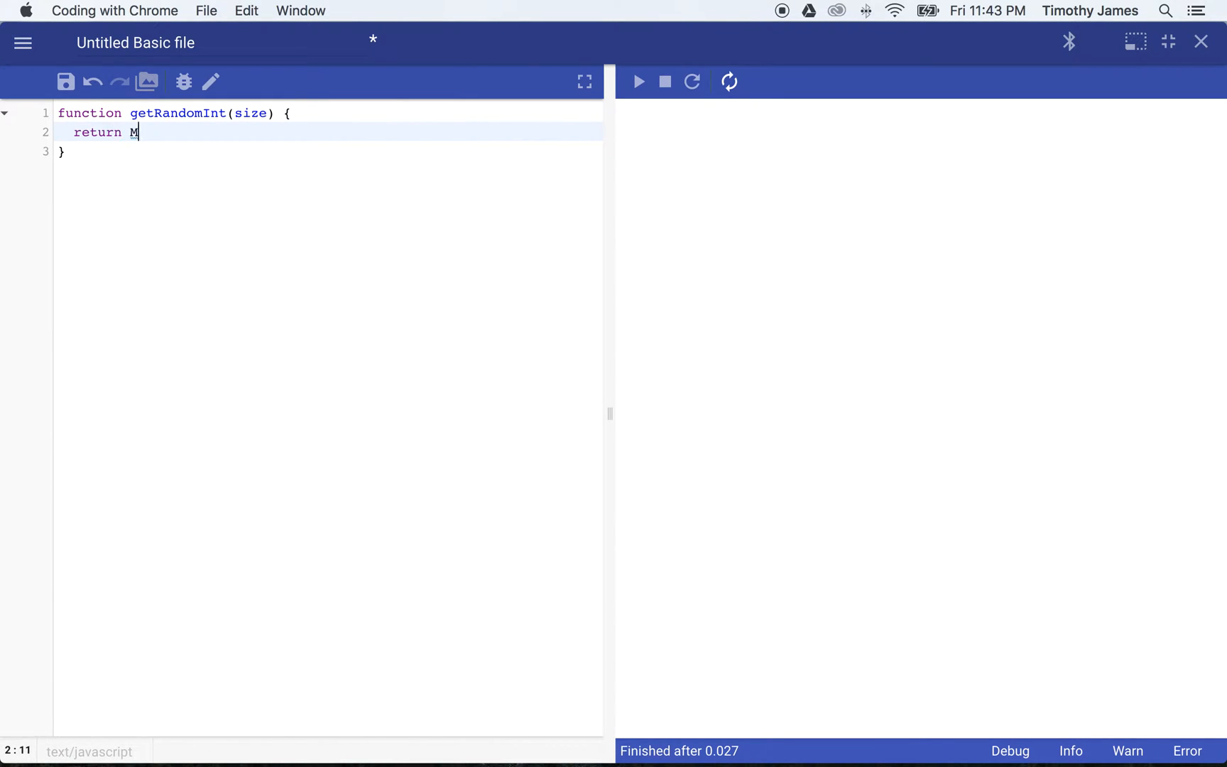
pyautogui.write('ath.random() * size;')
pyautogui.write('console.log(')
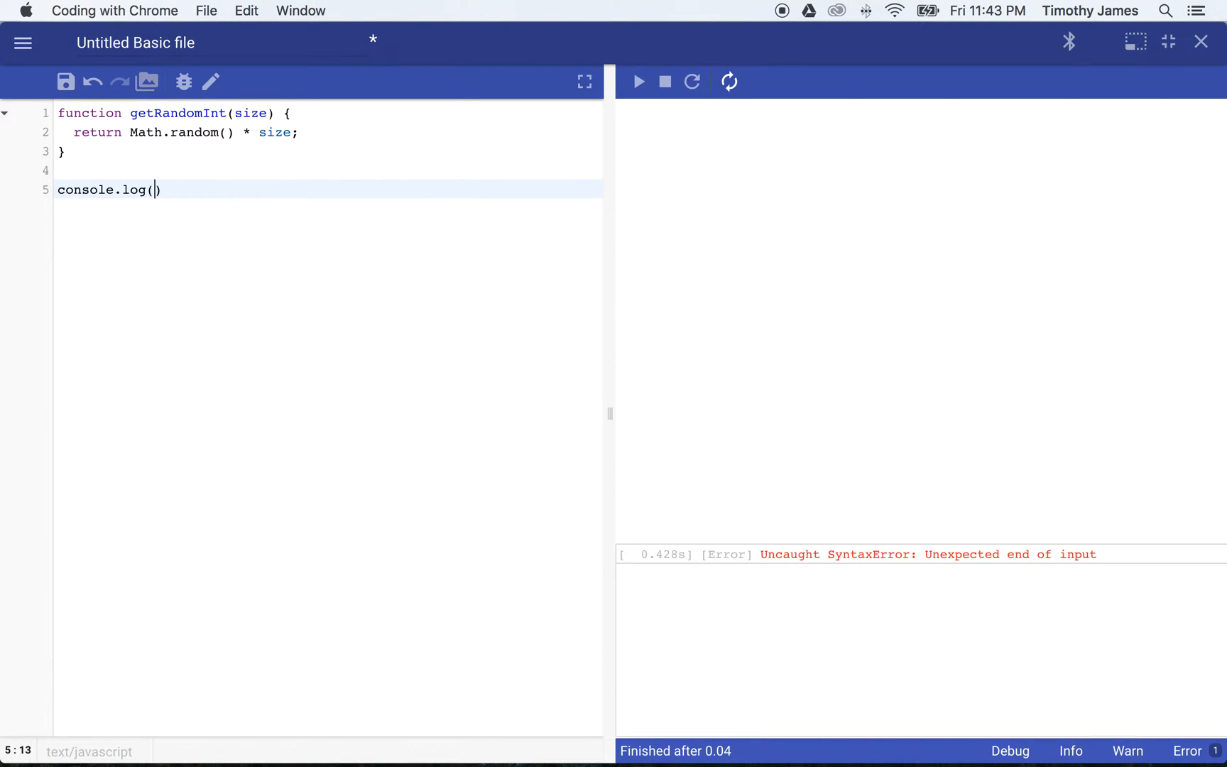
# Step: Log getRandomInt(100) and run it, printing 37.55128497032434
pyautogui.write('getRandomInt(')
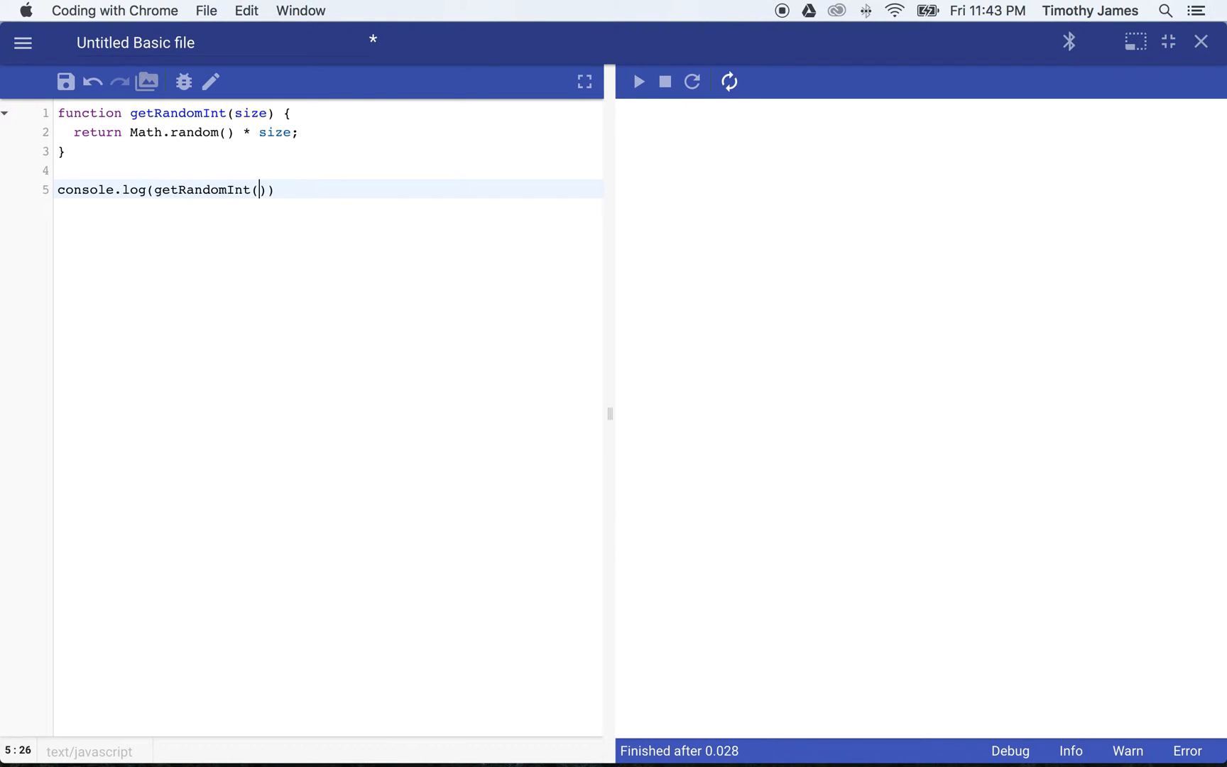
pyautogui.write('100);')
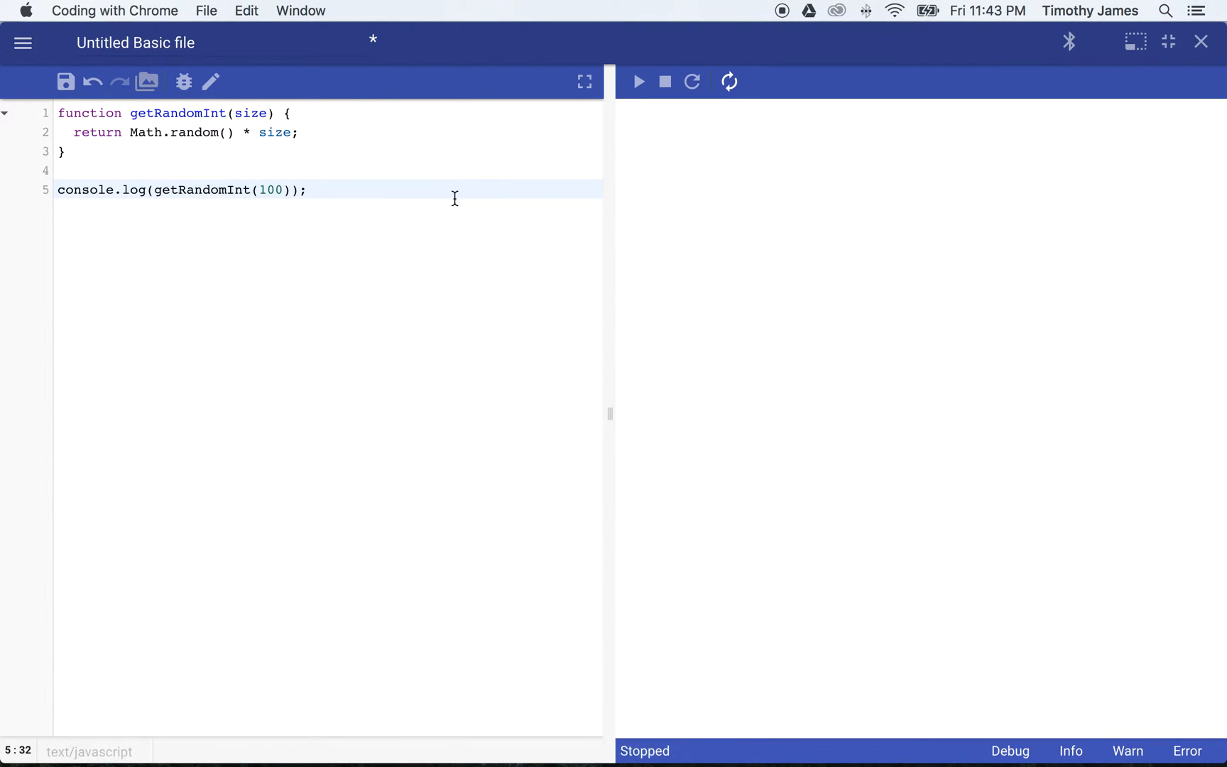
pyautogui.click(640, 81)
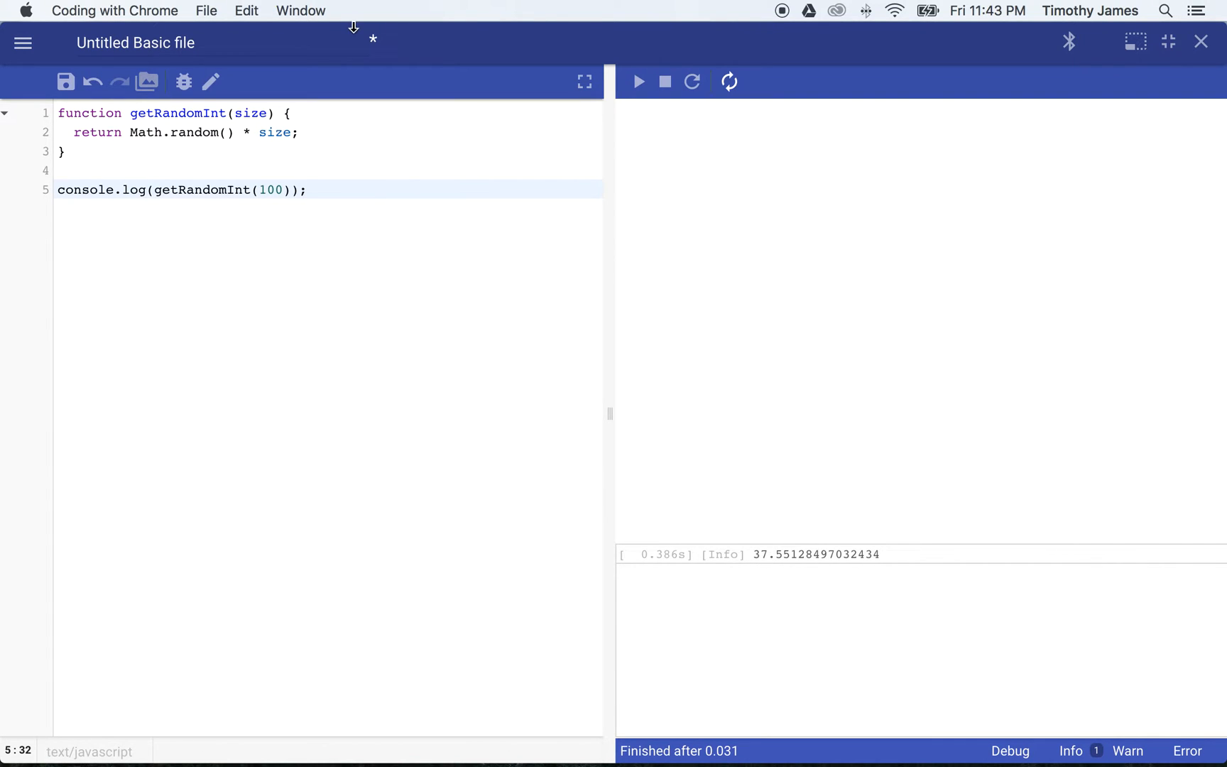
# Step: Wrap the return in parseInt so it logs the whole number 70, then drop the test log line
pyautogui.write('parseInt(')
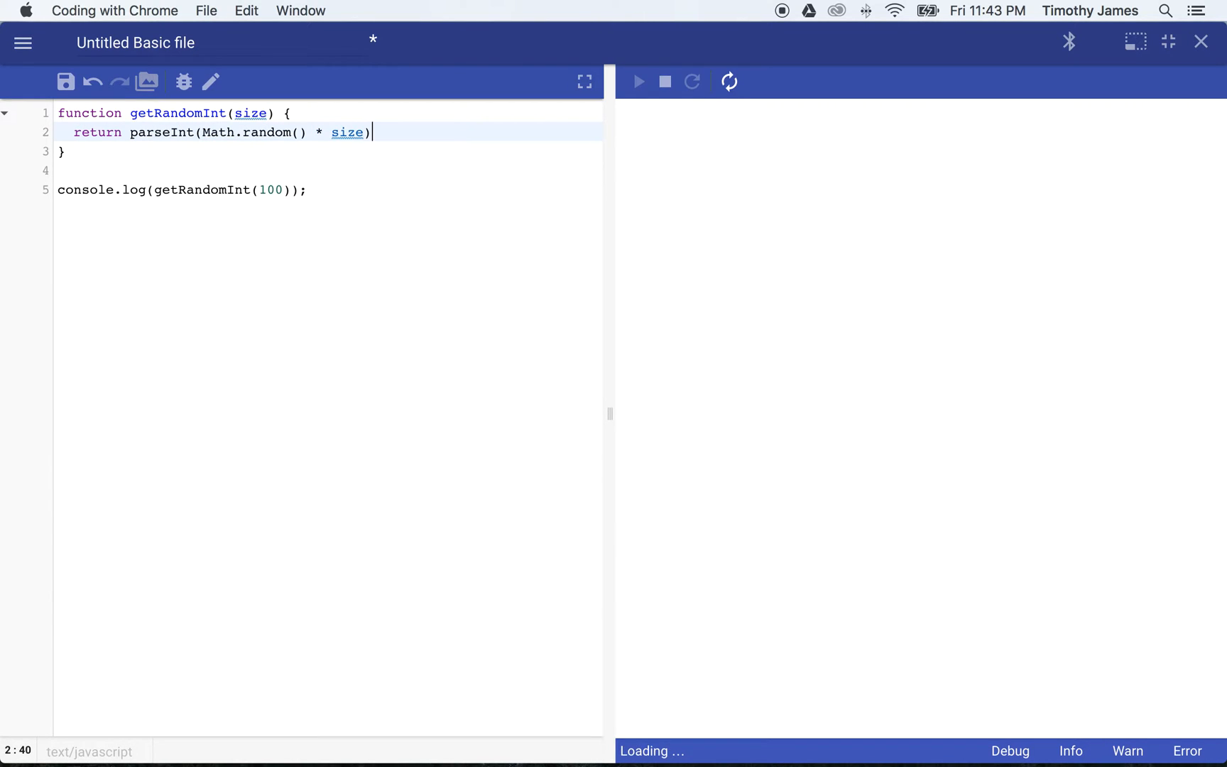
pyautogui.click(638, 81)
pyautogui.write(';')
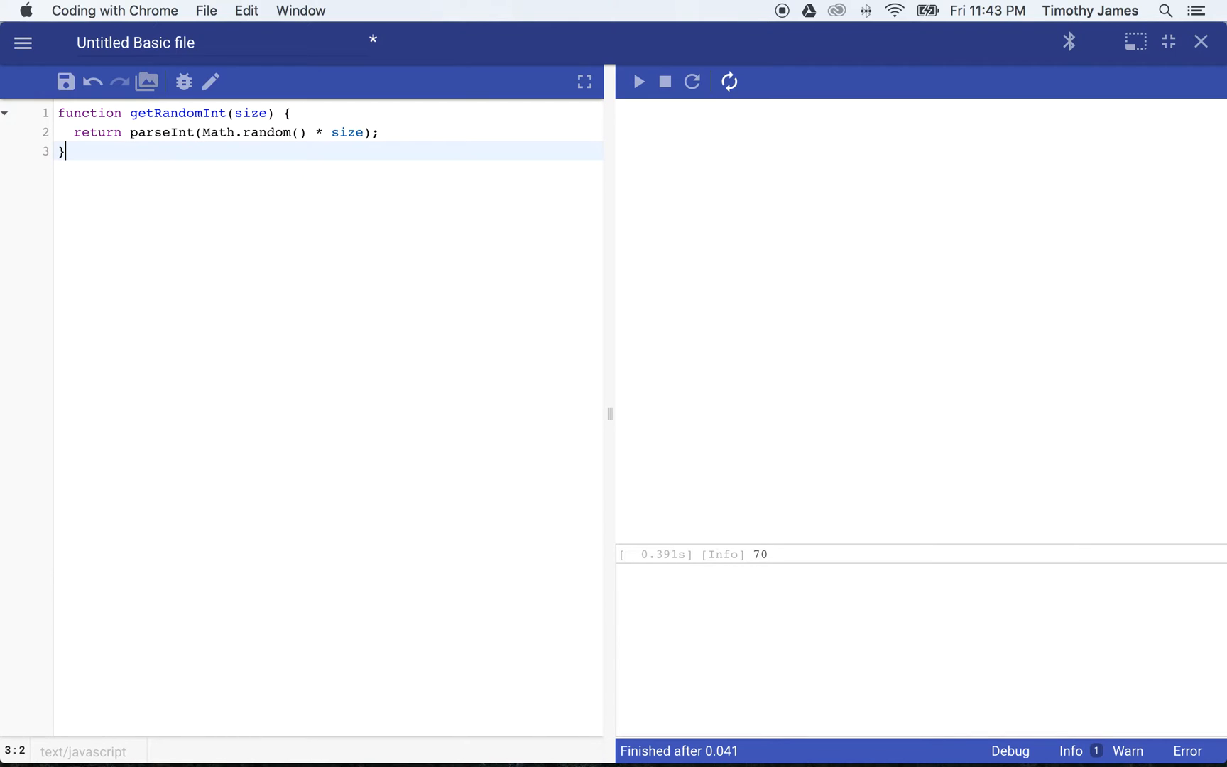
pyautogui.click(692, 81)
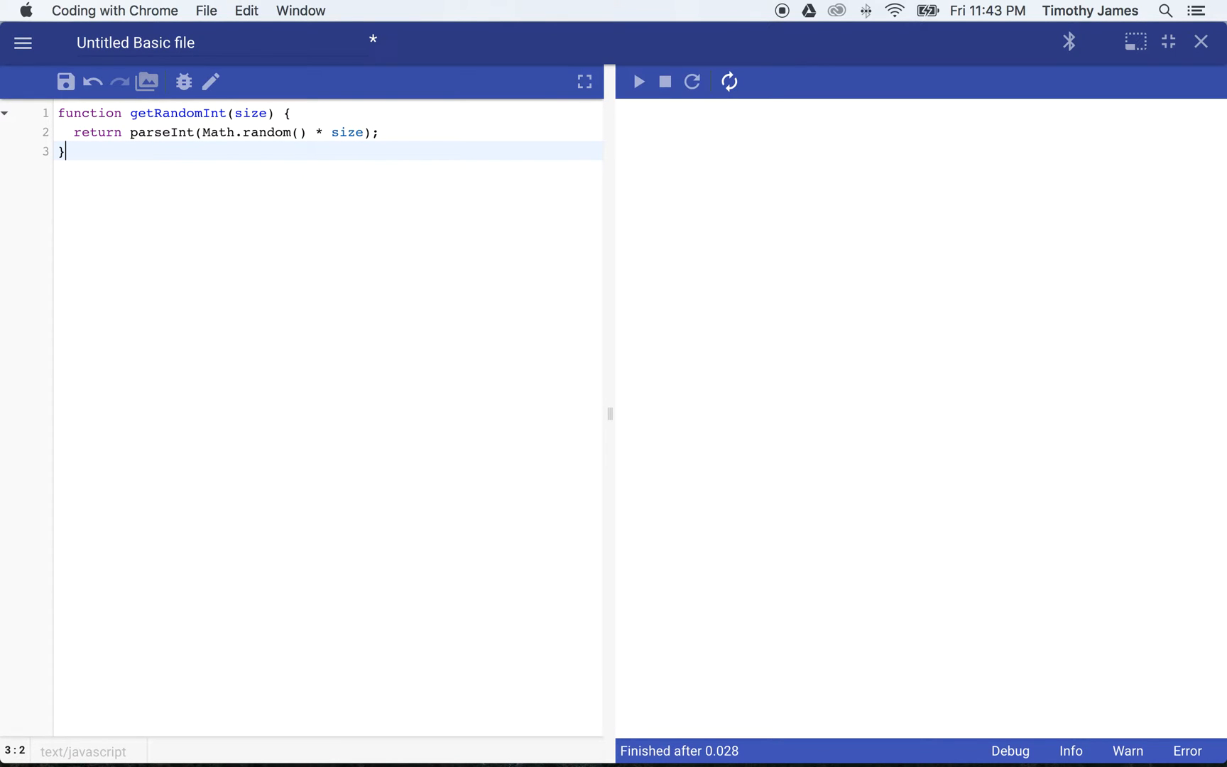
pyautogui.moveTo(334, 284)
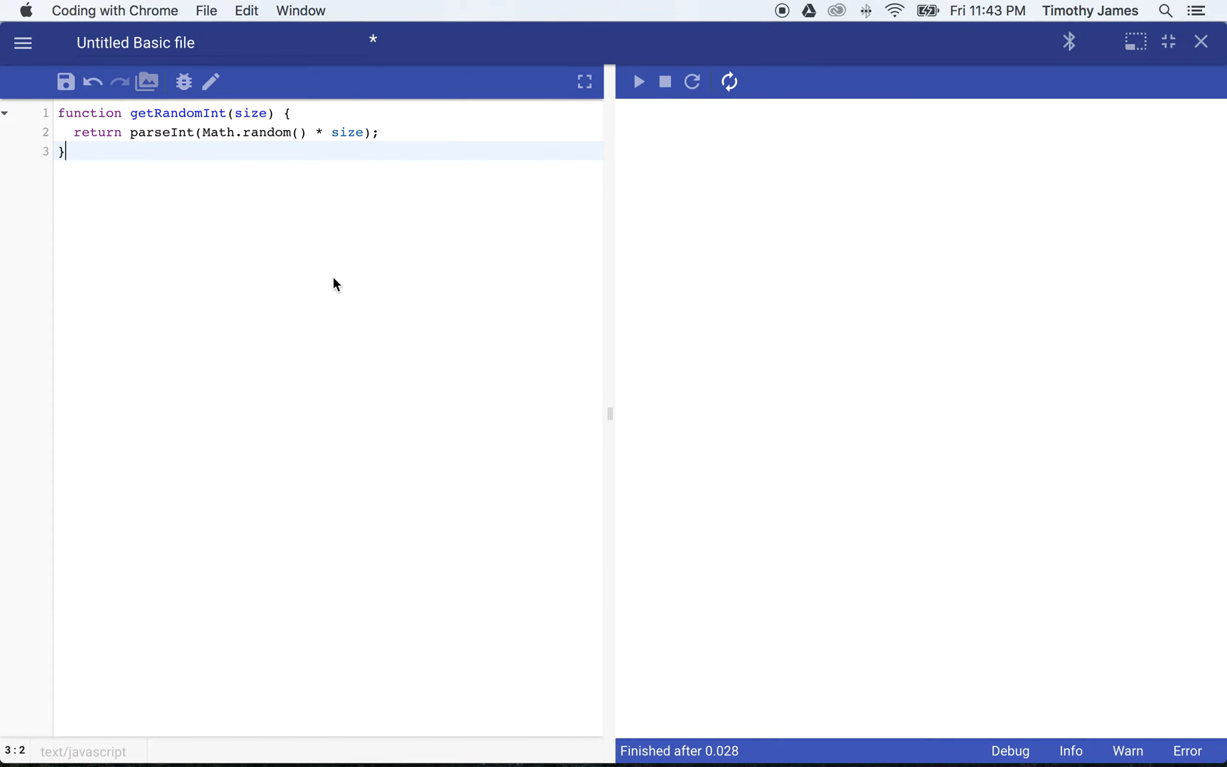
pyautogui.moveTo(351, 264)
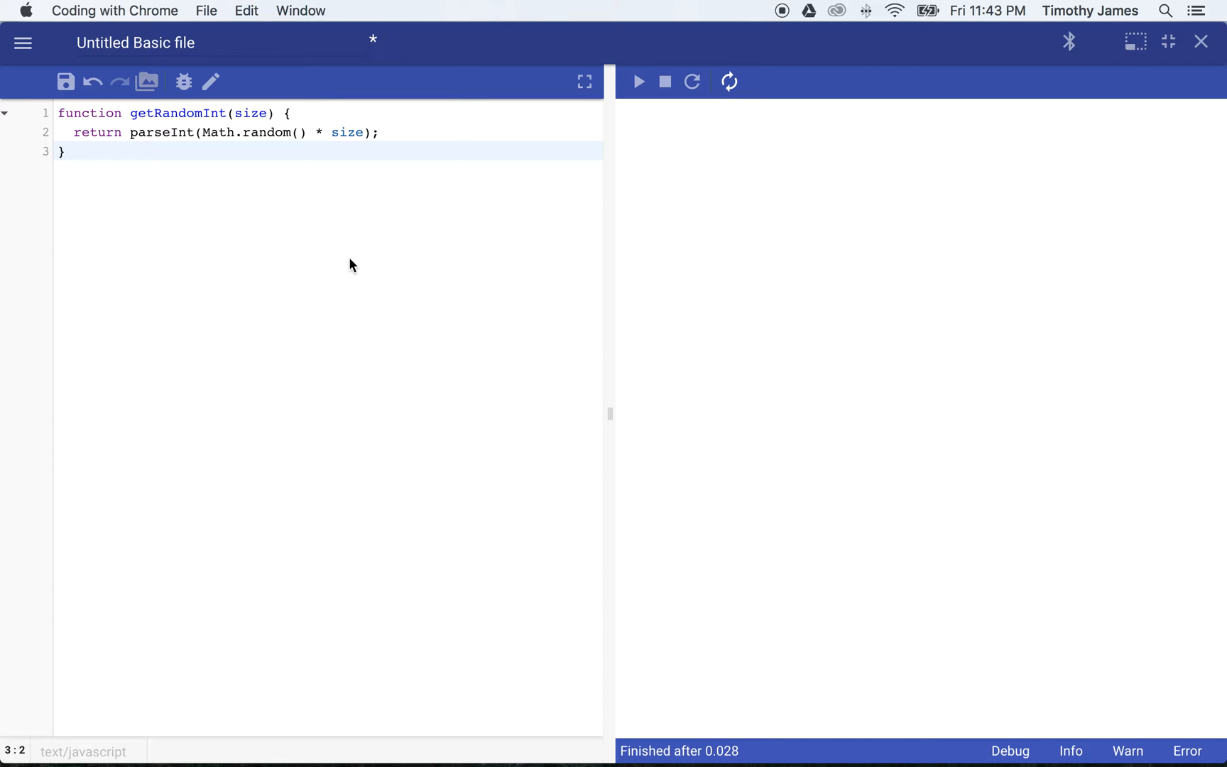
pyautogui.moveTo(250, 241)
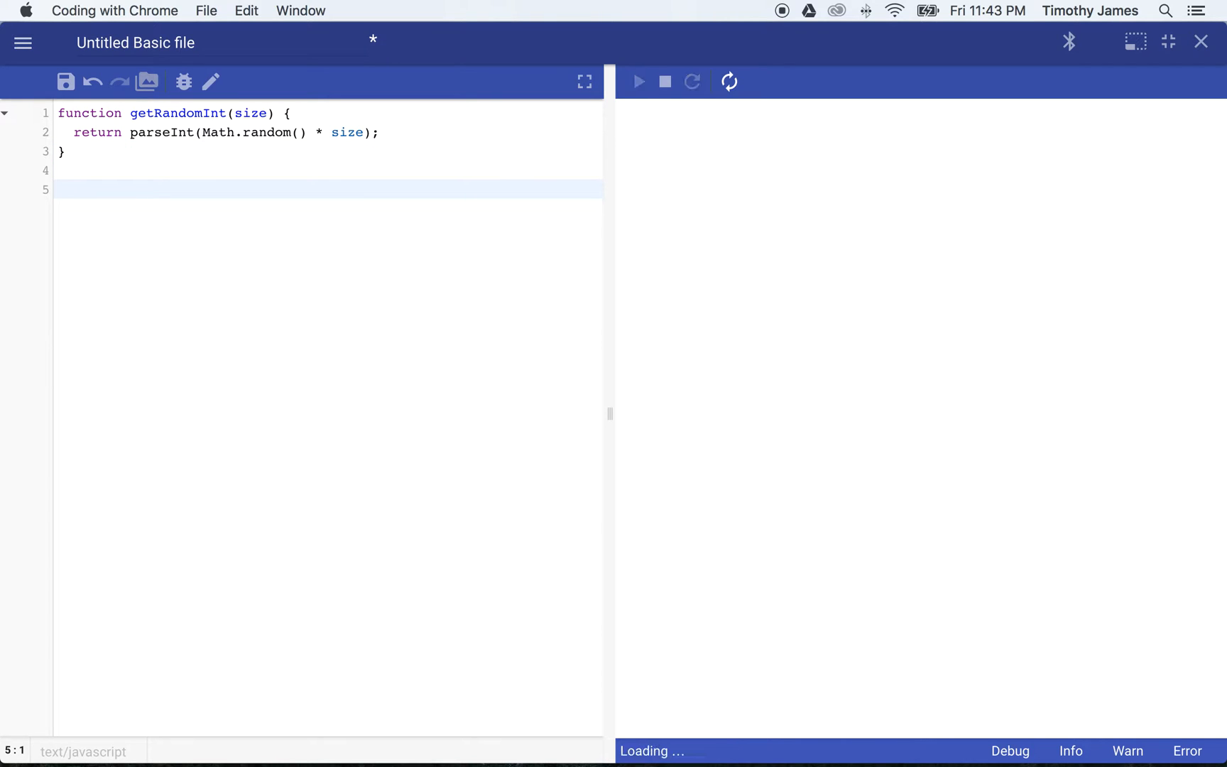
# Step: Leave blank lines after getRandomInt and rerun the function-only script with no output
pyautogui.click(639, 81)
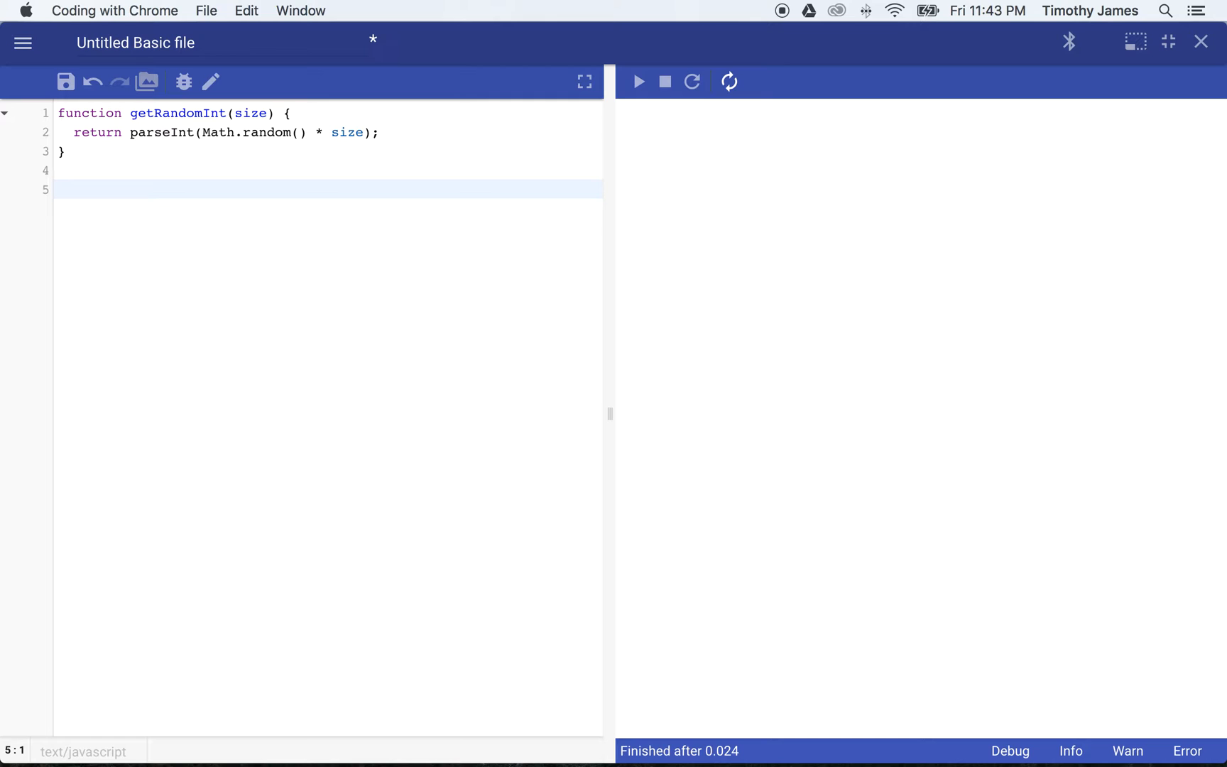
pyautogui.click(58, 189)
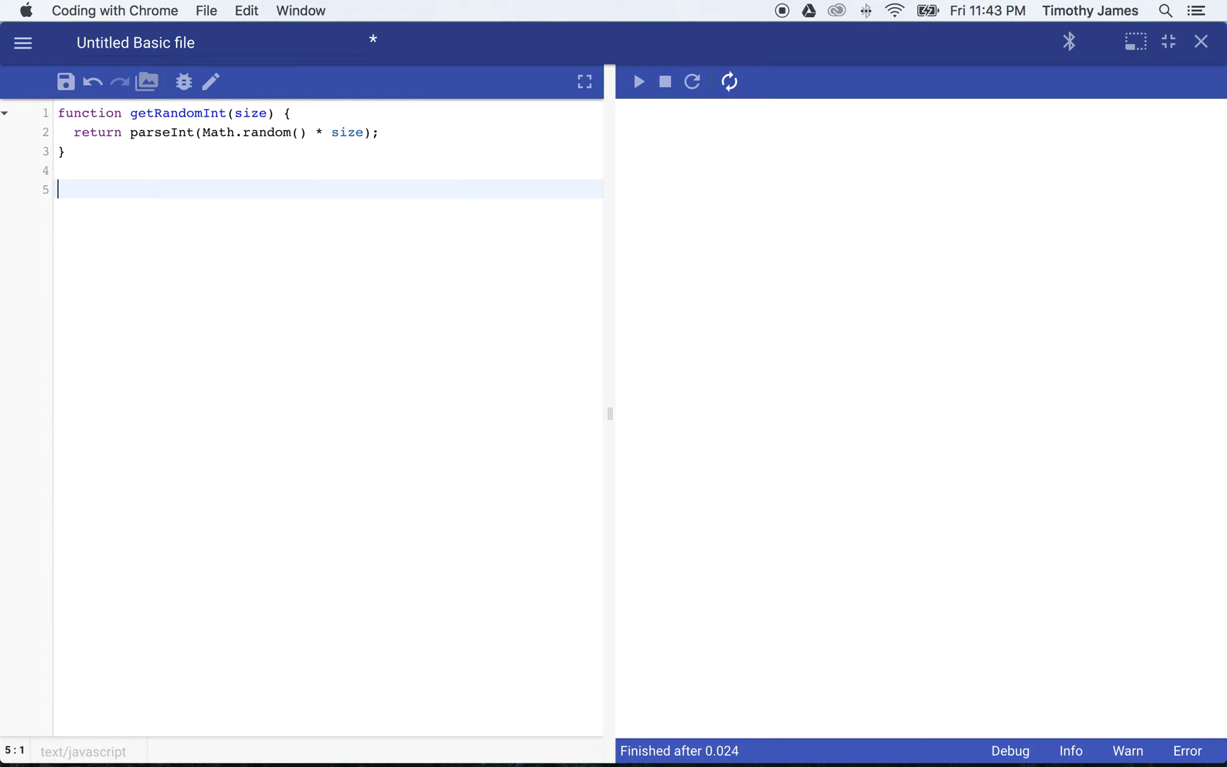
# Step: Write getRandomHexByte() storing parseInt(getRandomInt(256)).toString(16) in var n
pyautogui.write('fu')
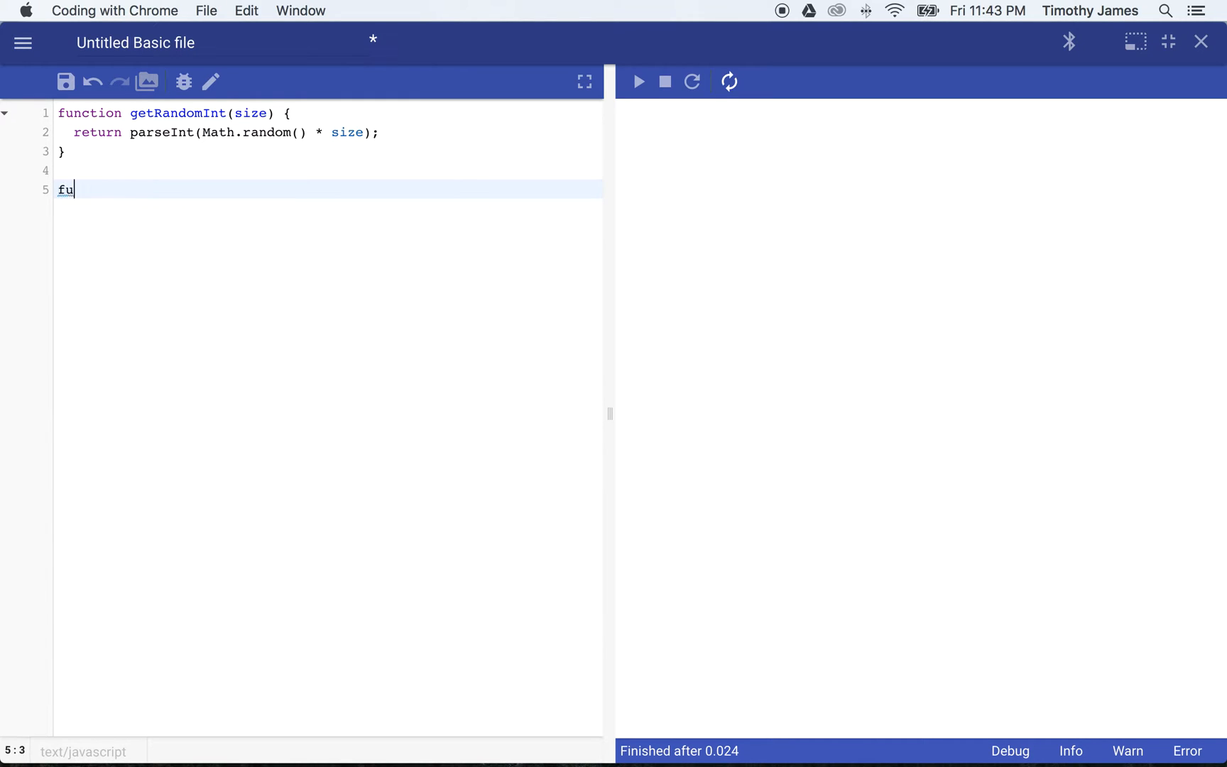
pyautogui.write('nction_')
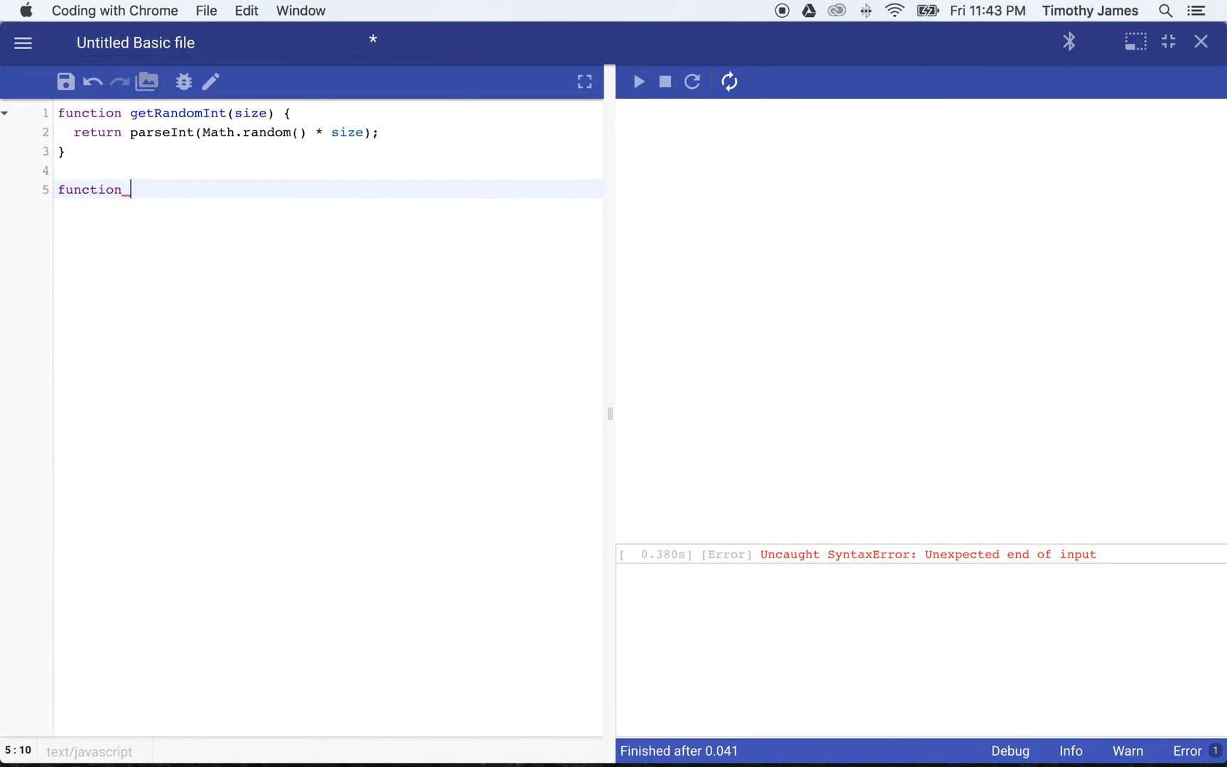
pyautogui.write('getRandom')
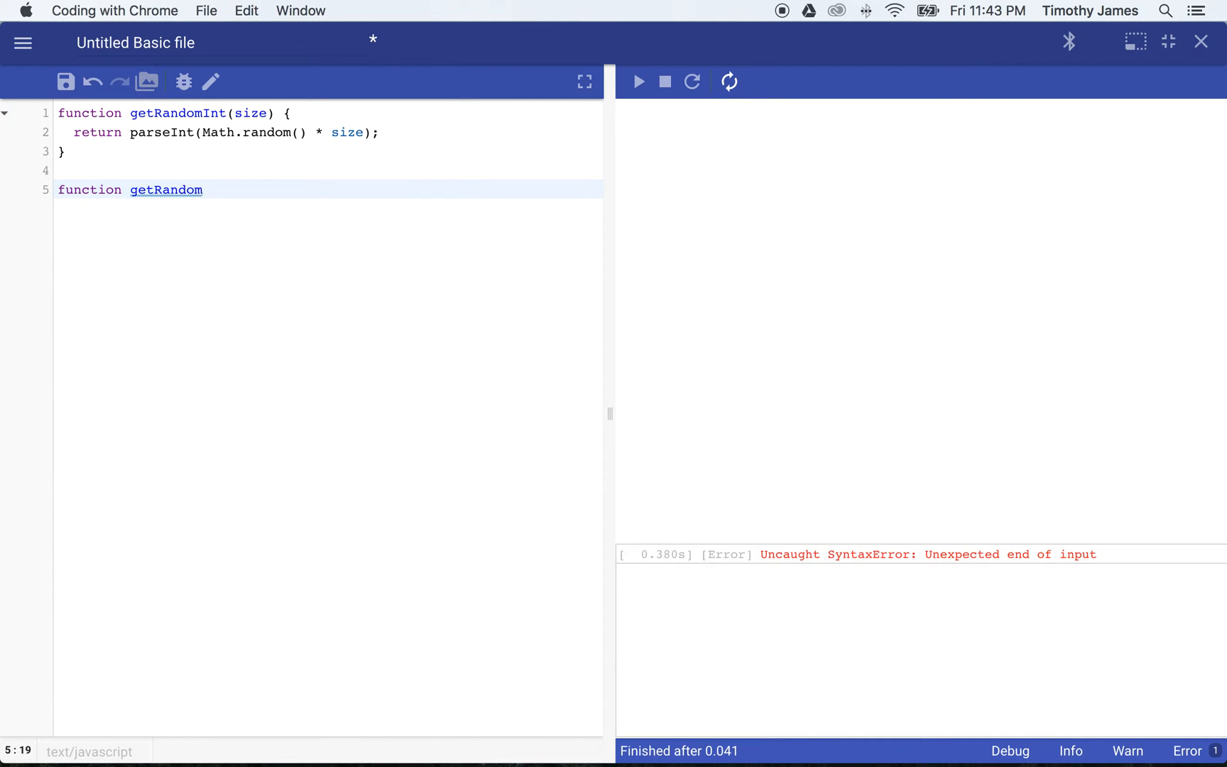
pyautogui.write('HexByte()')
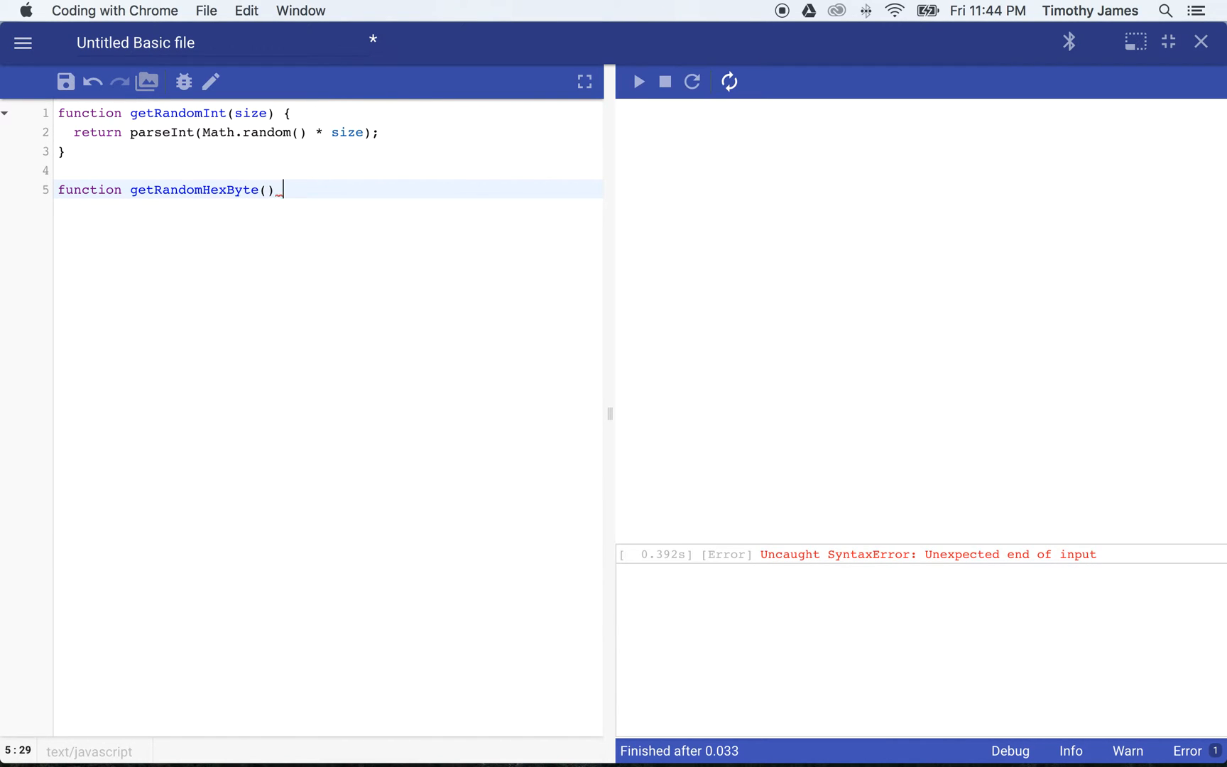
pyautogui.write('{')
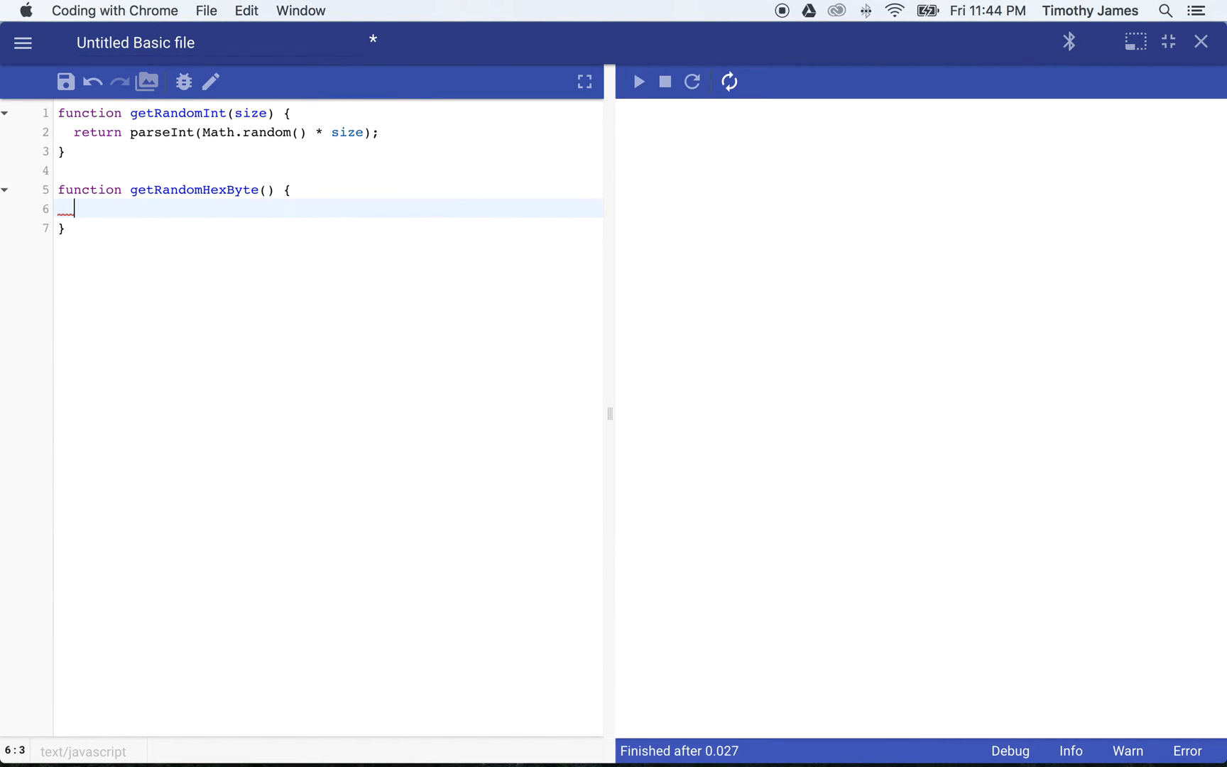
pyautogui.write('var n =')
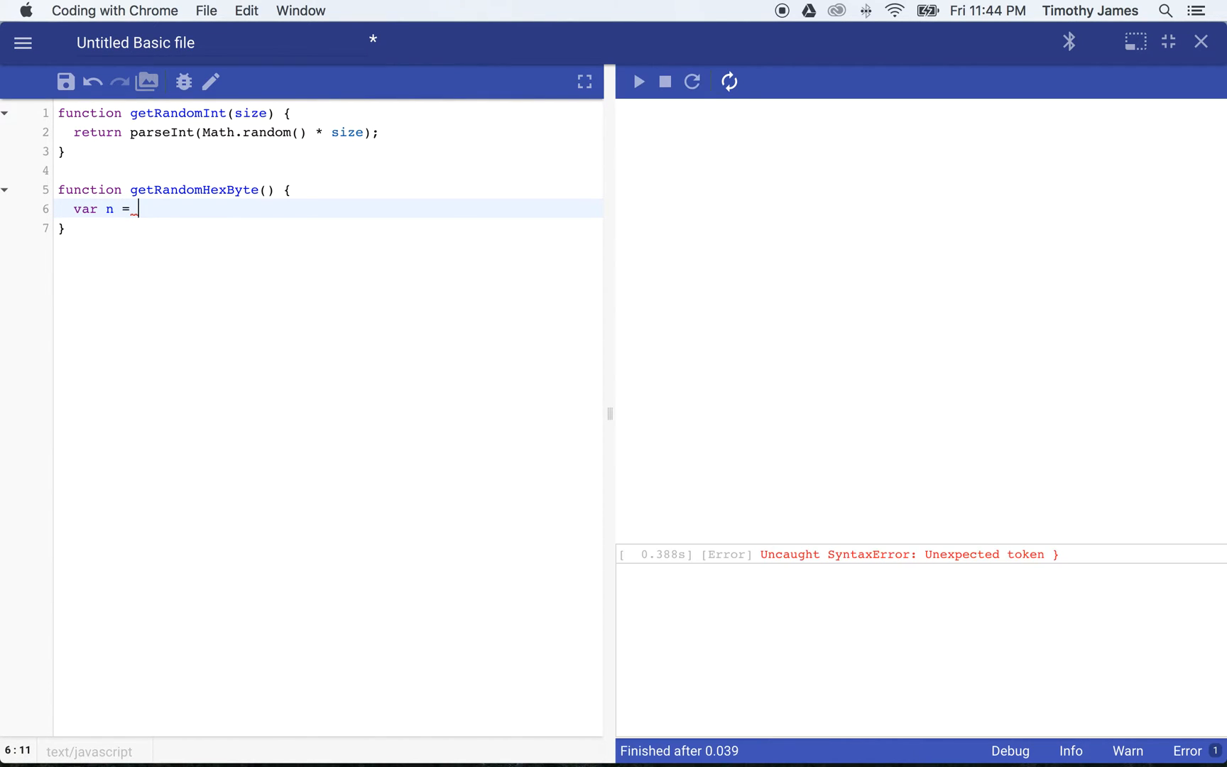
pyautogui.write('parseInt()')
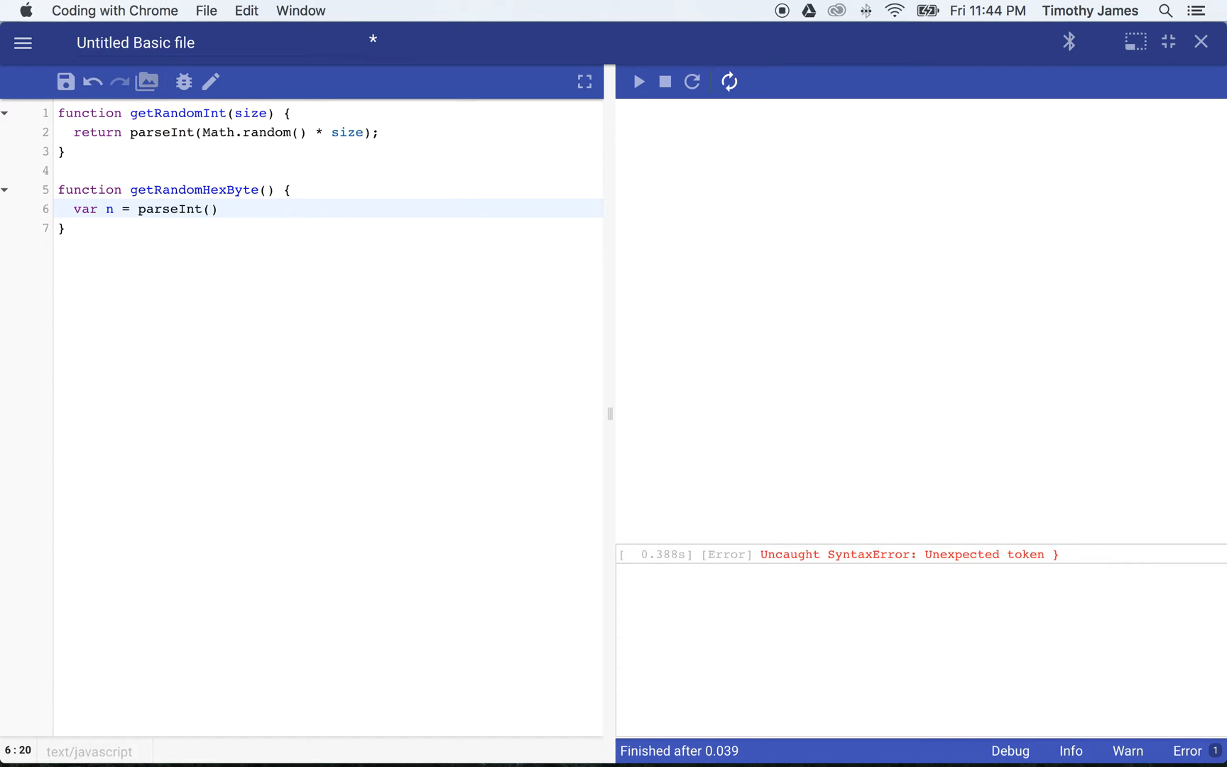
pyautogui.write('getRa')
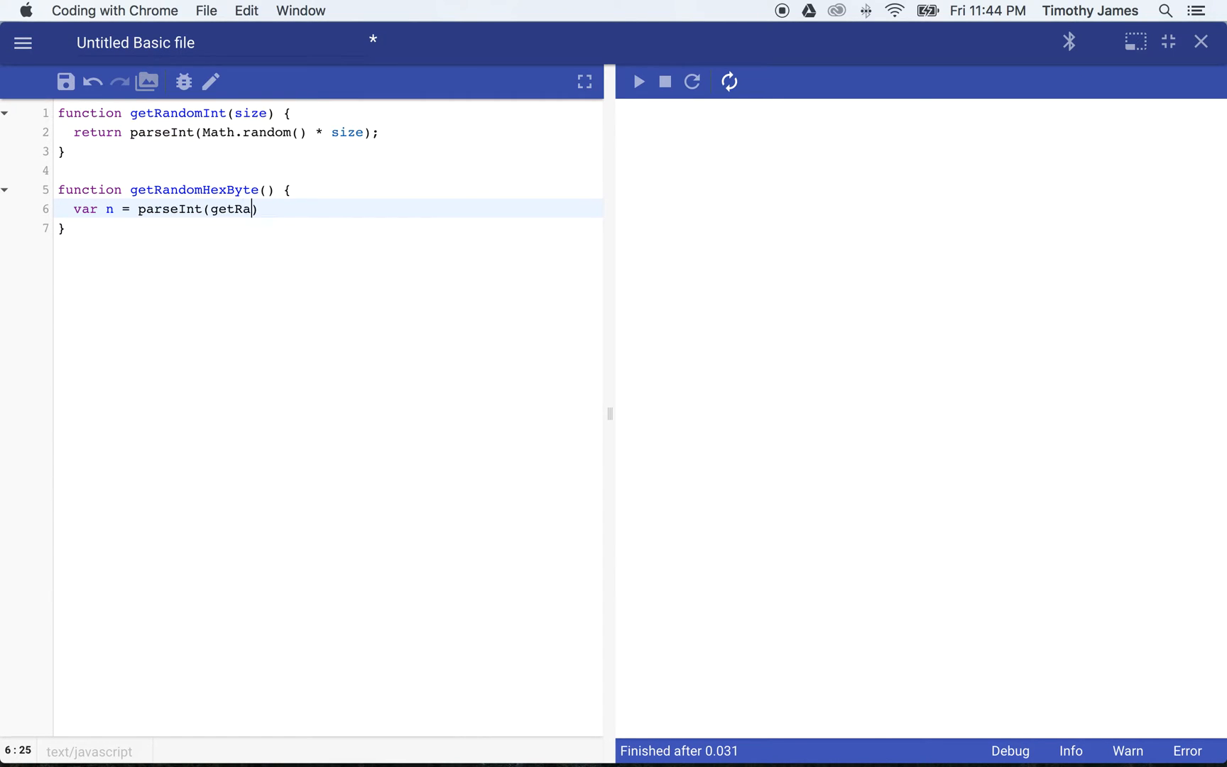
pyautogui.write('ndomInt(256)')
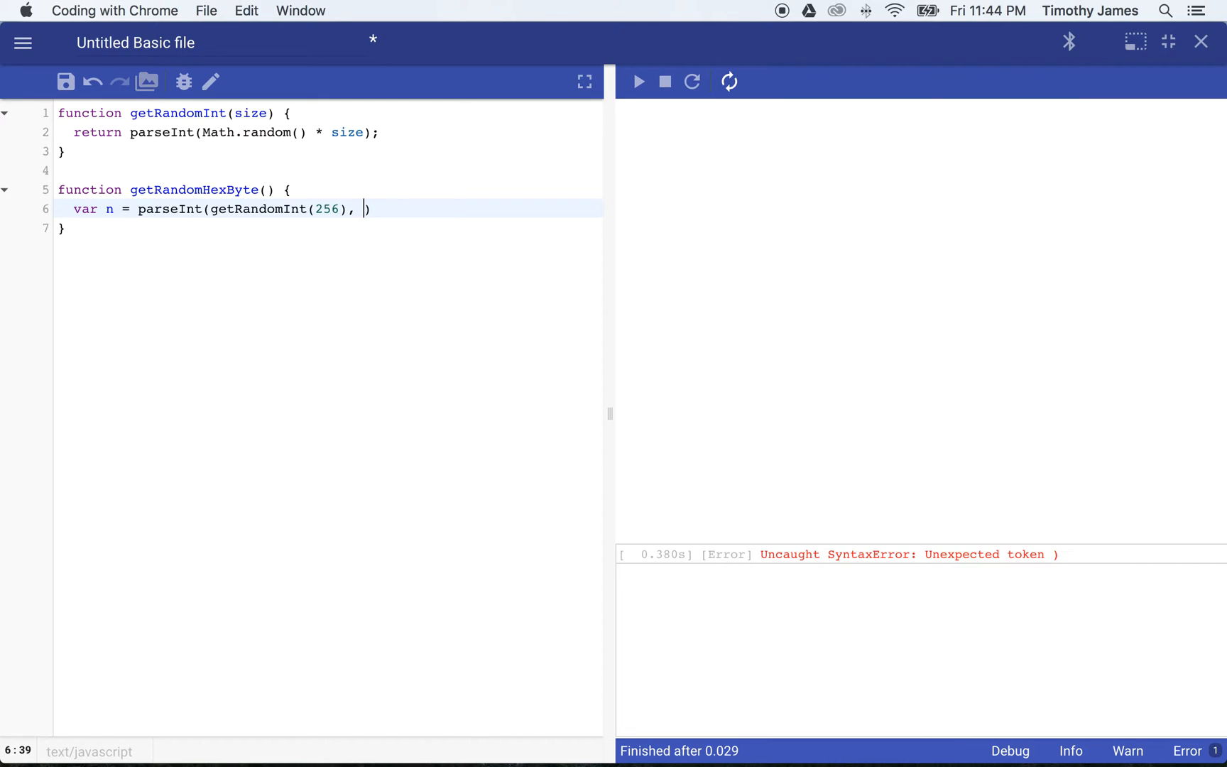
pyautogui.press('Backspace')
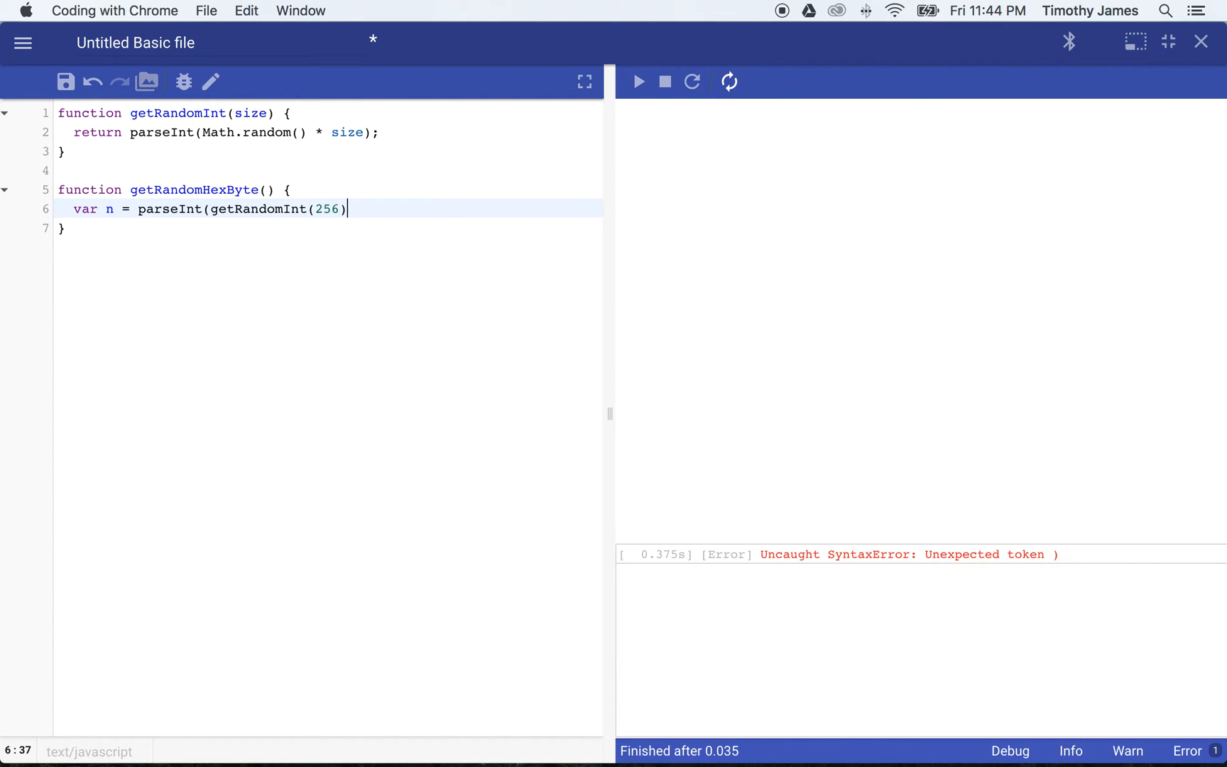
pyautogui.write(').toS')
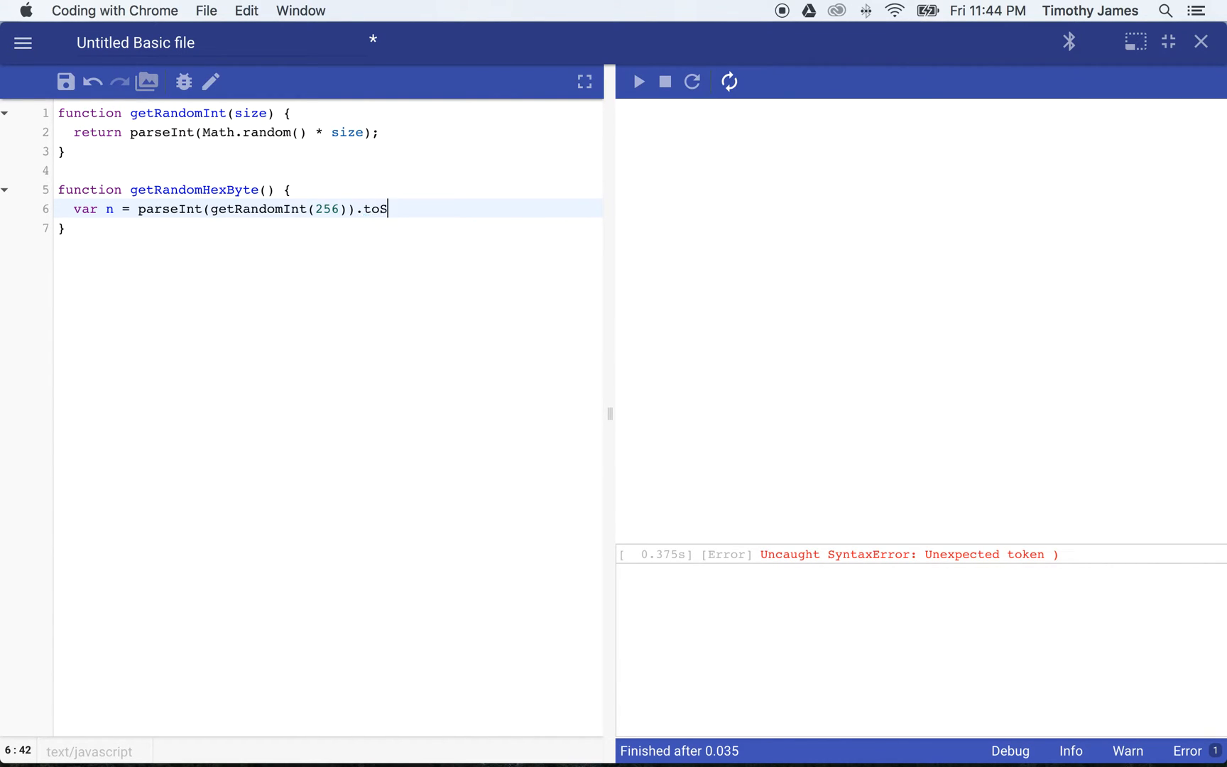
pyautogui.write('tring(16)')
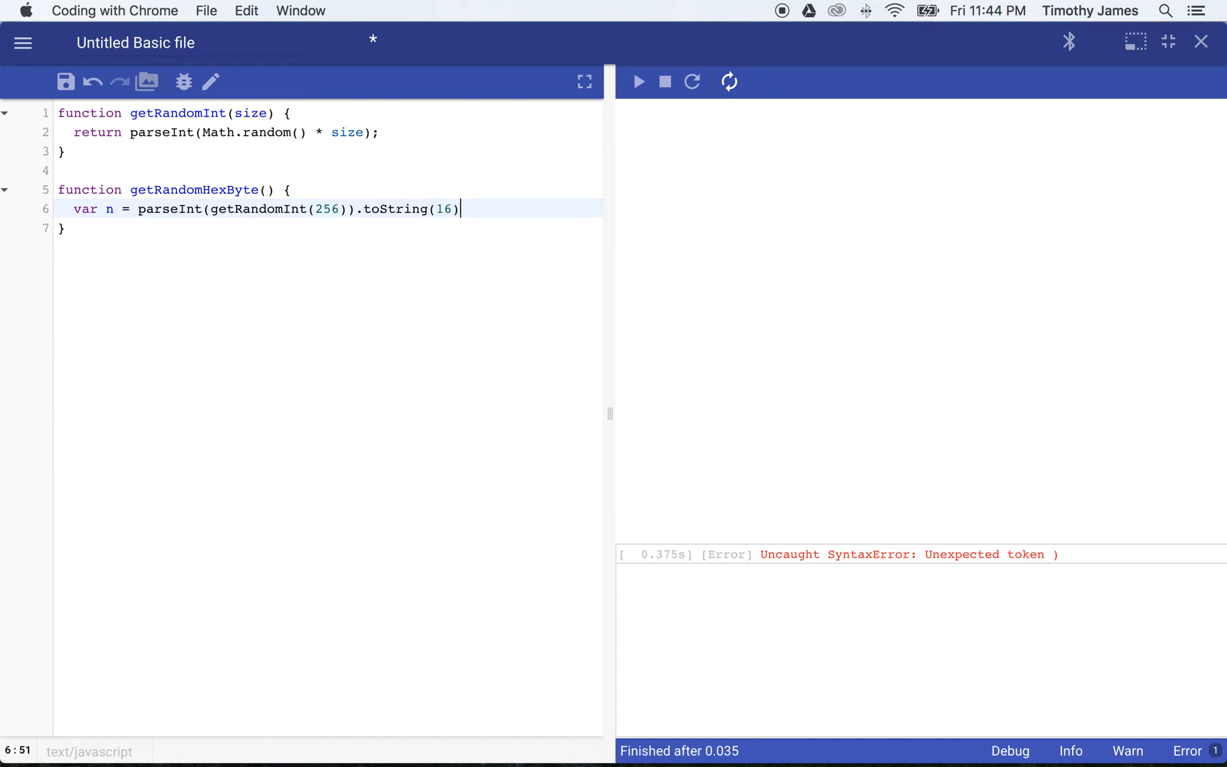
pyautogui.write(';')
pyautogui.write('co')
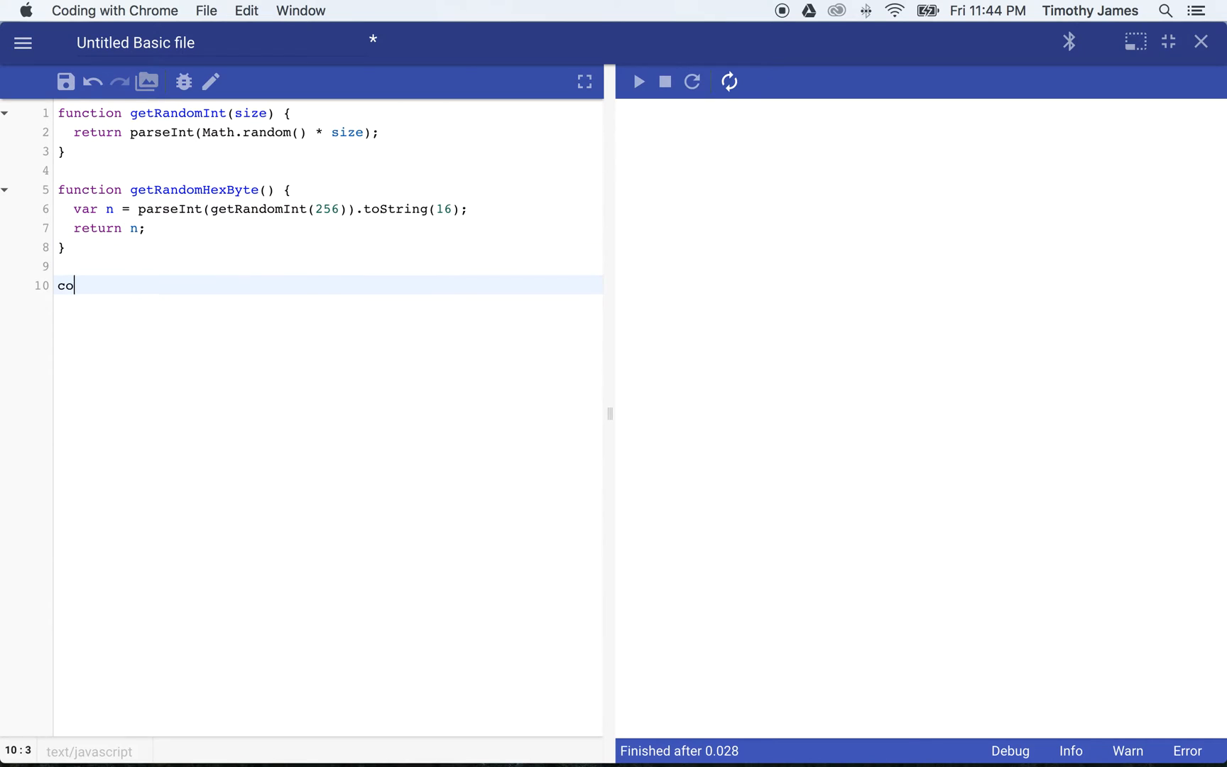
# Step: Log getRandomHexByte() to test the hex output
pyautogui.write('nsole.log()')
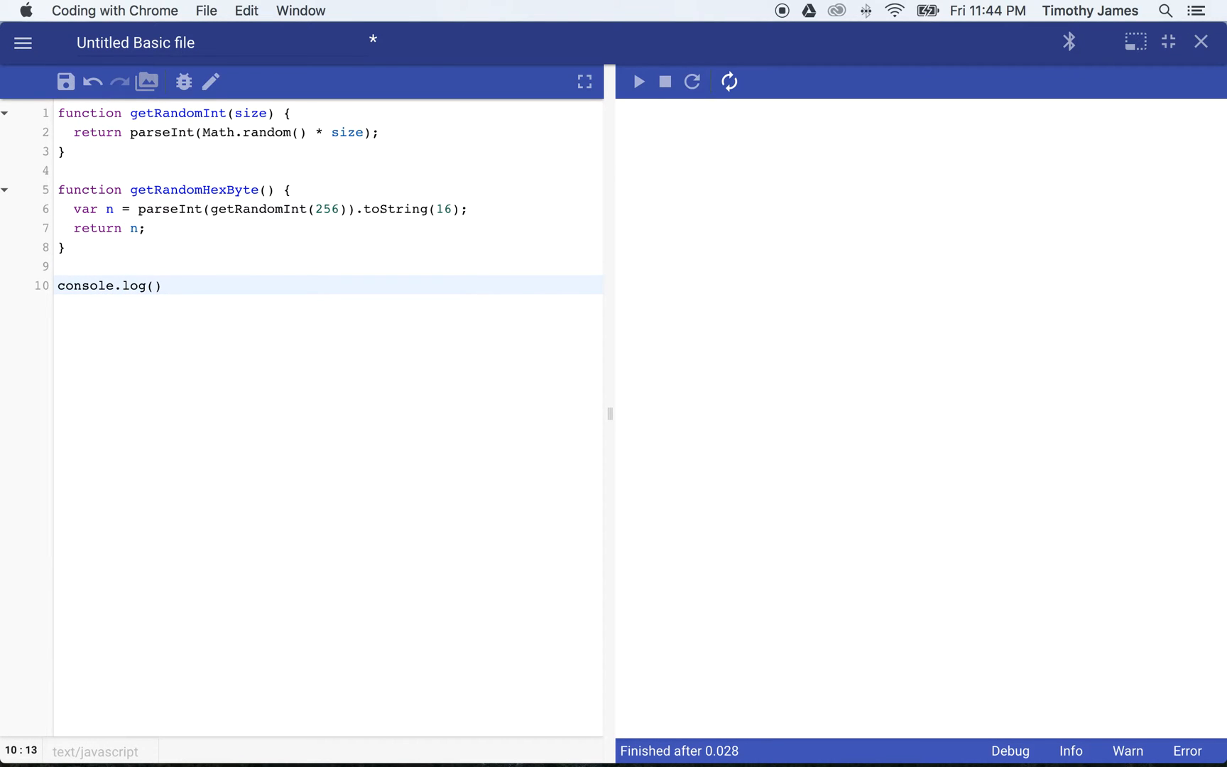
pyautogui.write('getRand')
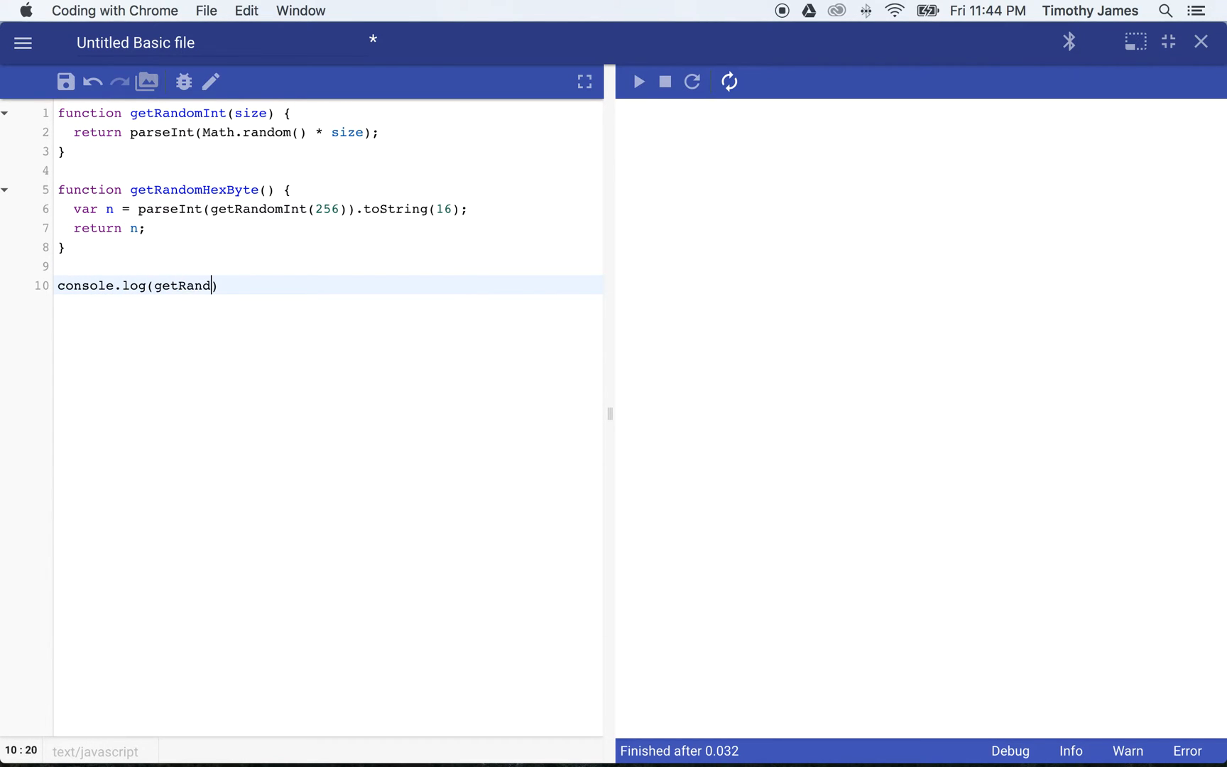
pyautogui.write('omHexByte(')
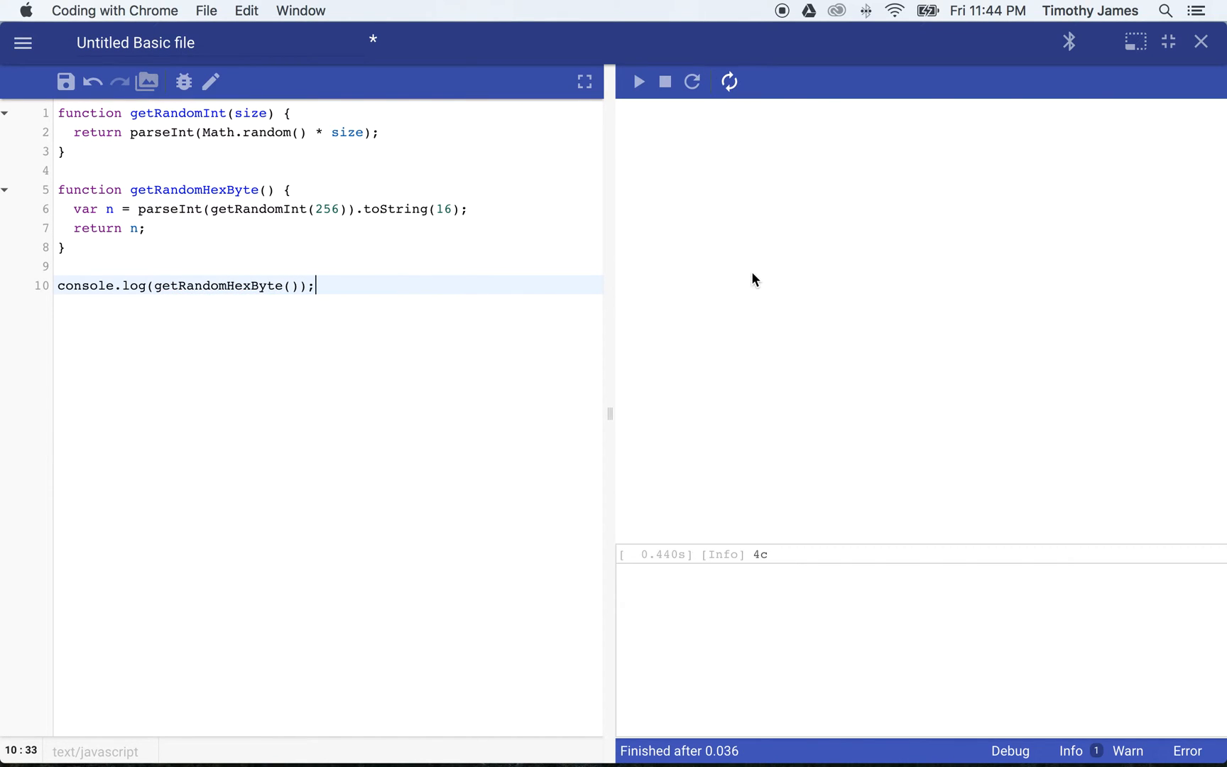
# Step: Rerun the script so the console lists random hex bytes like bf, ef and ae
pyautogui.click(692, 81)
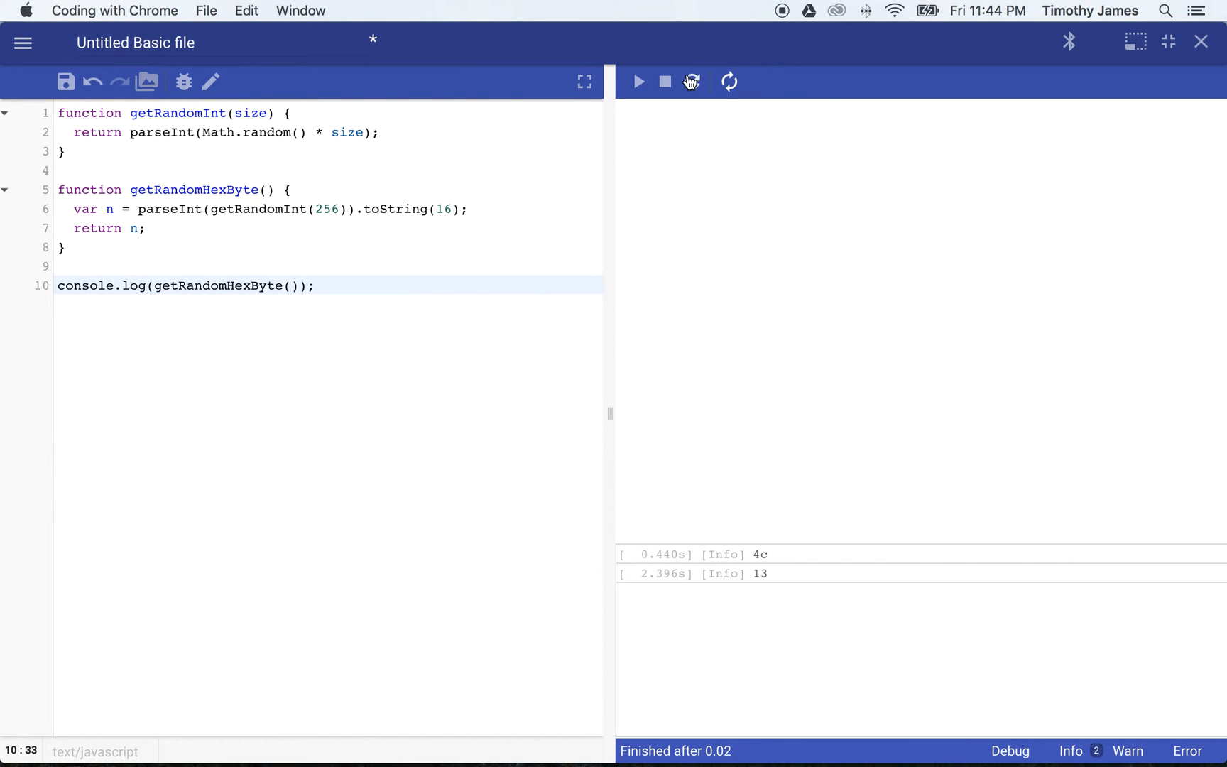
pyautogui.click(692, 81)
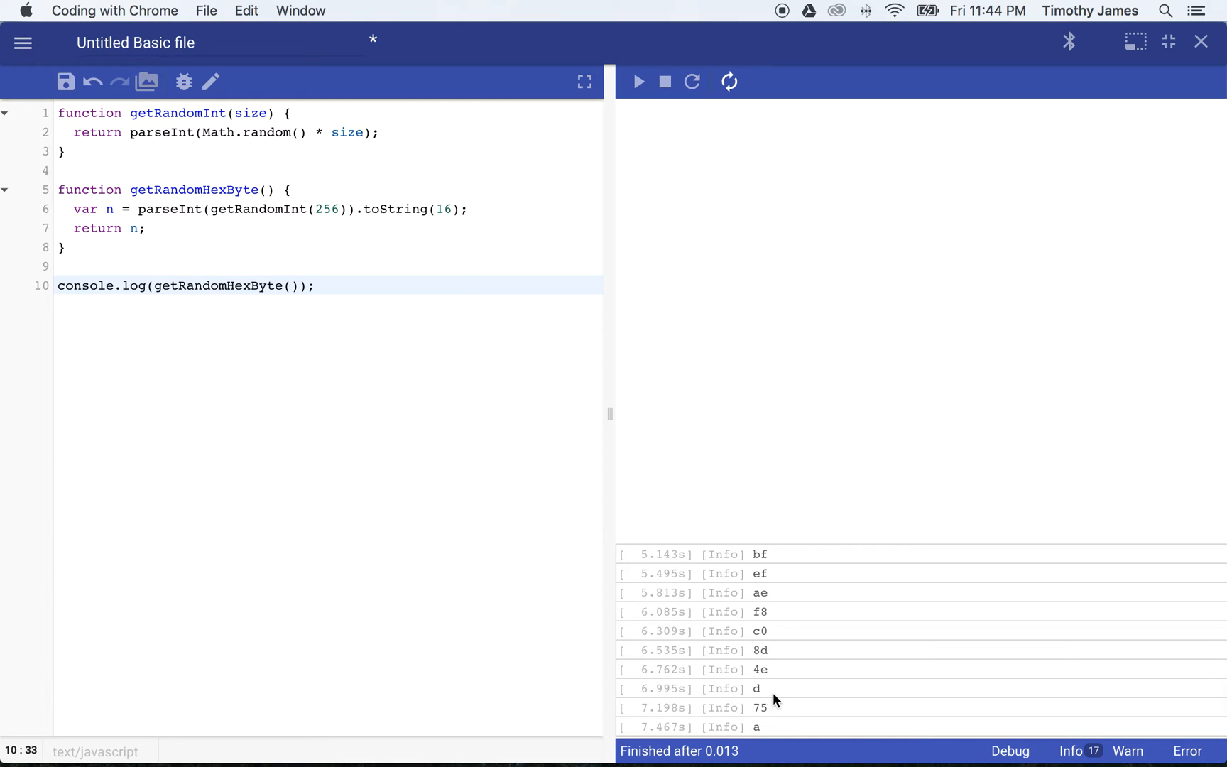
pyautogui.moveTo(794, 611)
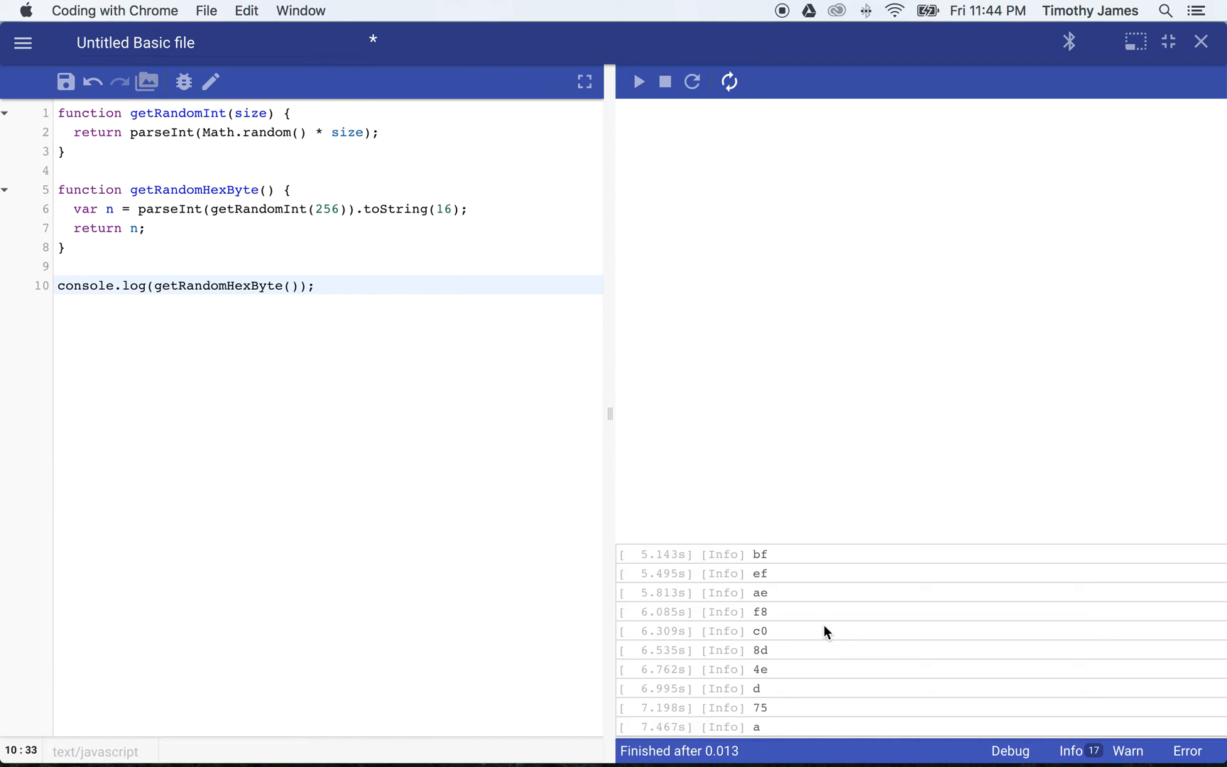
pyautogui.moveTo(618, 321)
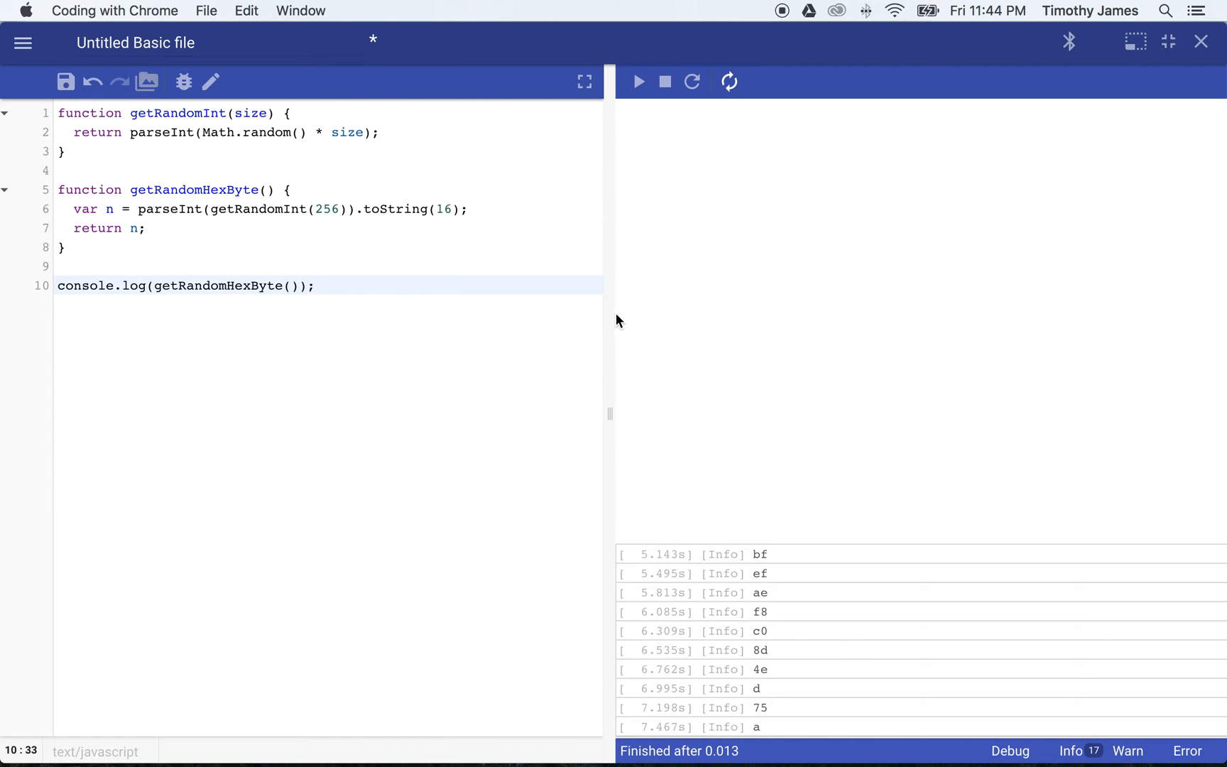
pyautogui.moveTo(368, 306)
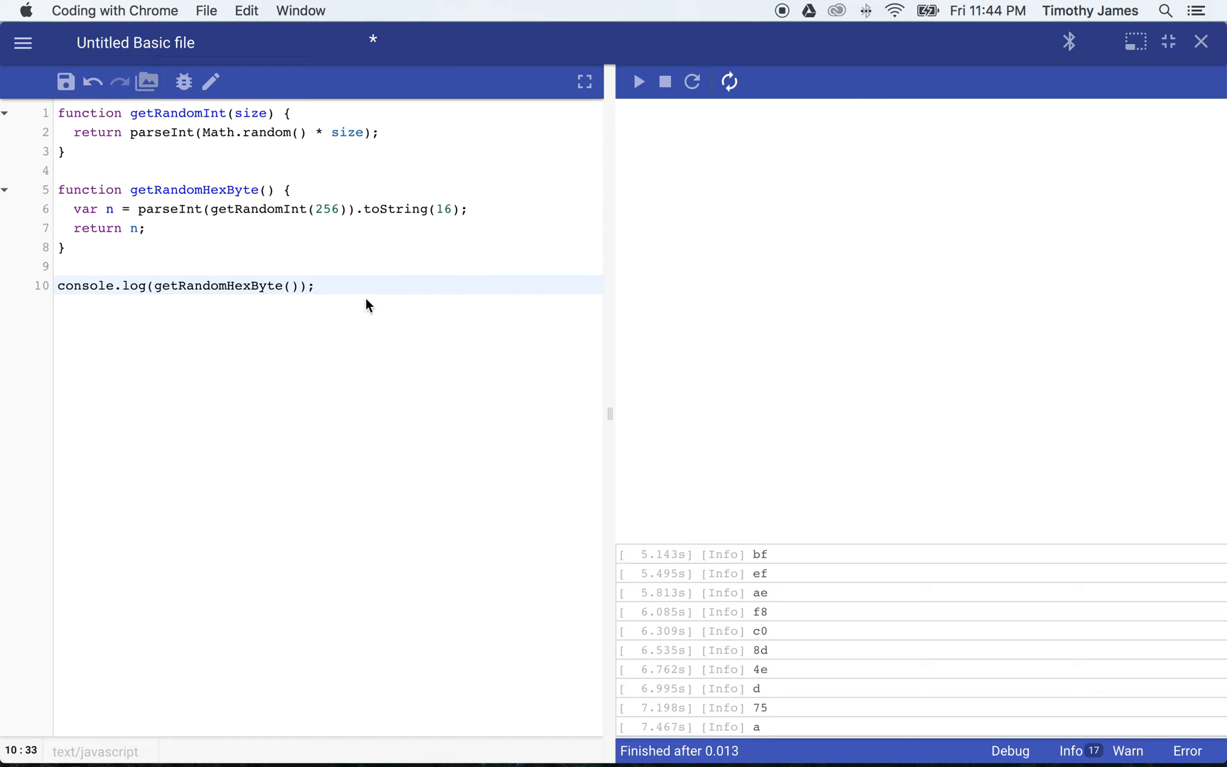
pyautogui.moveTo(773, 726)
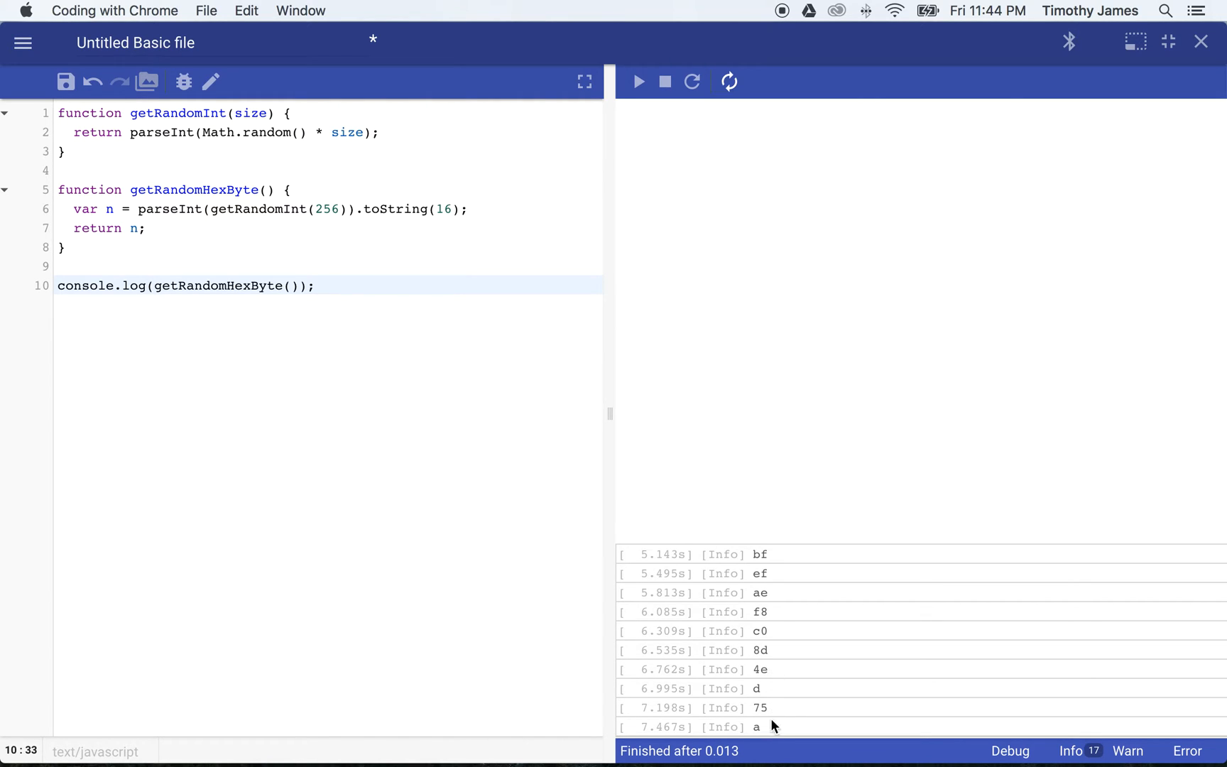
pyautogui.moveTo(349, 336)
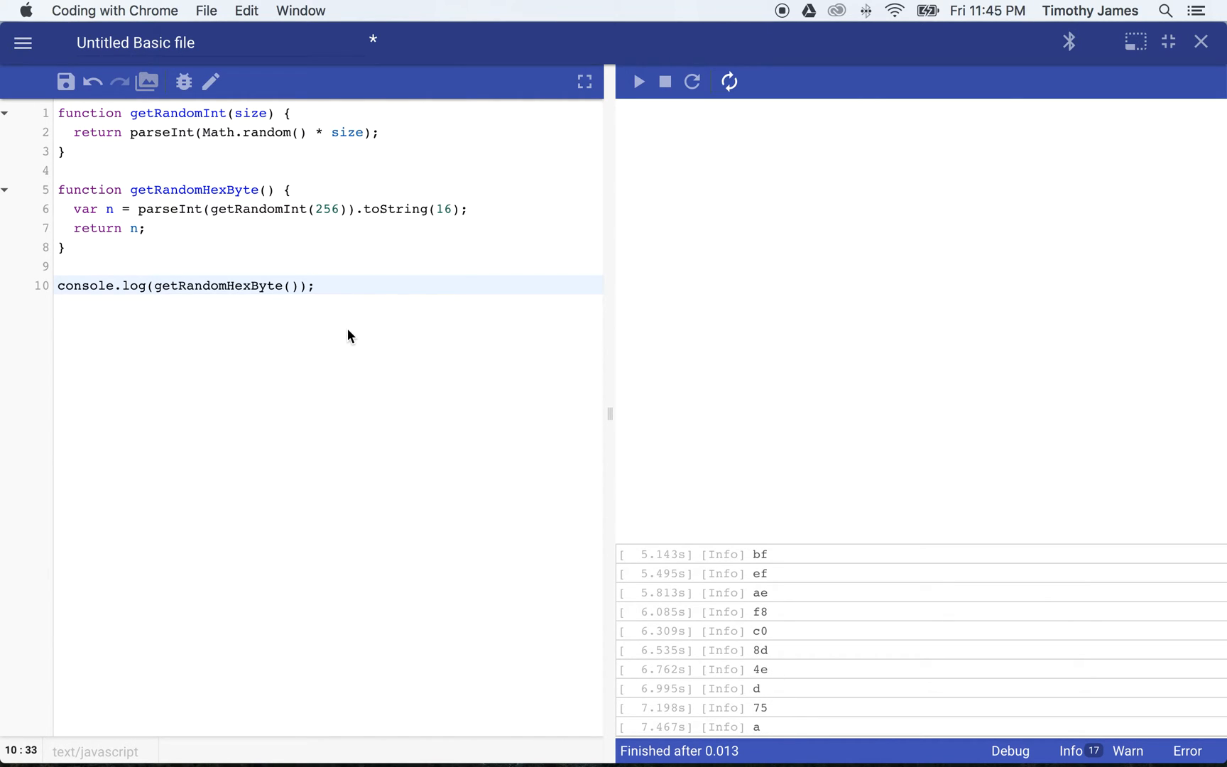
# Step: Remove the test log and add if (n.length == 1) n = "0" + n to pad single hex digits
pyautogui.tripleClick(187, 285)
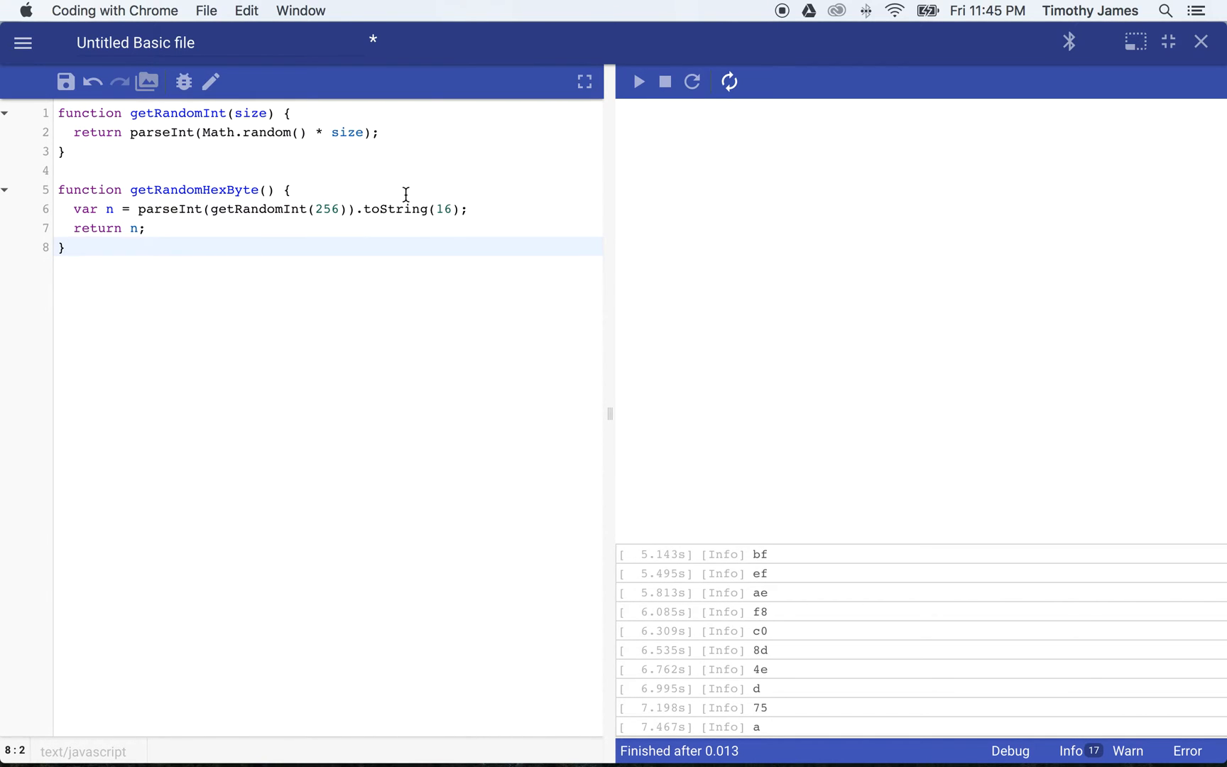
pyautogui.click(470, 208)
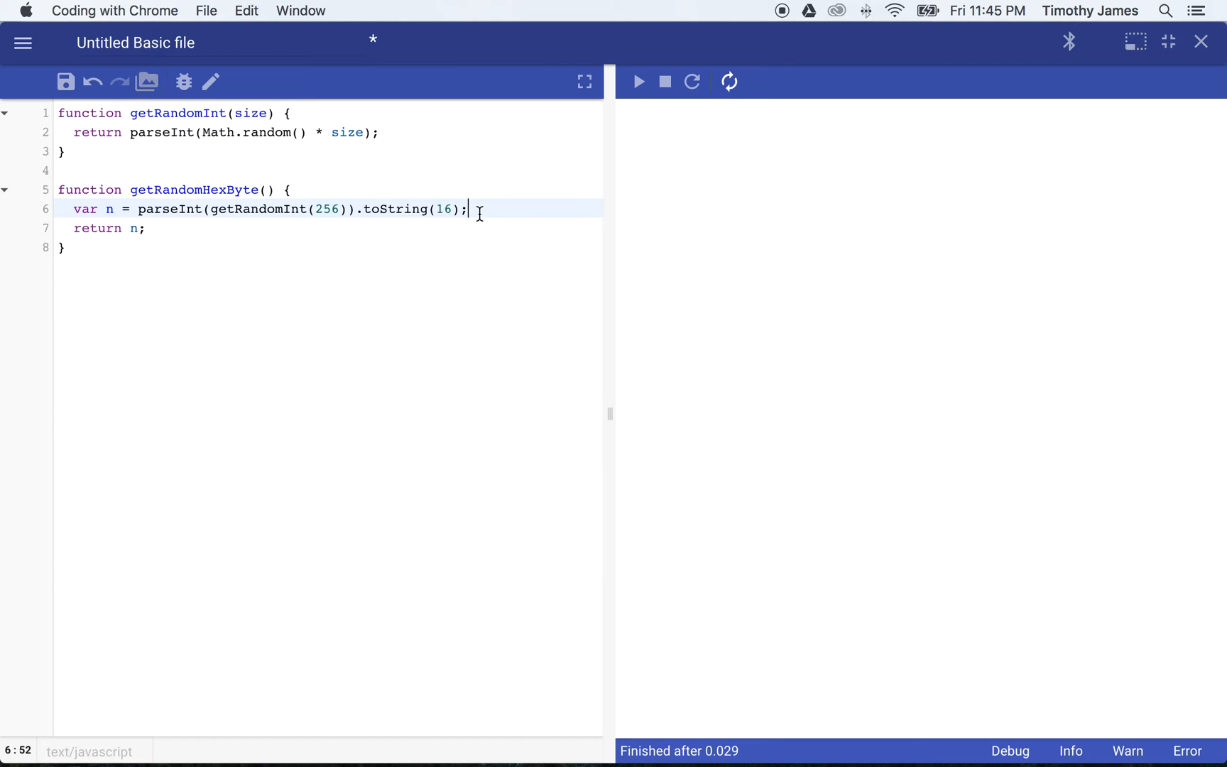
pyautogui.write('if (n.')
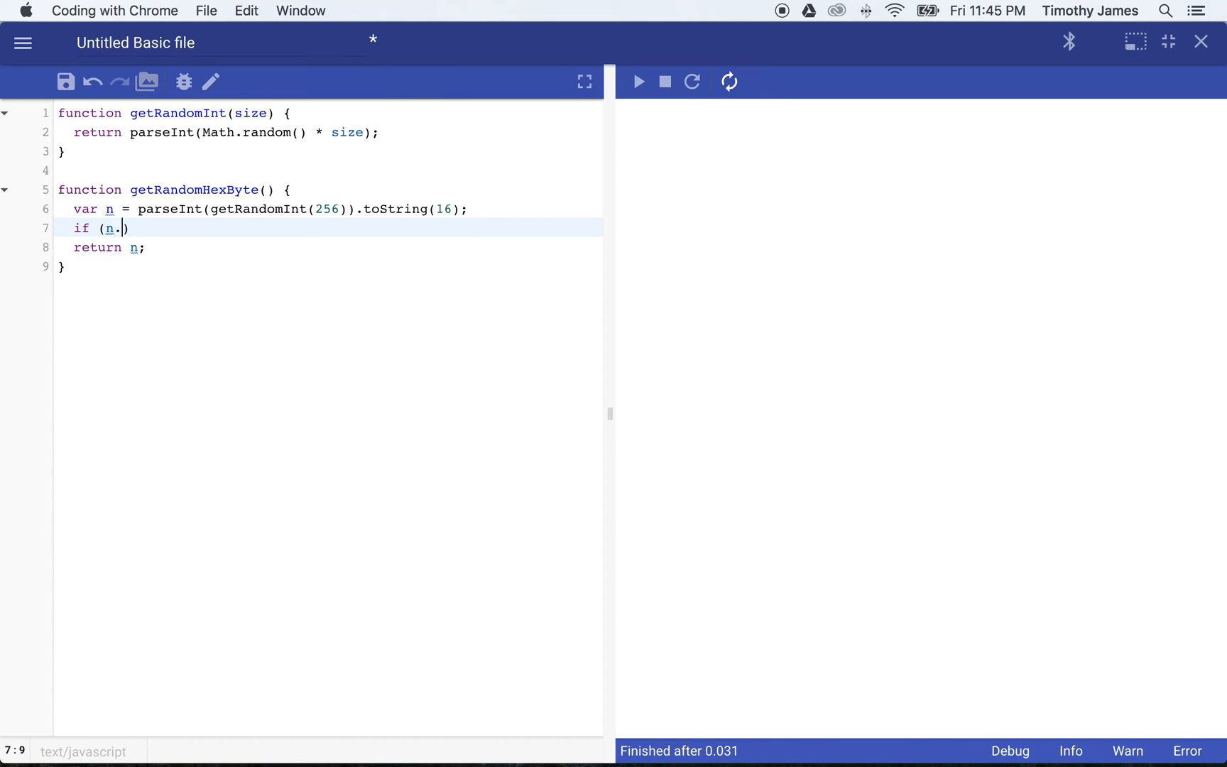
pyautogui.write('length == 1)')
pyautogui.write('n =')
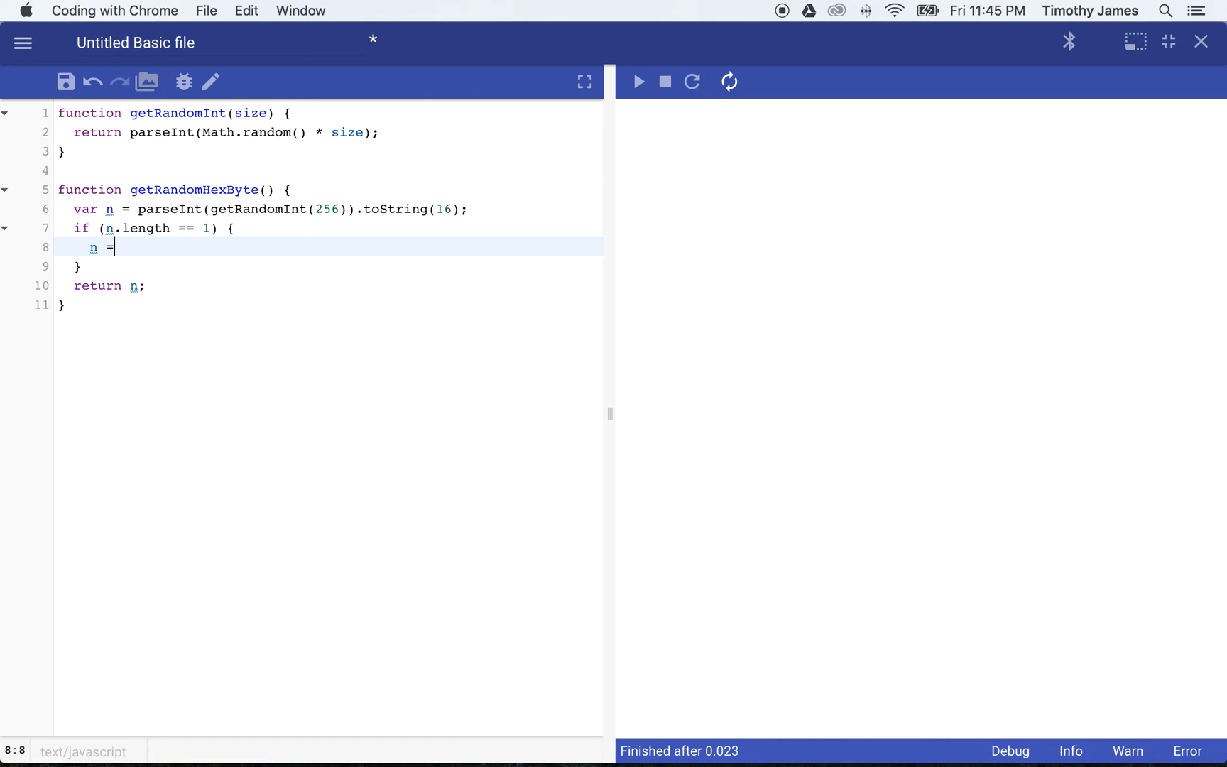
pyautogui.write('"0" + n;')
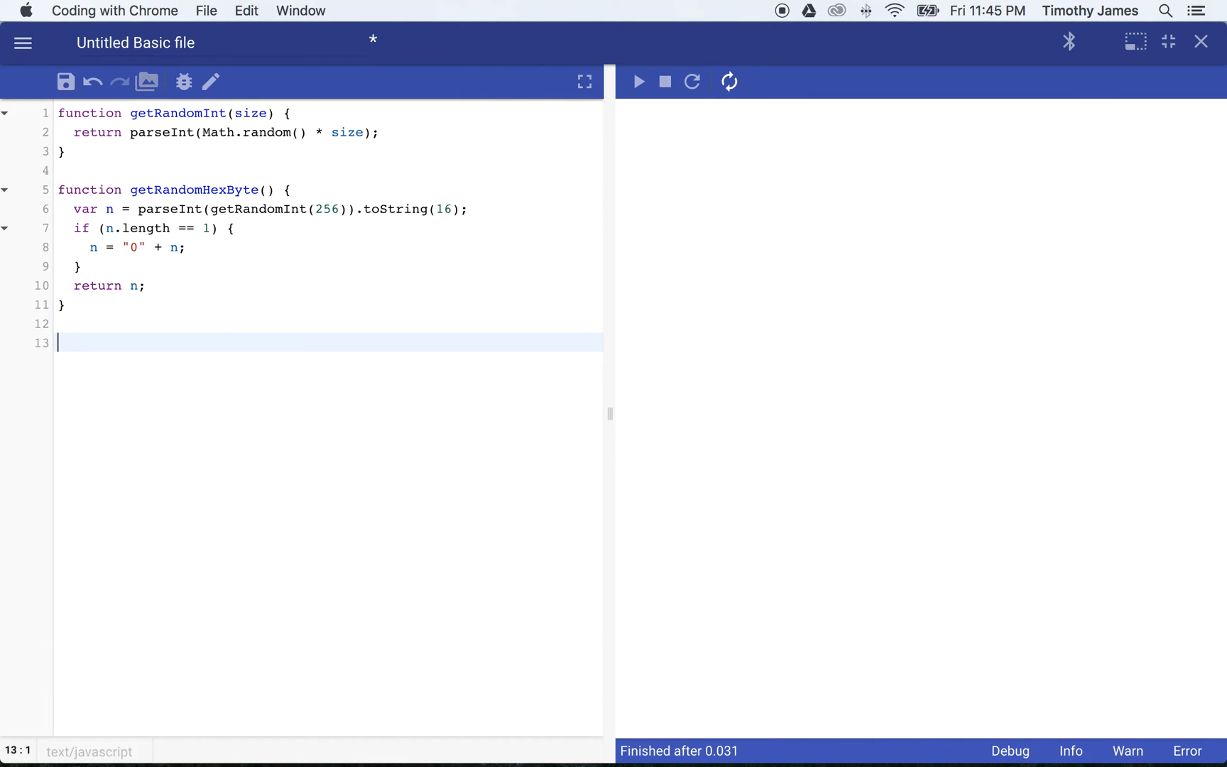
pyautogui.write('console.log()')
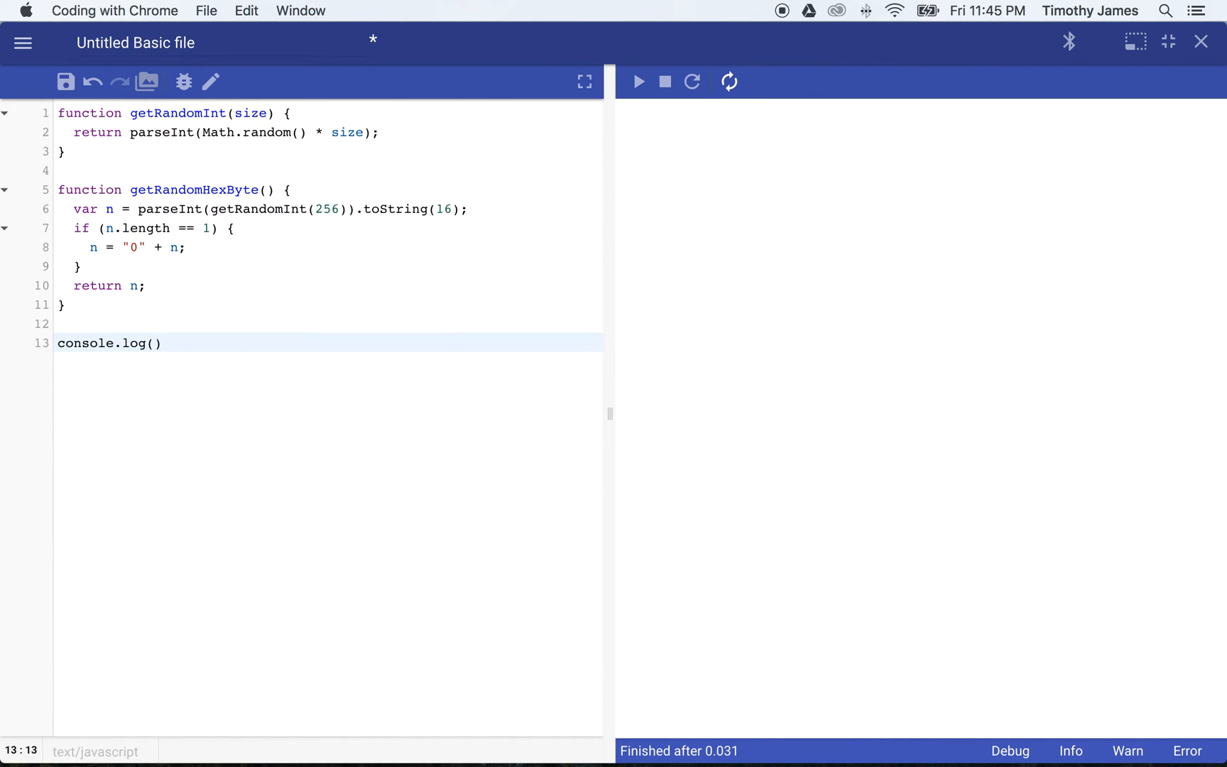
pyautogui.write('getRandomHexByte(')
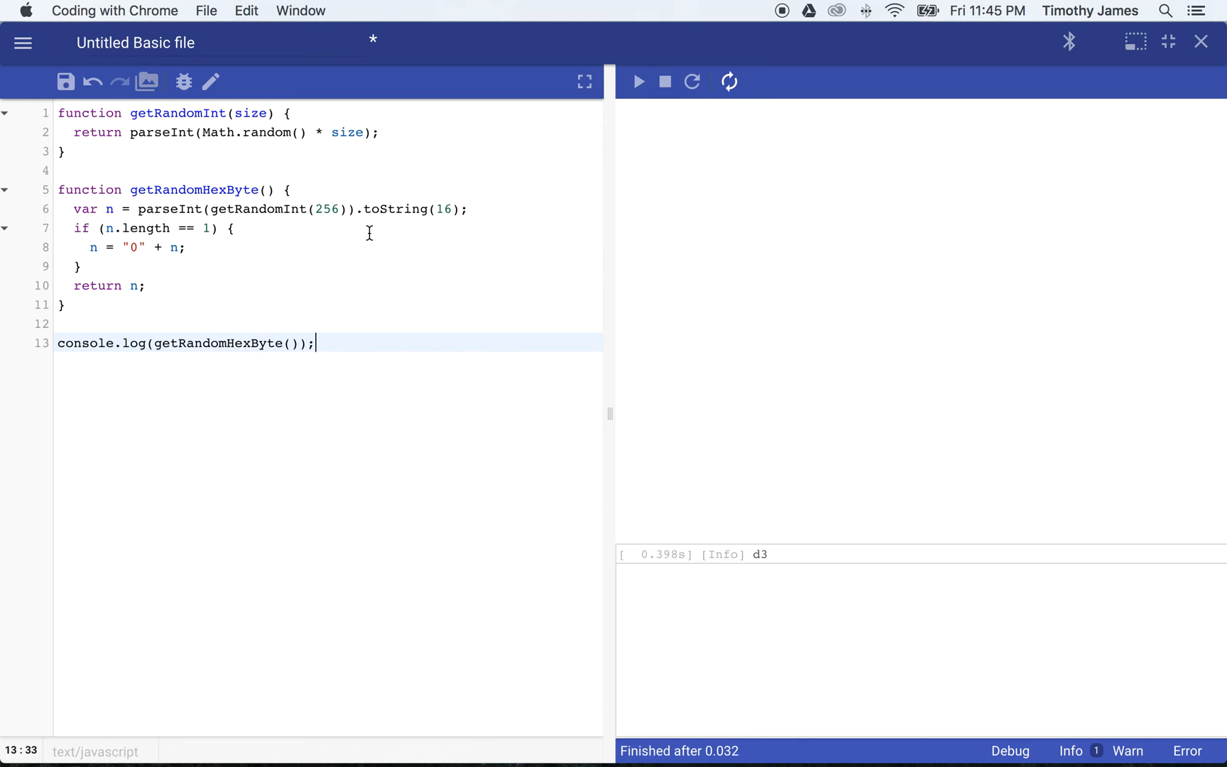
pyautogui.click(692, 81)
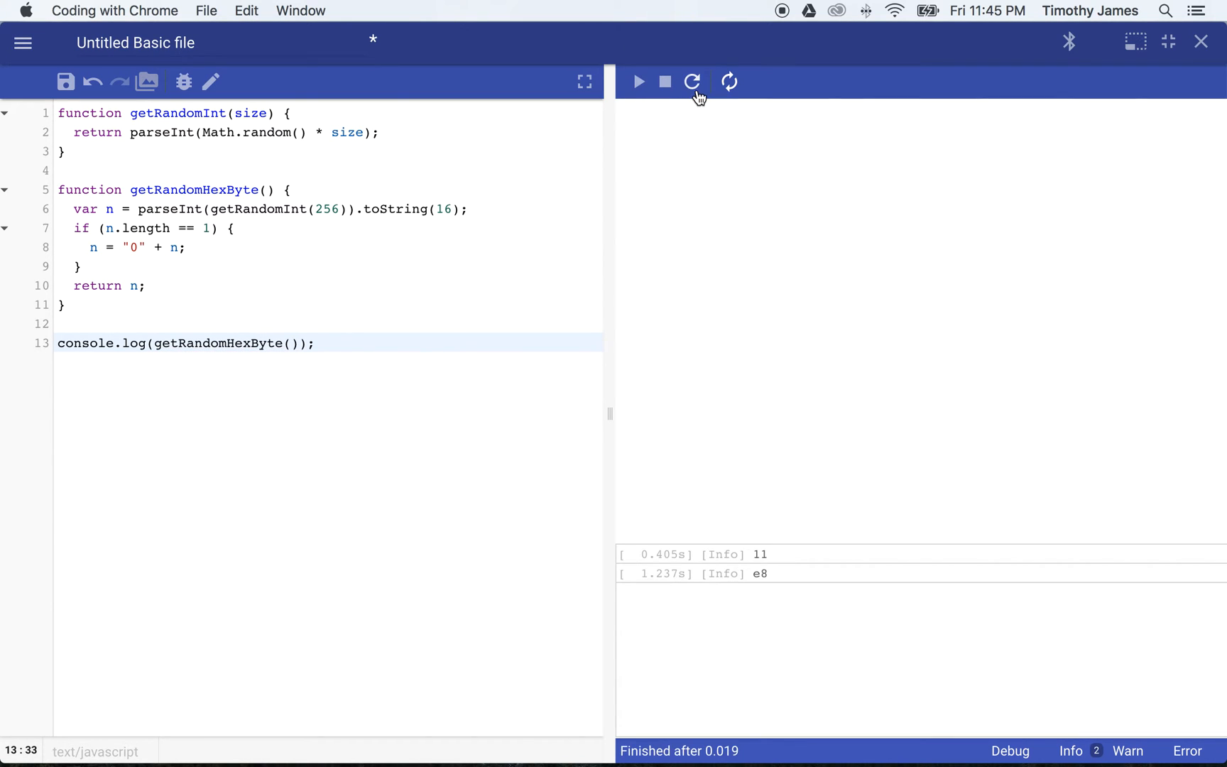
pyautogui.click(729, 81)
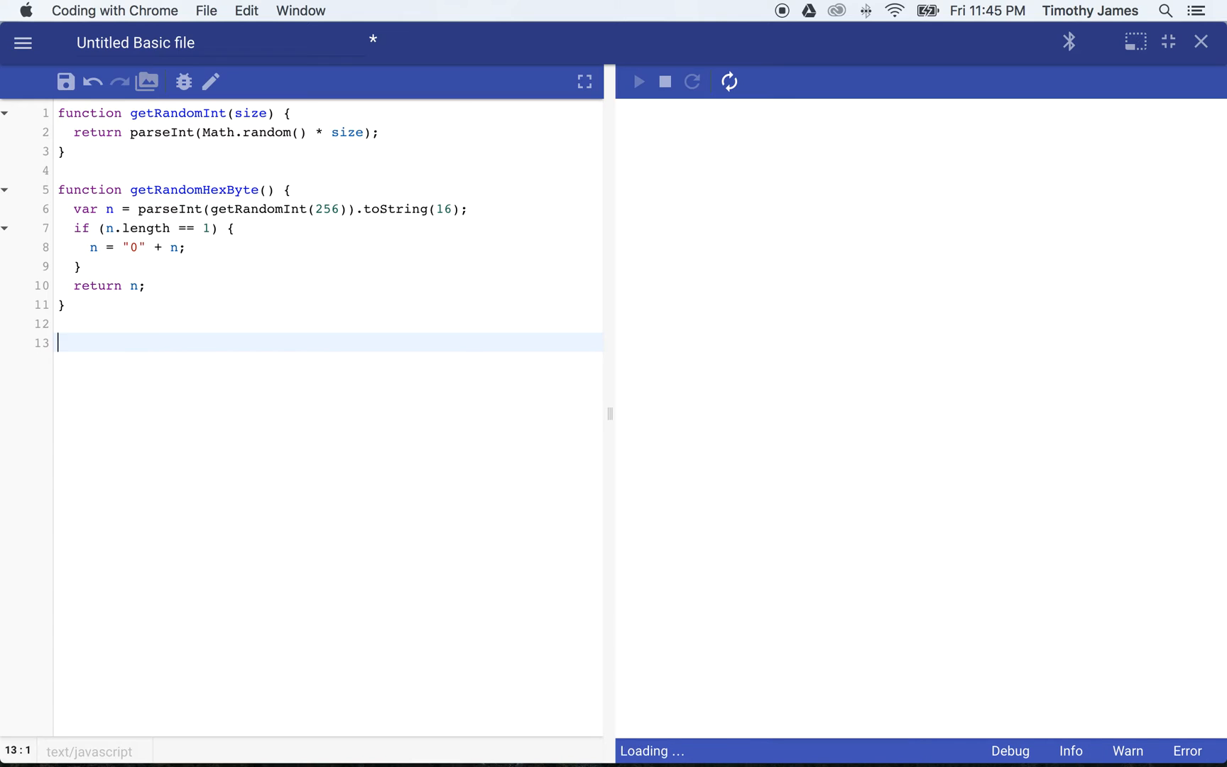
# Step: Write getRandomColor() returning "#" plus three getRandomHexByte() calls
pyautogui.write('function ge')
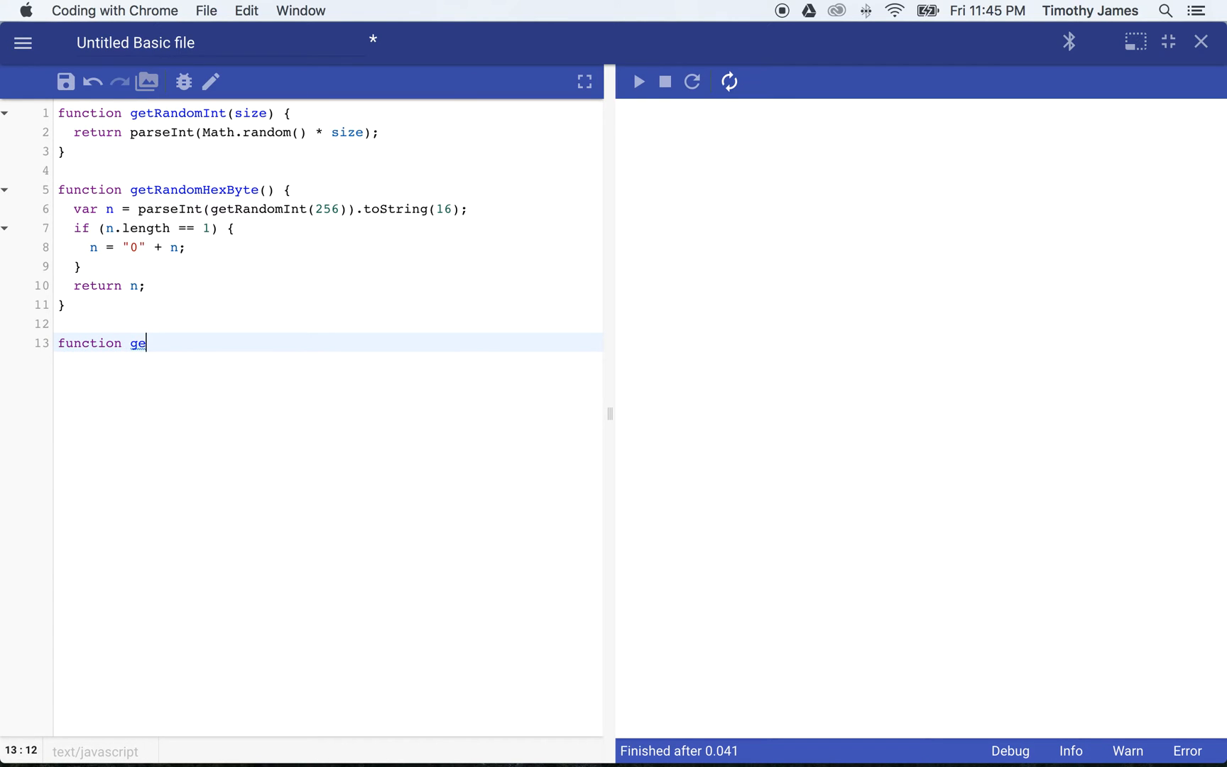
pyautogui.write('tRandomColor() {')
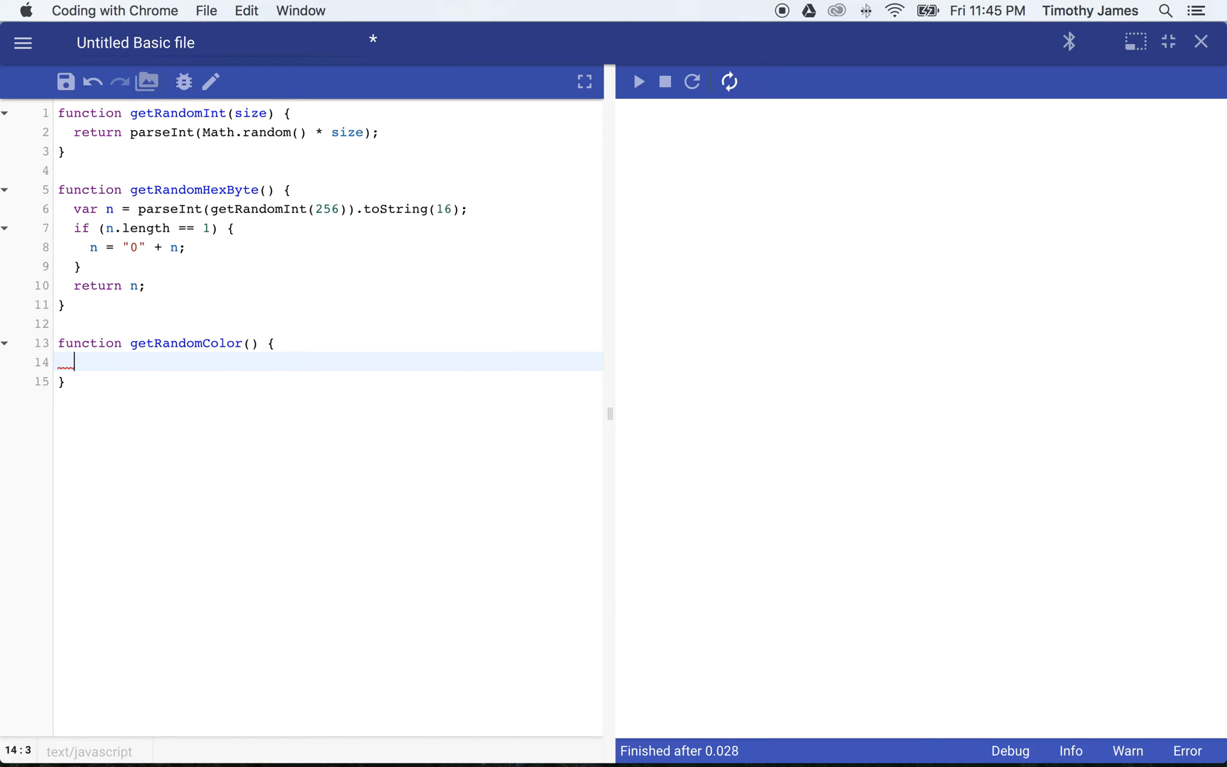
pyautogui.write('return')
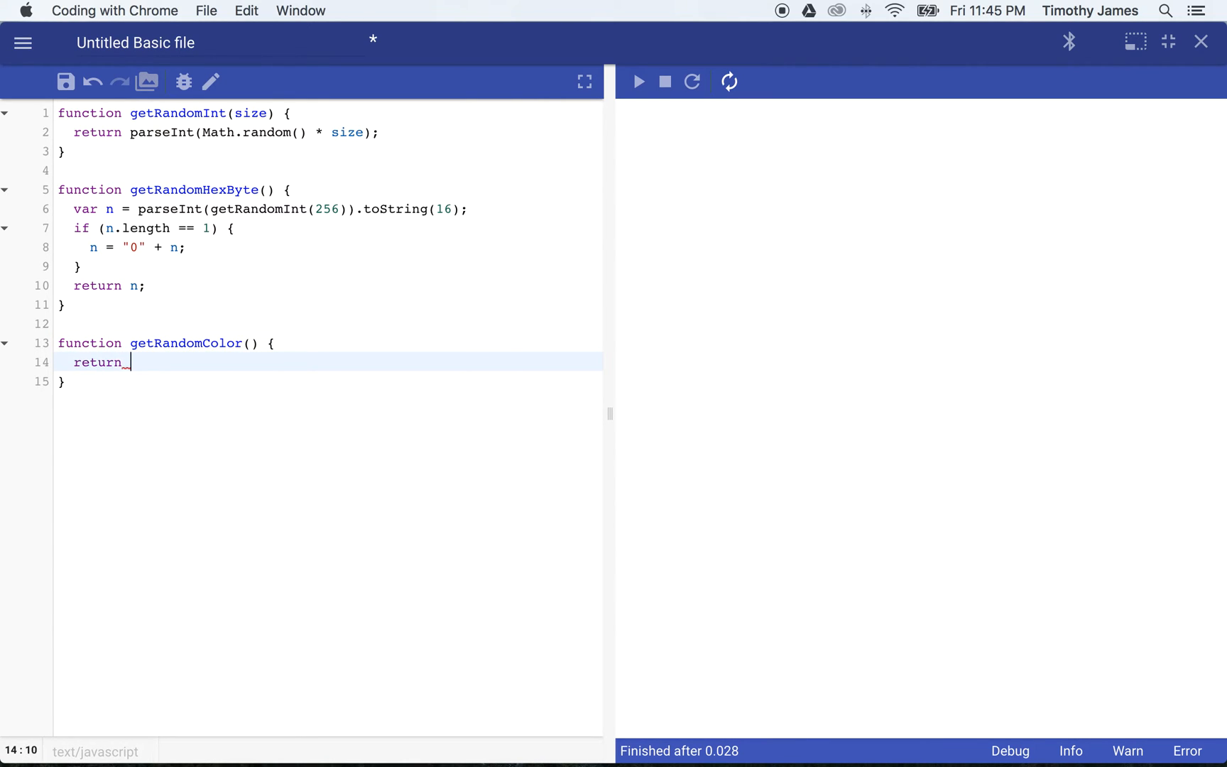
pyautogui.write('"#" +')
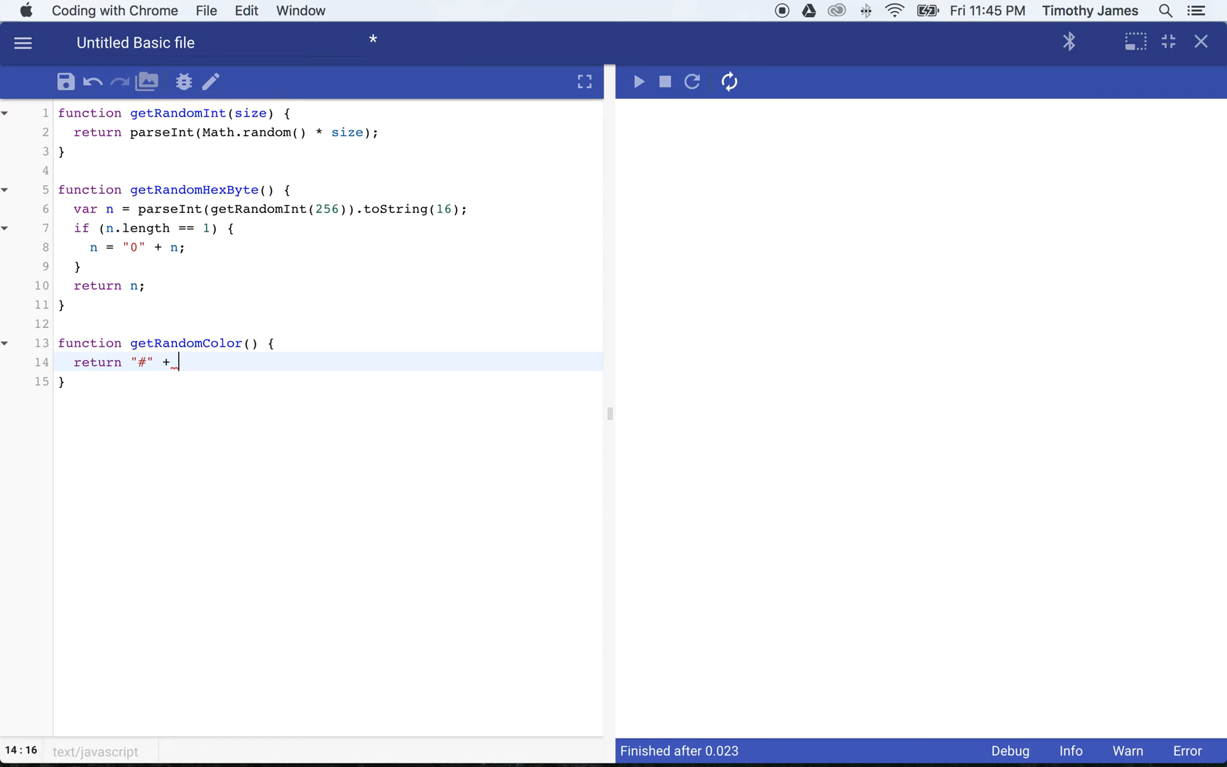
pyautogui.click(638, 81)
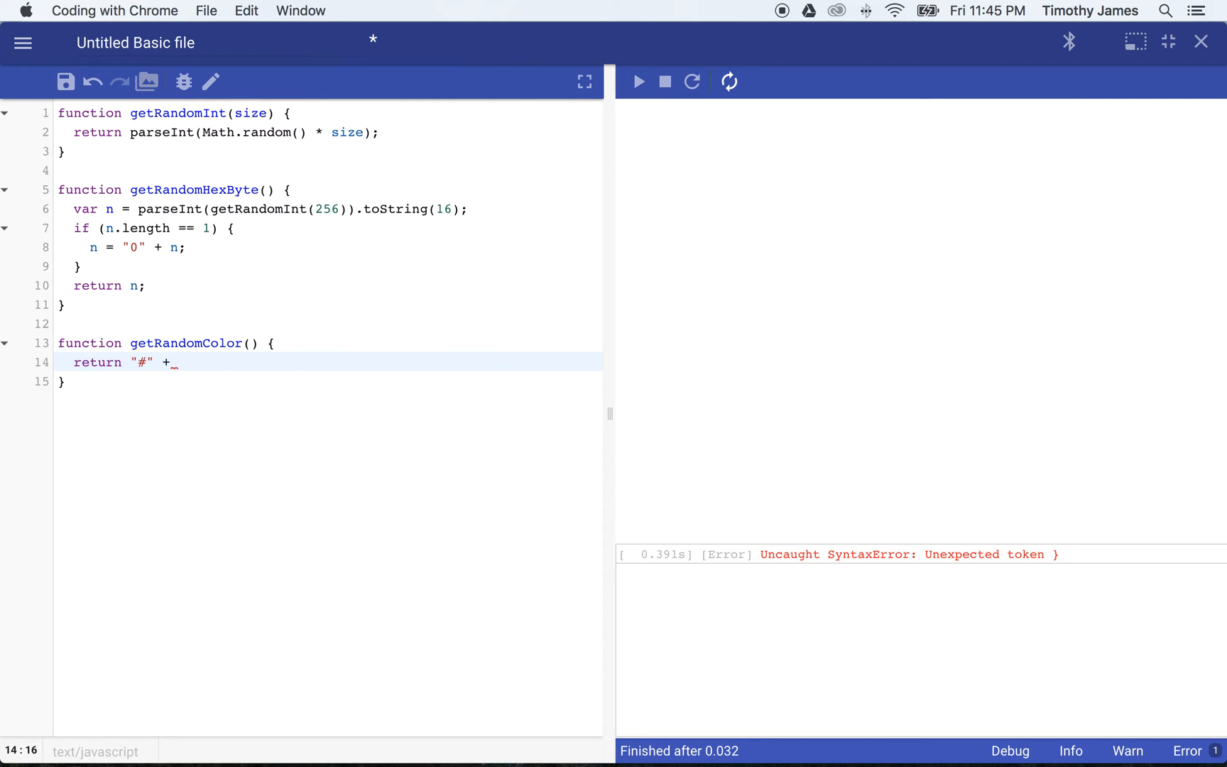
pyautogui.write('getRandomHex')
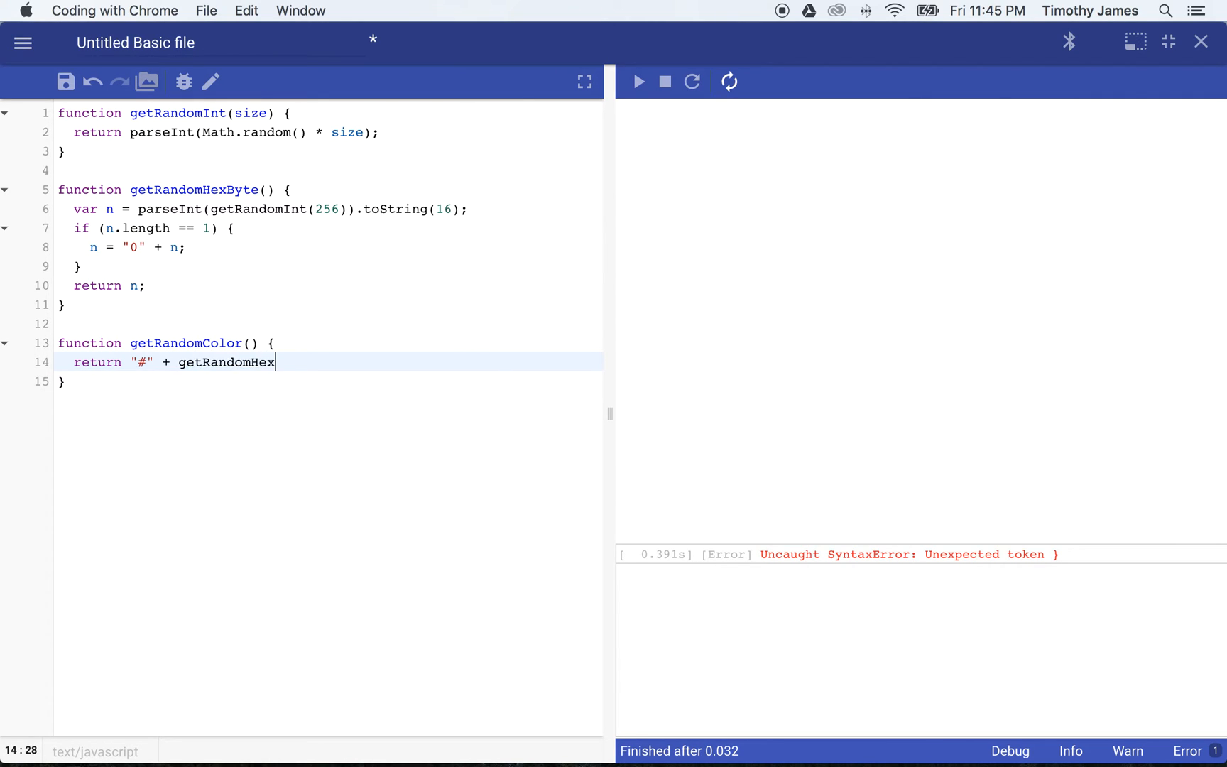
pyautogui.write('Byte() + getRa')
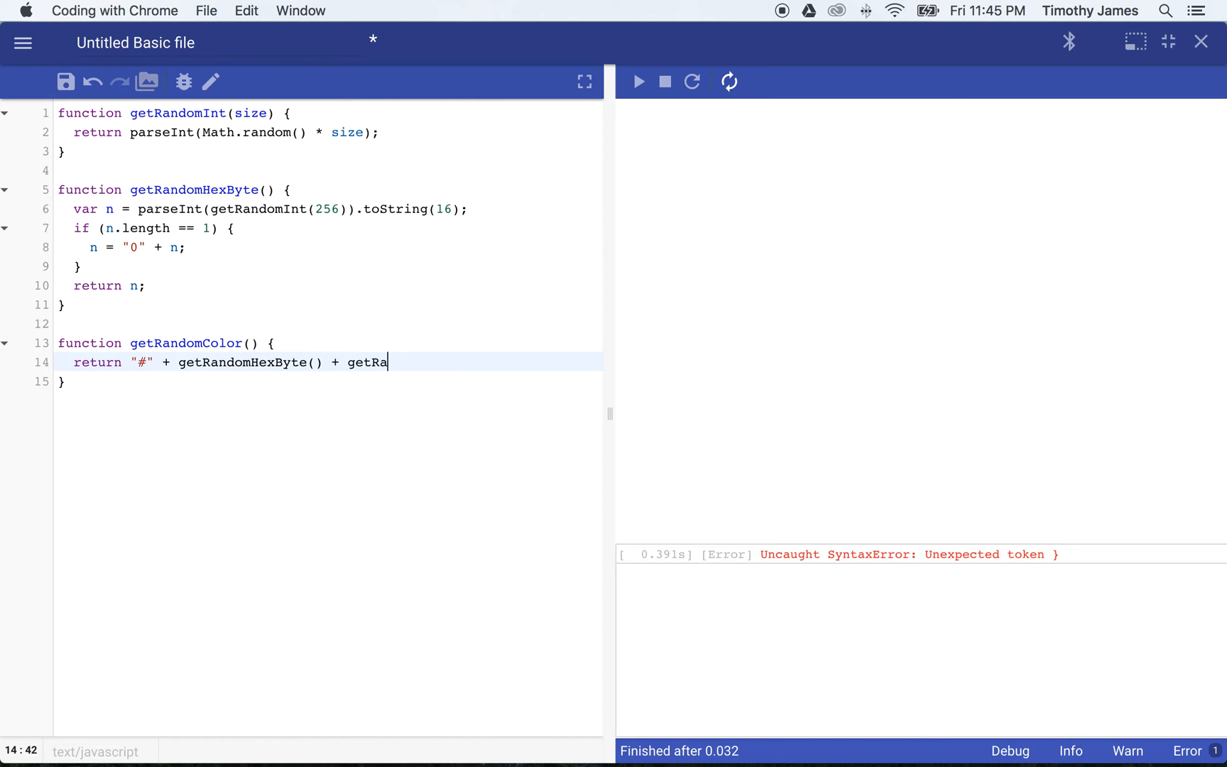
pyautogui.write('ndomHexByte() + getRandomHexByte();')
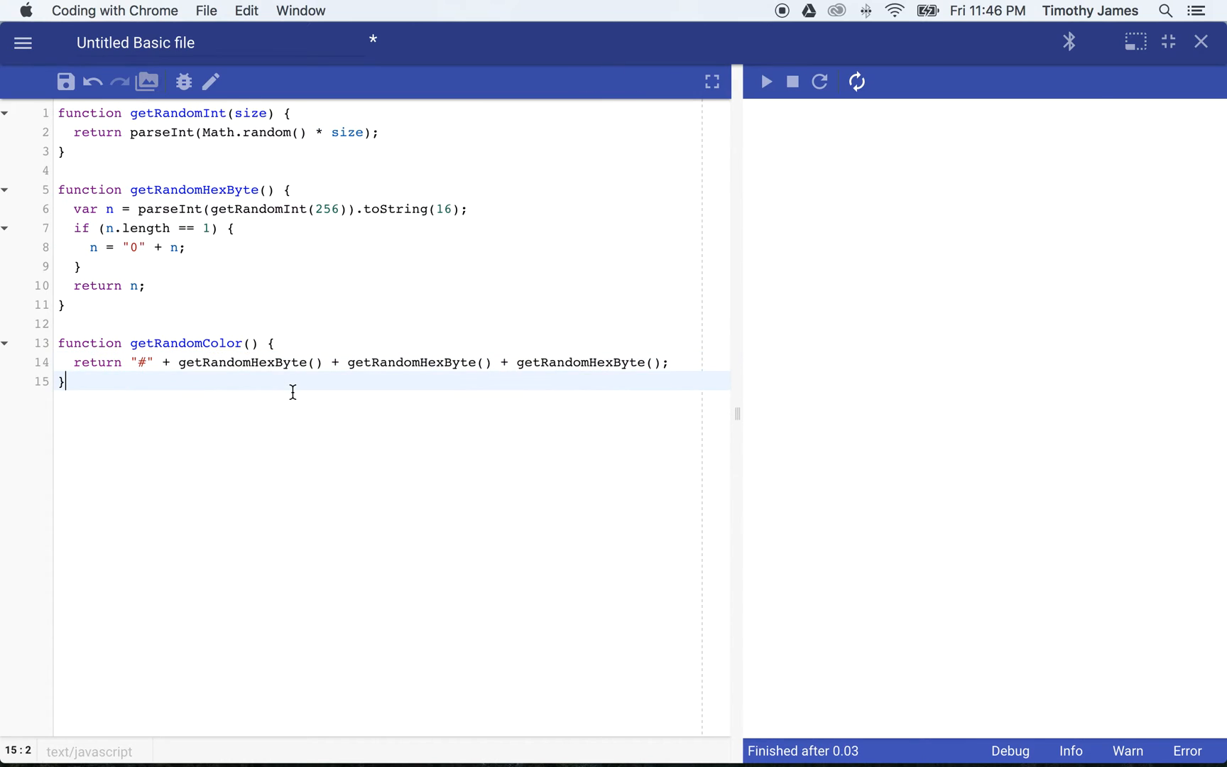
# Step: Draw draw.circle(200, 200, 50, getRandomColor()) and run it to show a random-colored circle
pyautogui.write('draw')
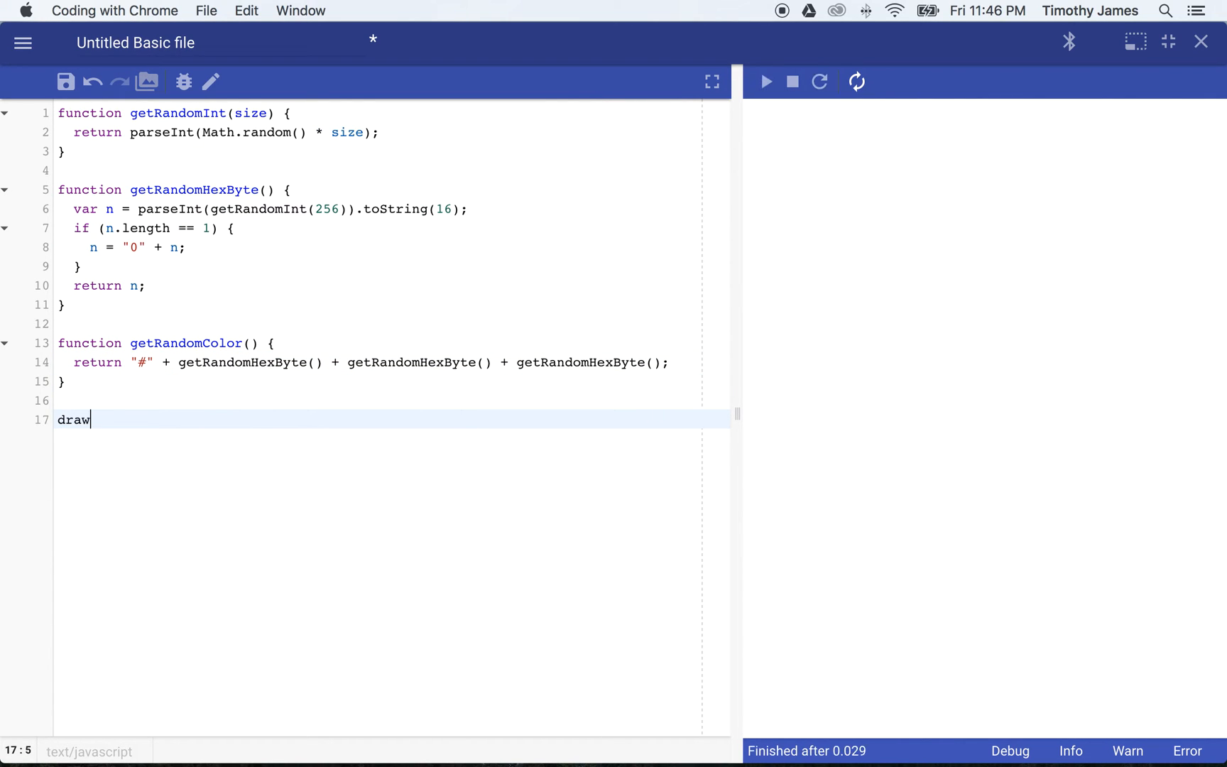
pyautogui.write('.circle()')
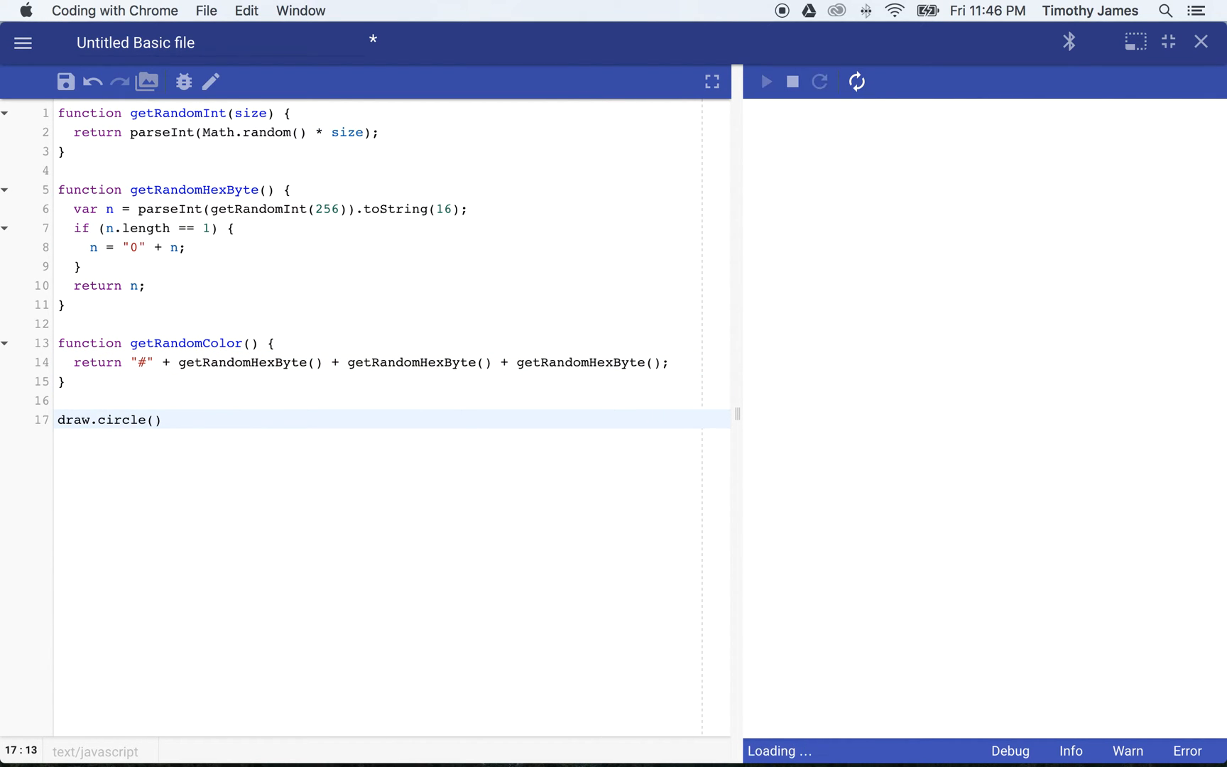
pyautogui.write('200, 20')
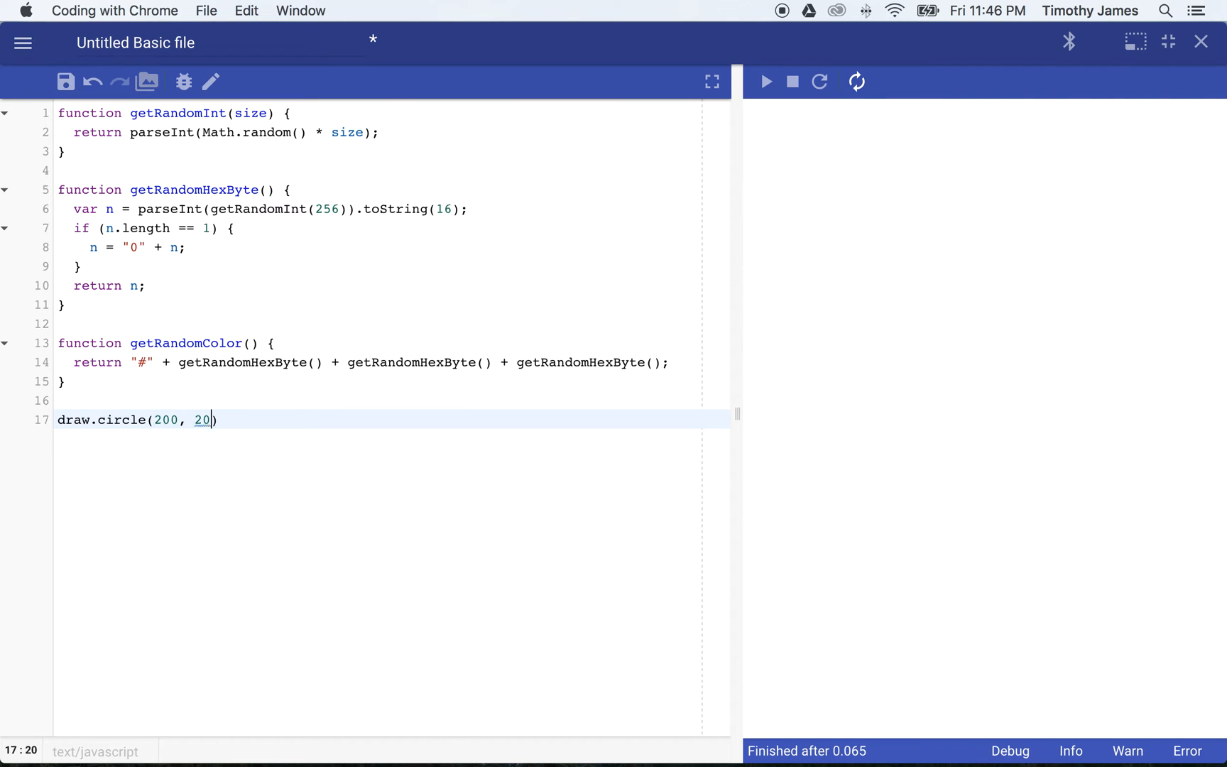
pyautogui.write('0,')
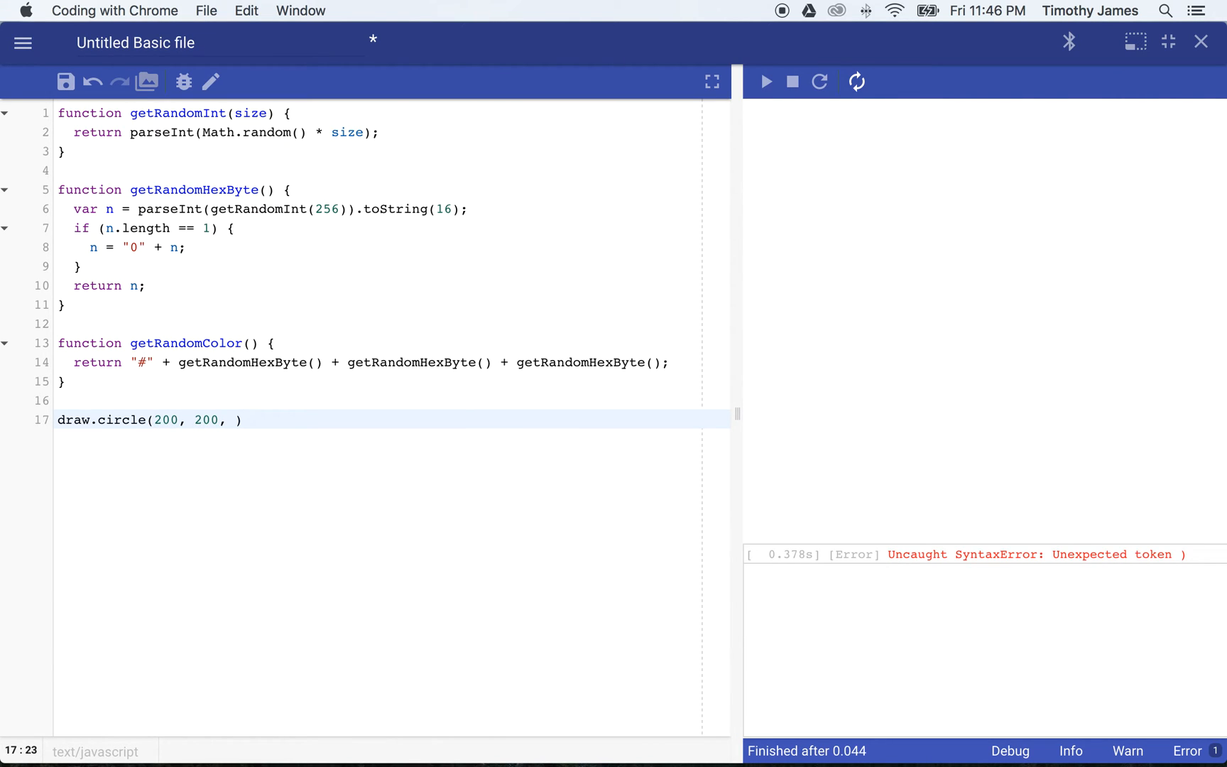
pyautogui.write('50,')
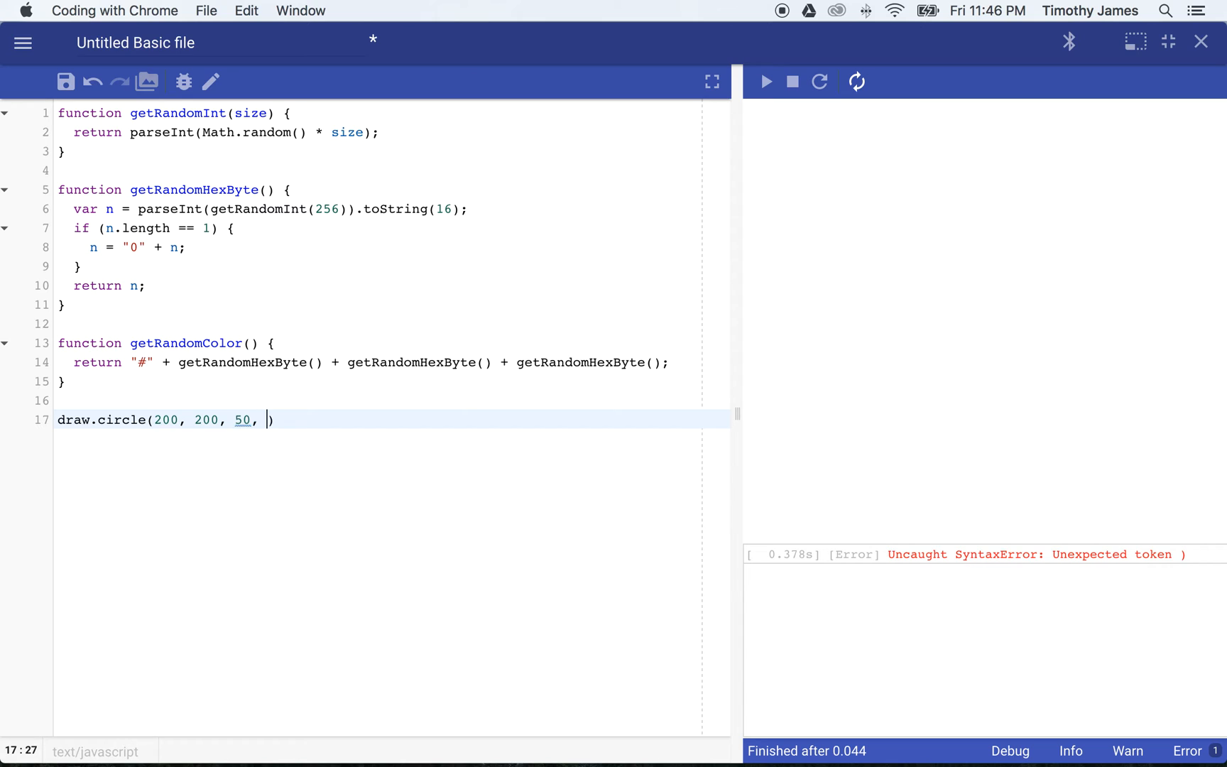
pyautogui.write('getRa')
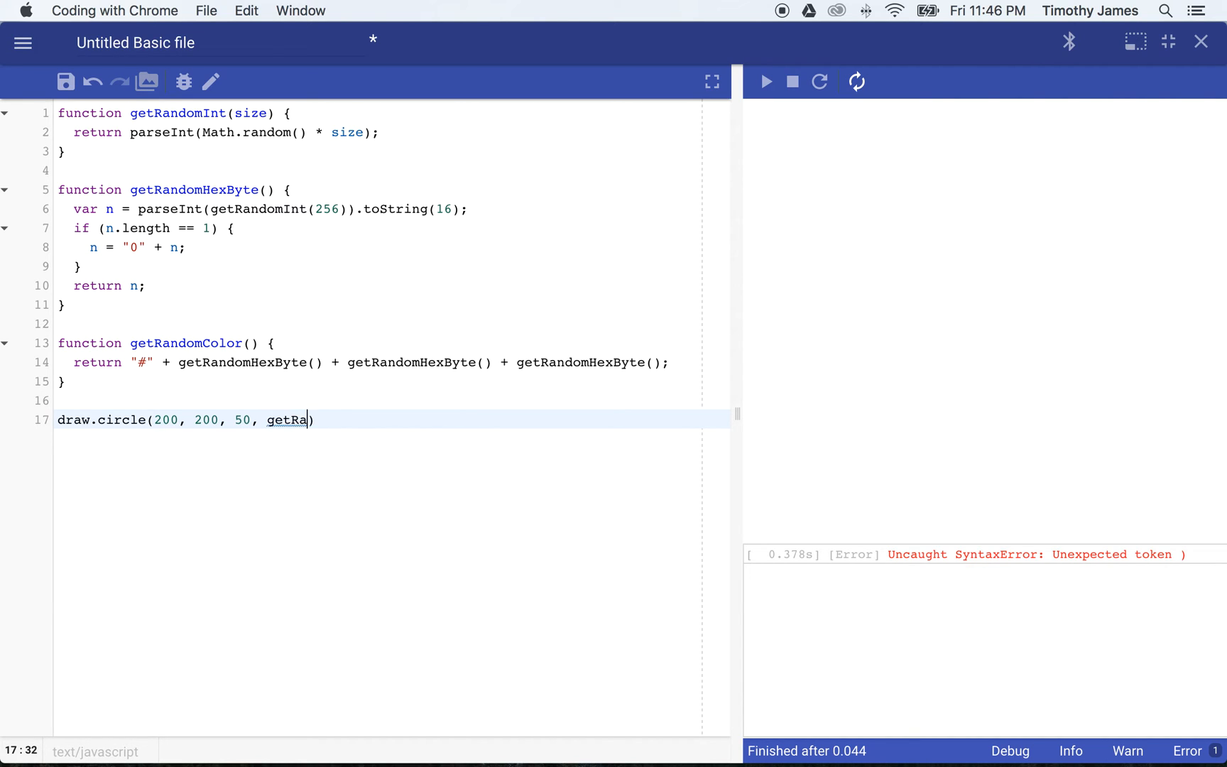
pyautogui.write('ndomColor')
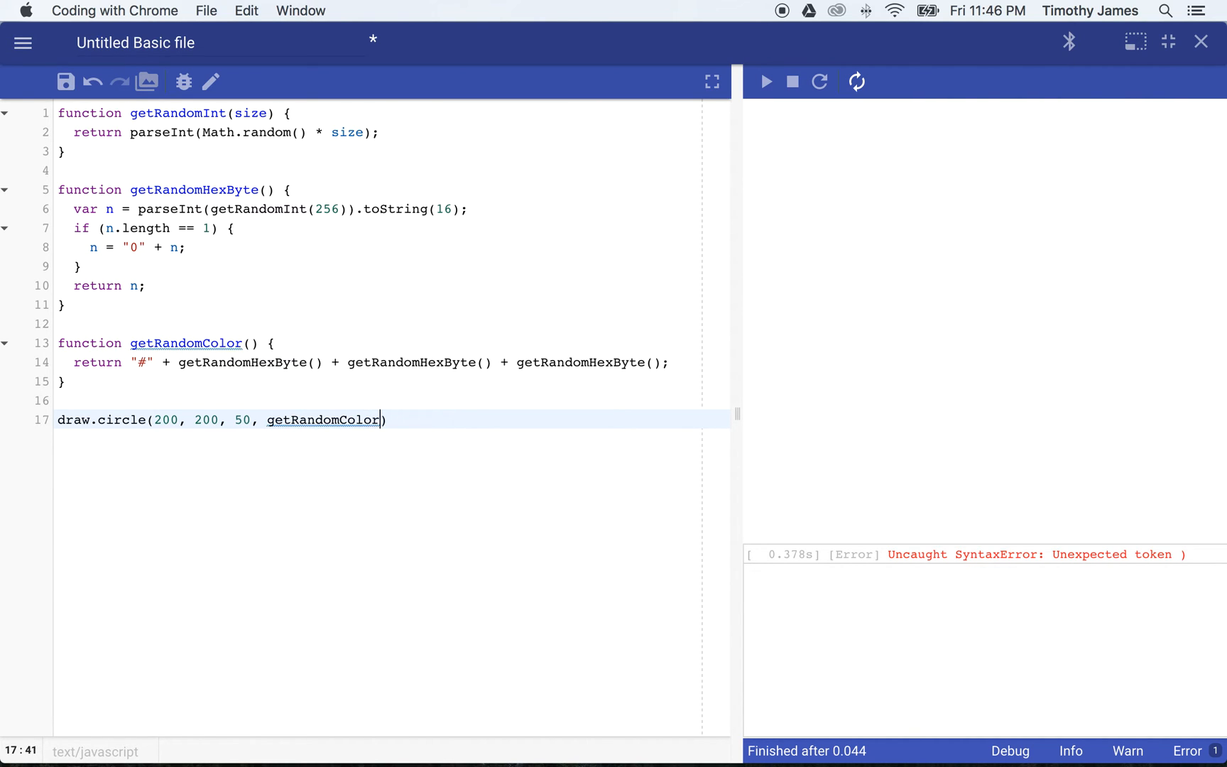
pyautogui.write('());')
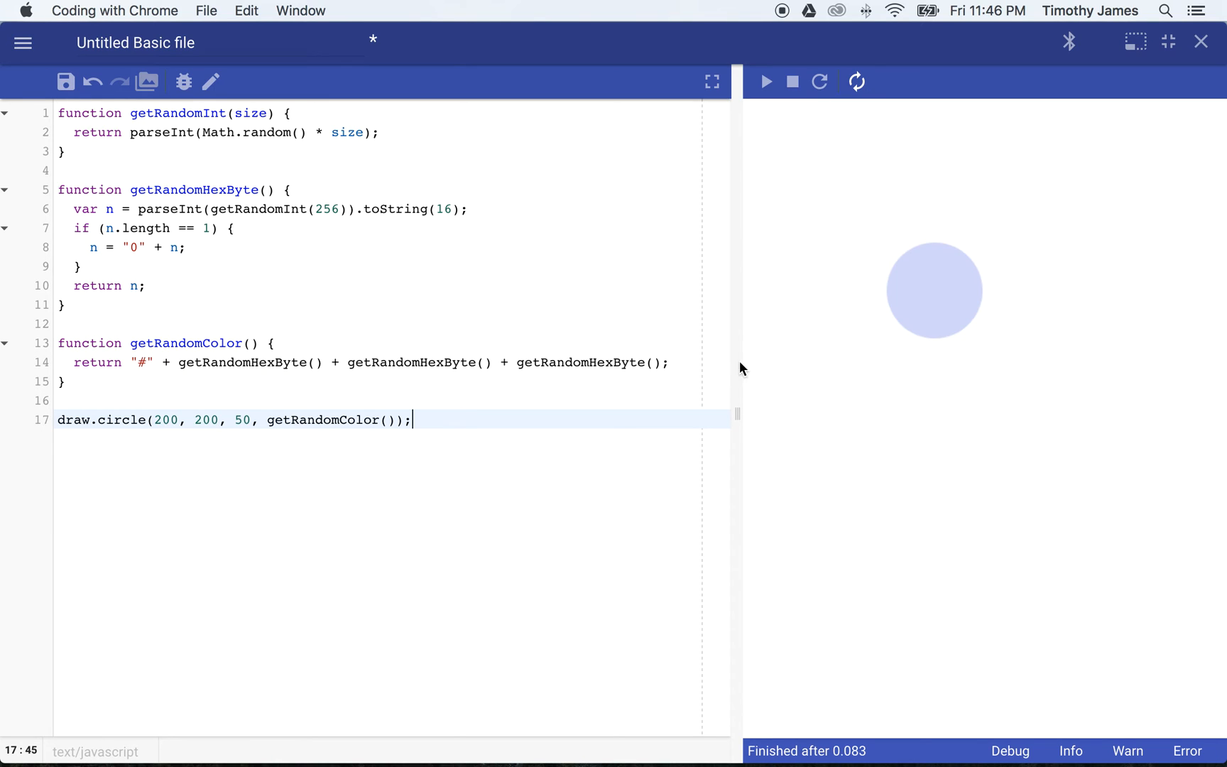
pyautogui.click(820, 81)
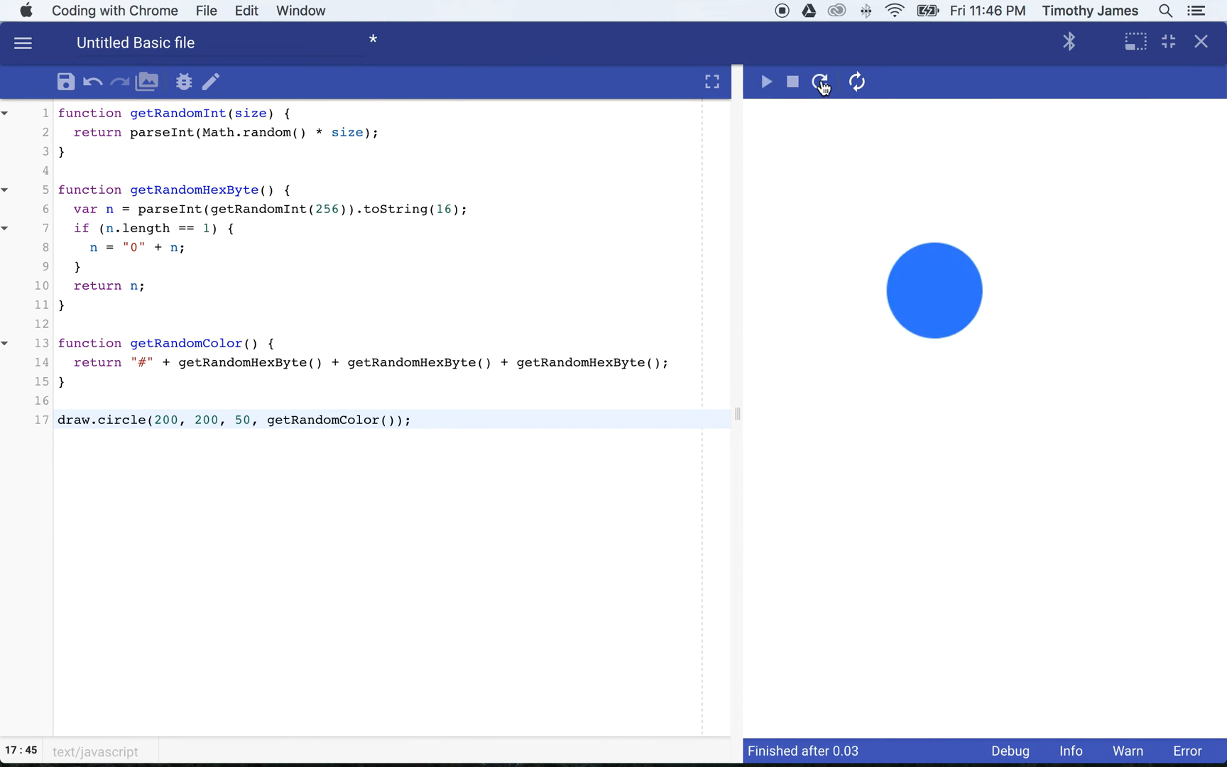
# Step: Rerun for cyan and purple circles, widen the preview and start a for (var ) line above draw.circle
pyautogui.click(819, 81)
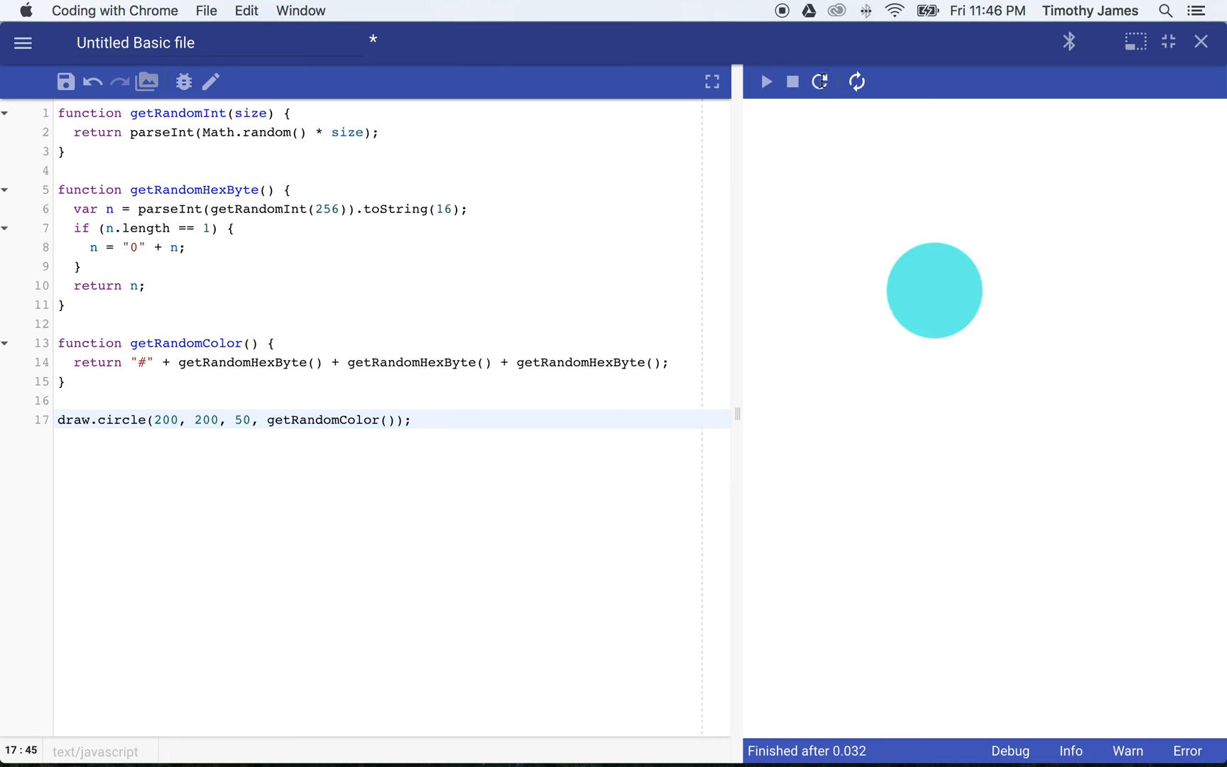
pyautogui.click(820, 81)
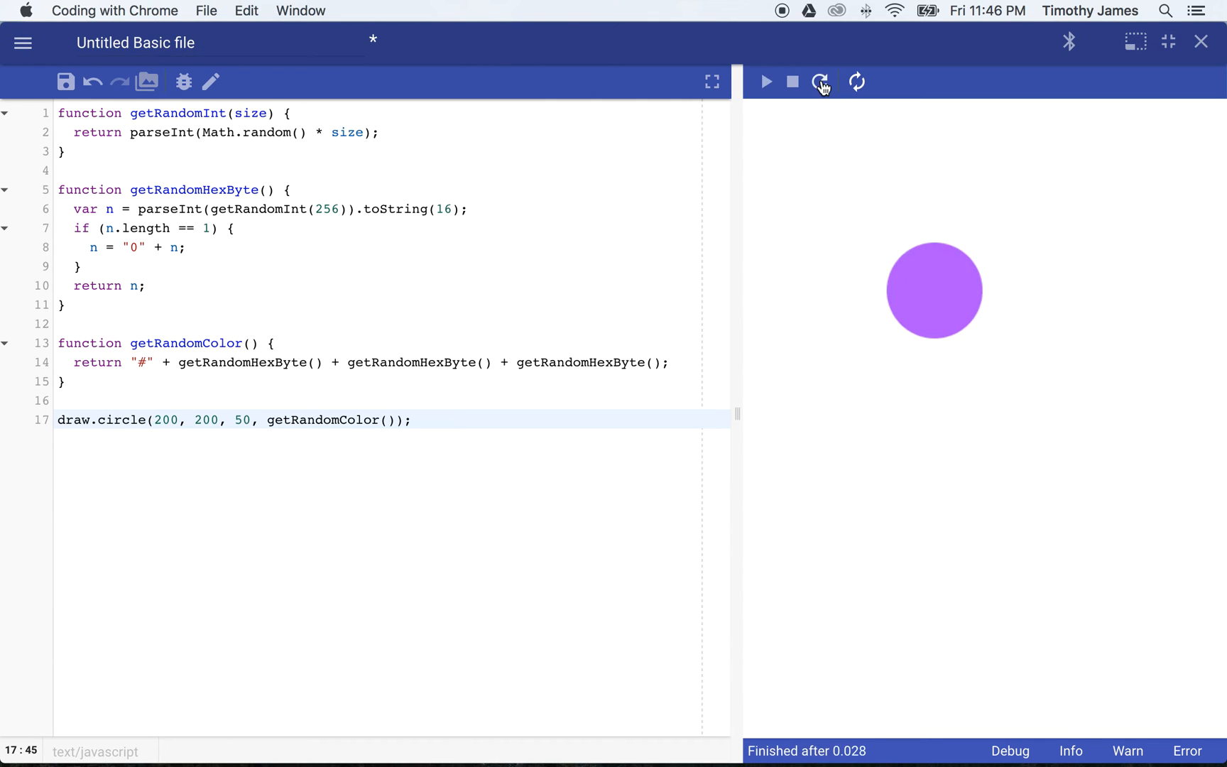
pyautogui.moveTo(736, 412); pyautogui.dragTo(642, 412)
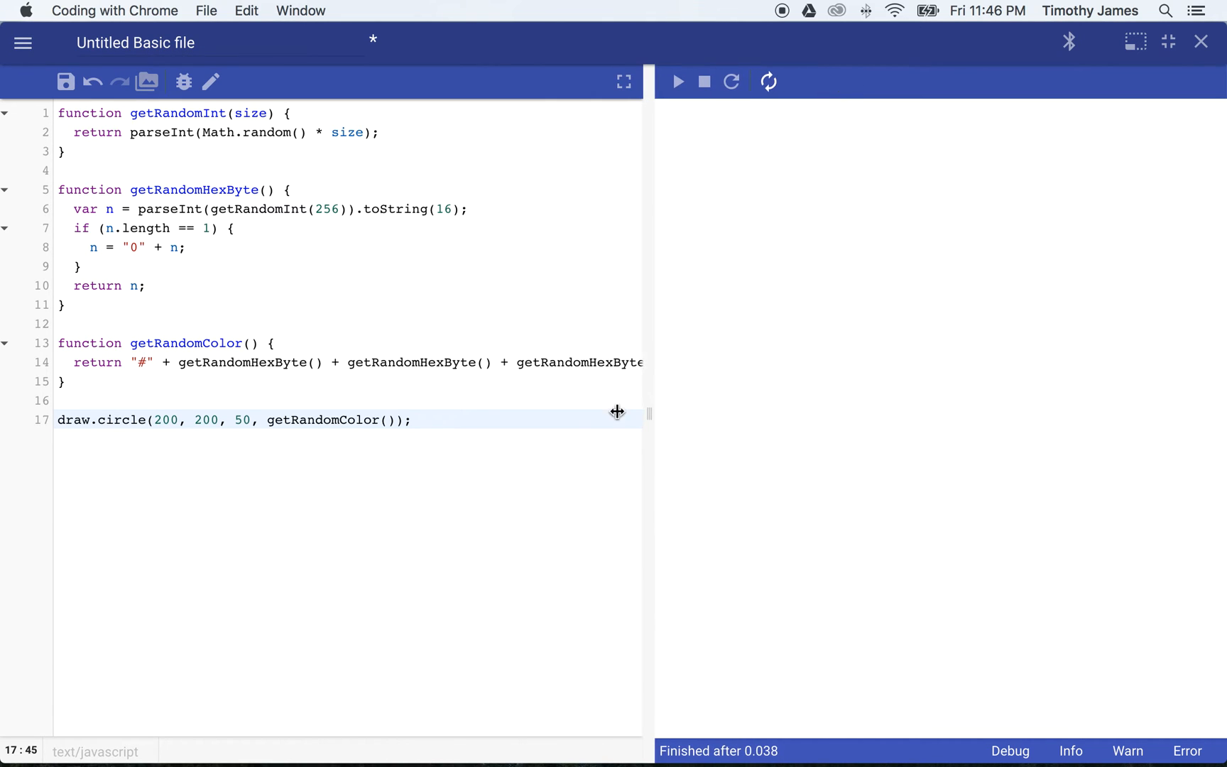
pyautogui.click(677, 81)
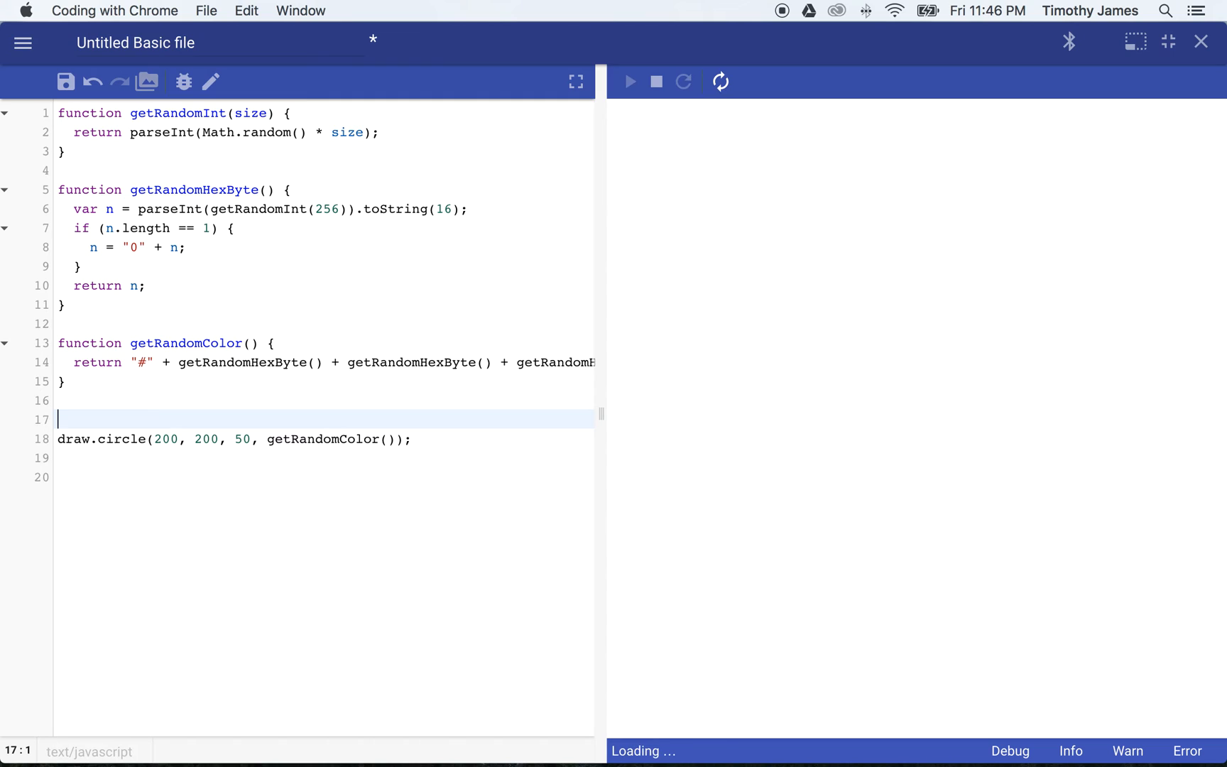
pyautogui.click(631, 81)
pyautogui.write('for (var ')
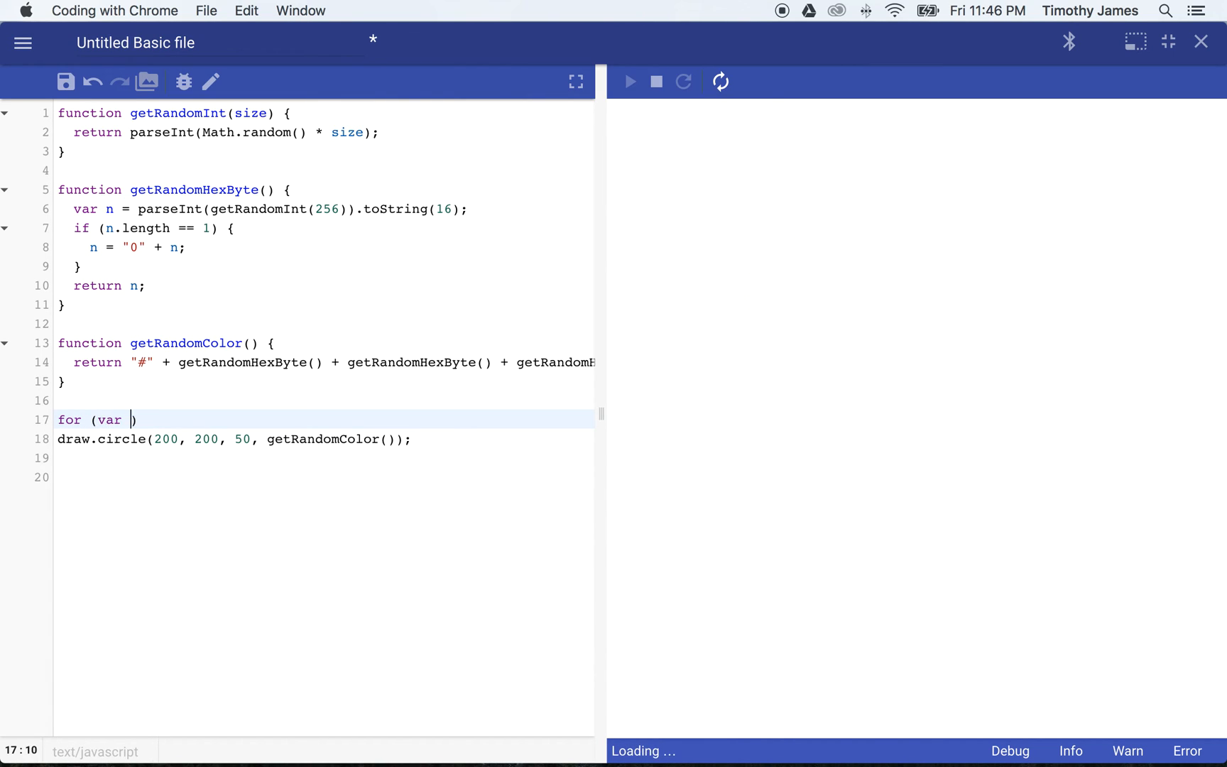
# Step: Enclose draw.circle in 'for (var i = 0; i < 2000; i++) { }' and rerun, starting a getRandom x argument
pyautogui.write('i = 0;')
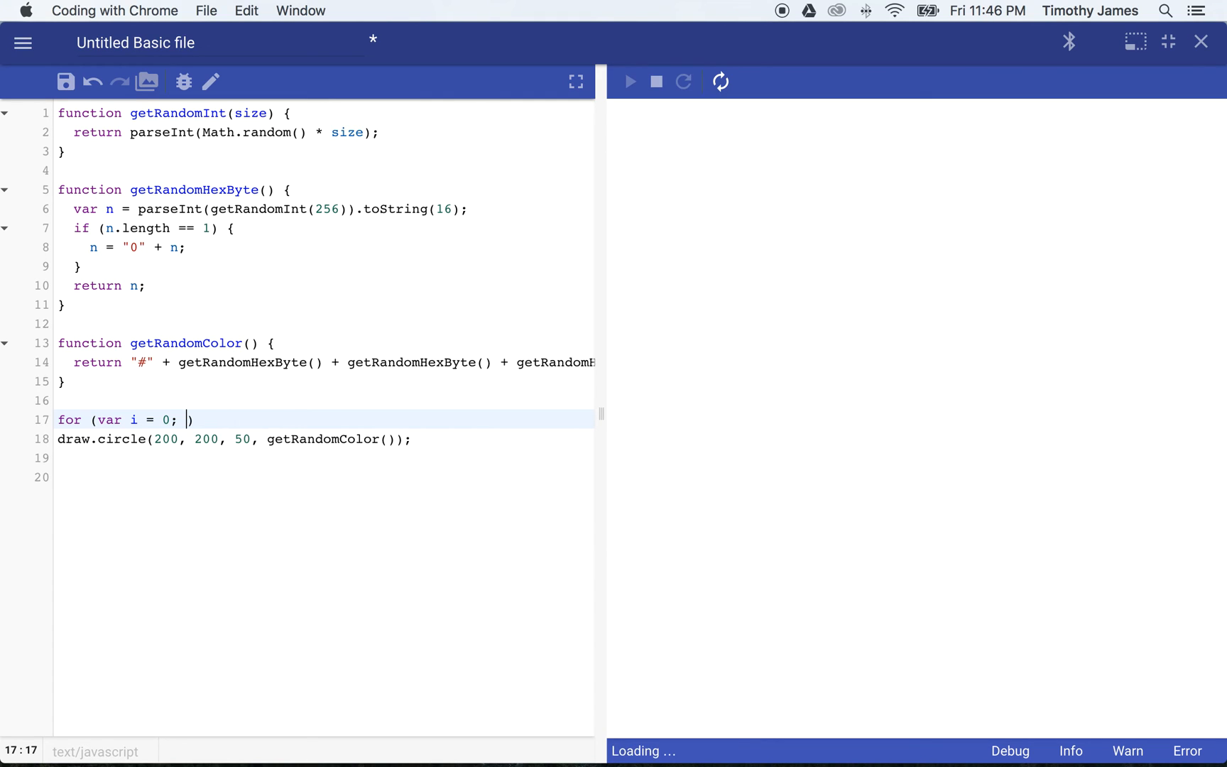
pyautogui.write('i')
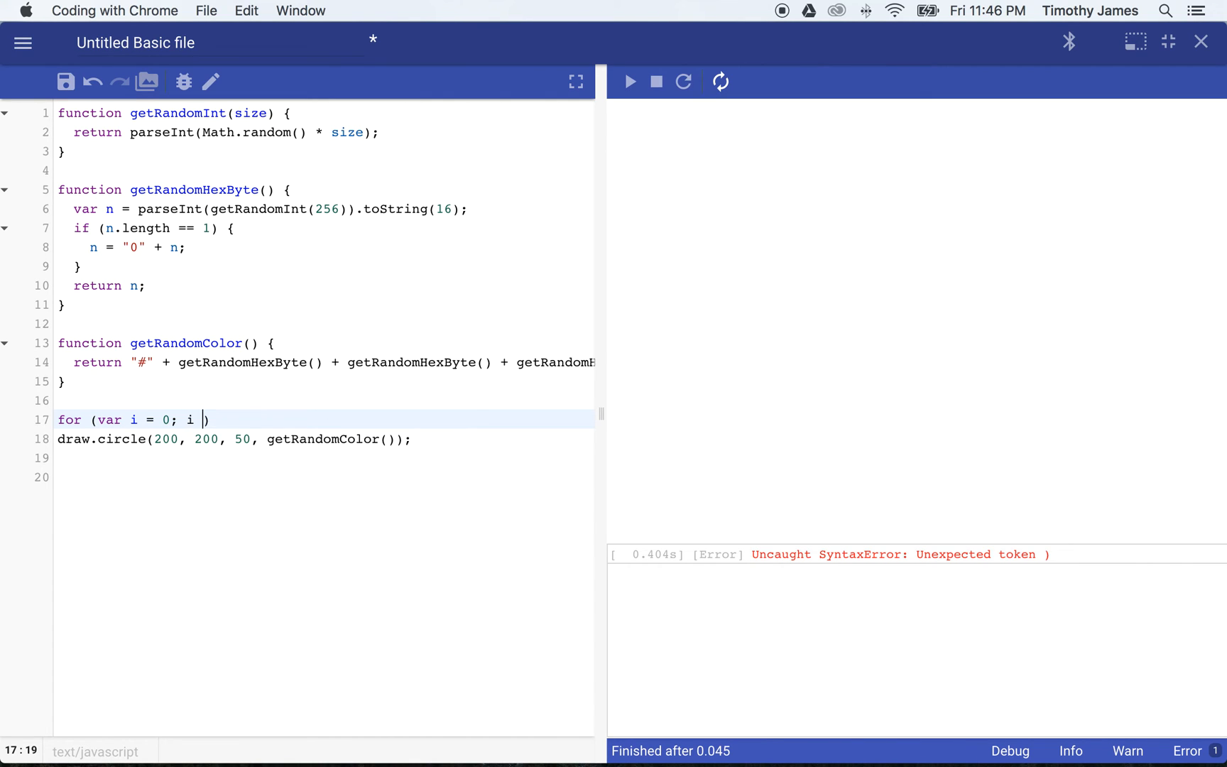
pyautogui.write('< 2000; i++')
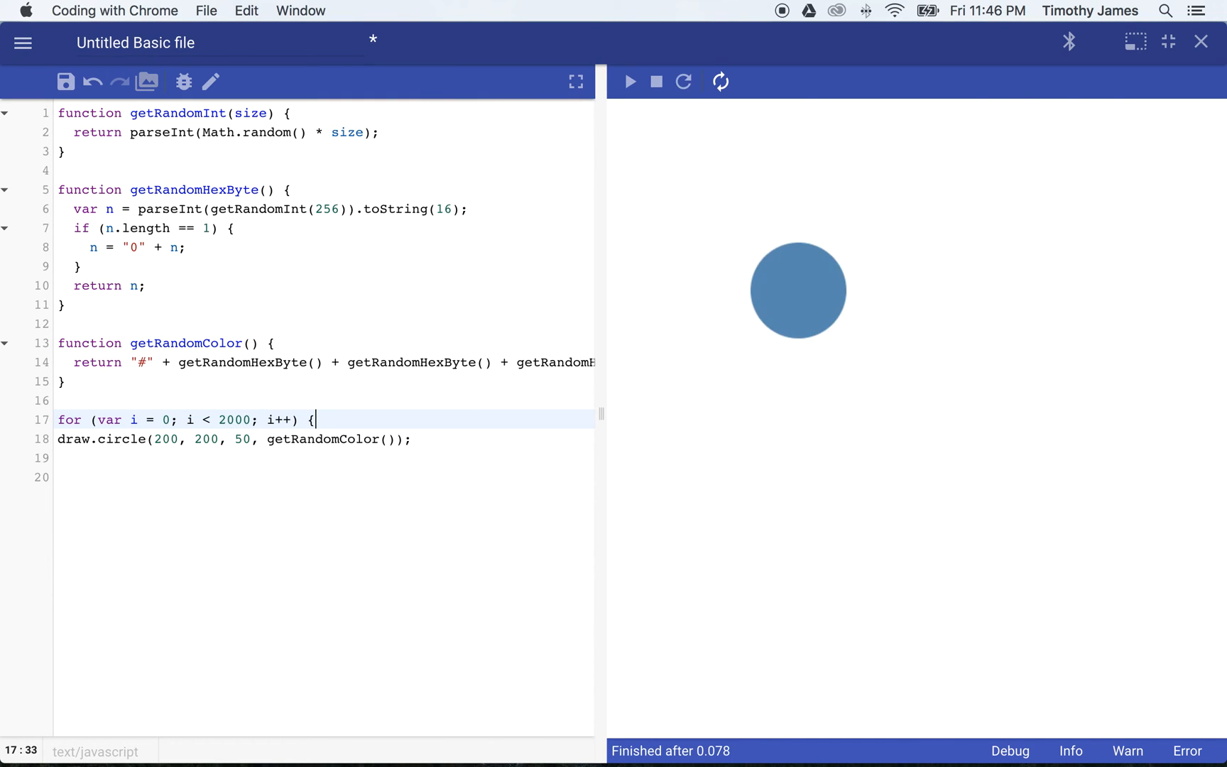
pyautogui.write('}')
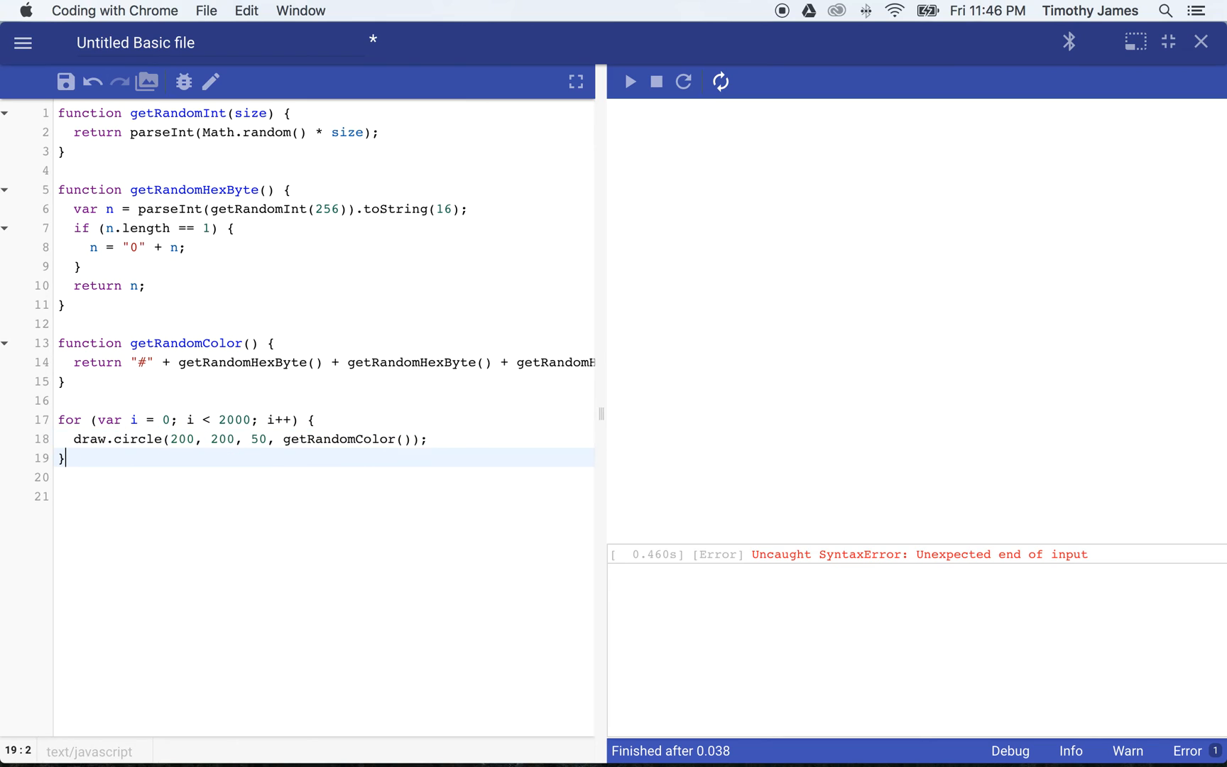
pyautogui.click(629, 81)
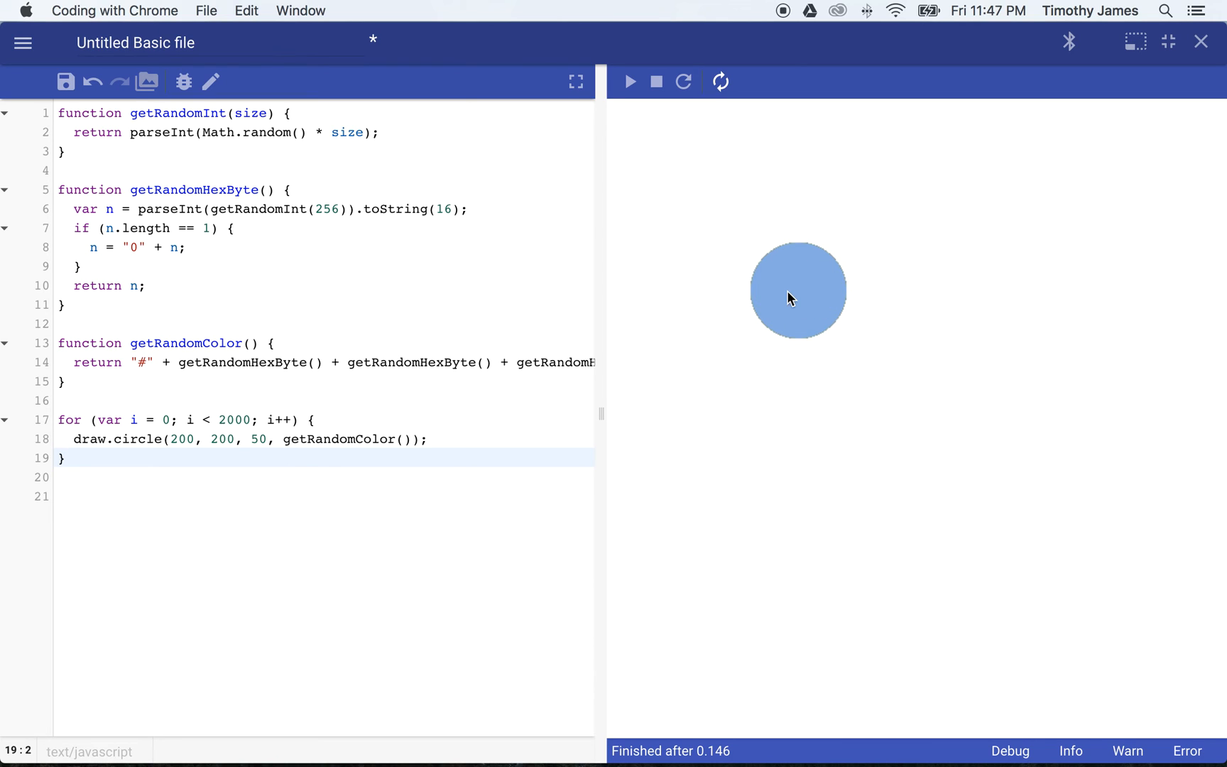
pyautogui.write('getRan')
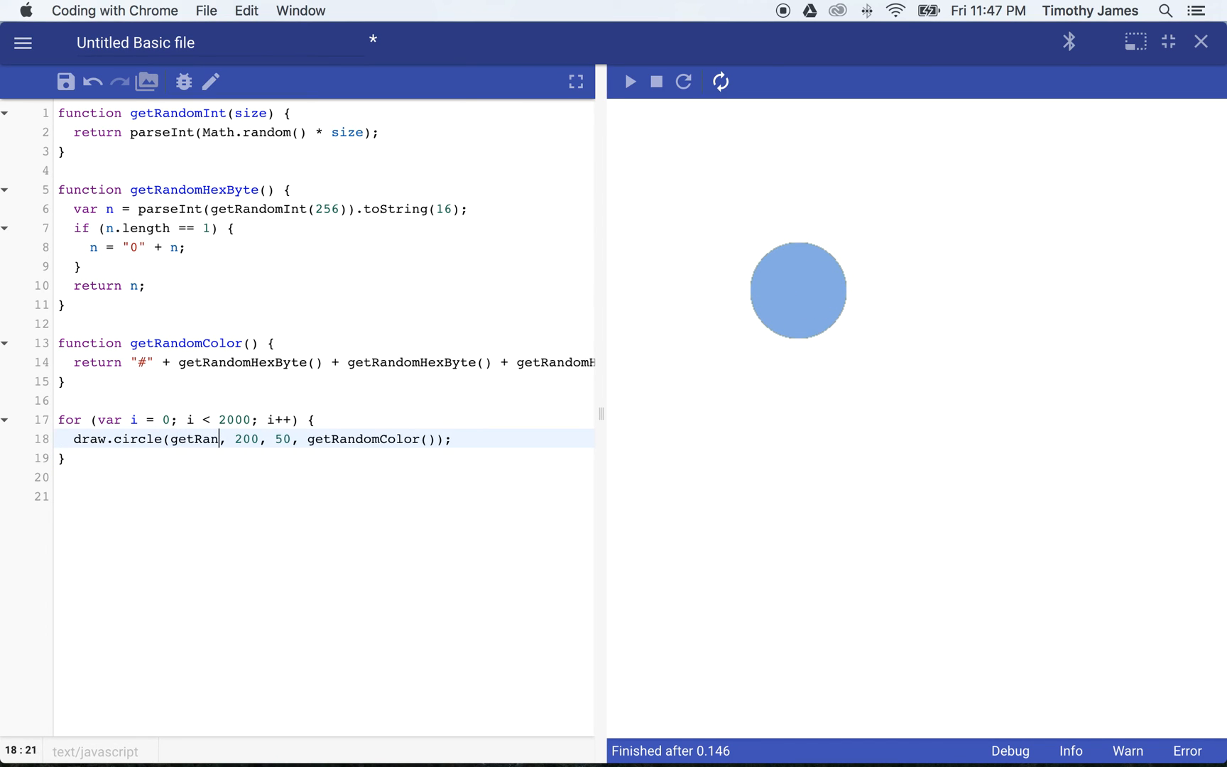
# Step: Set circle arguments to getRandomInt(1000), getRandomInt(1000) and radius getRandomInt(30) + 20
pyautogui.write('dom(')
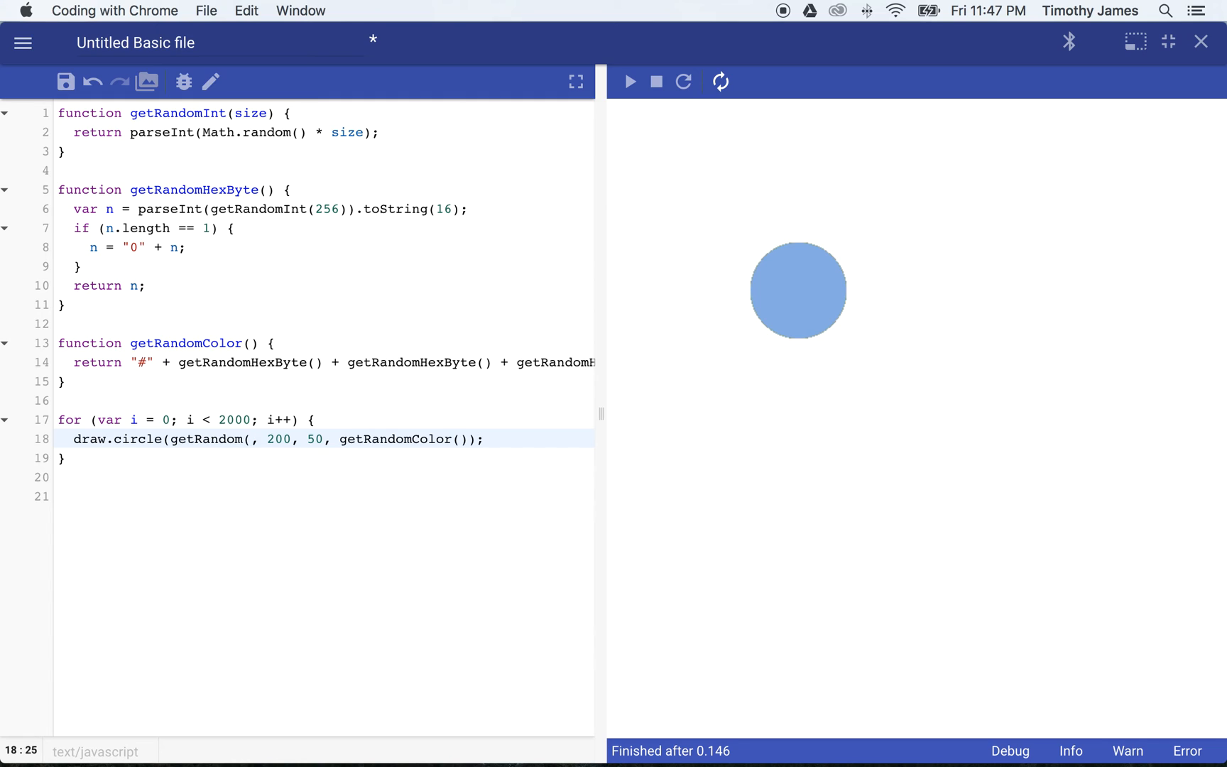
pyautogui.write('1000)')
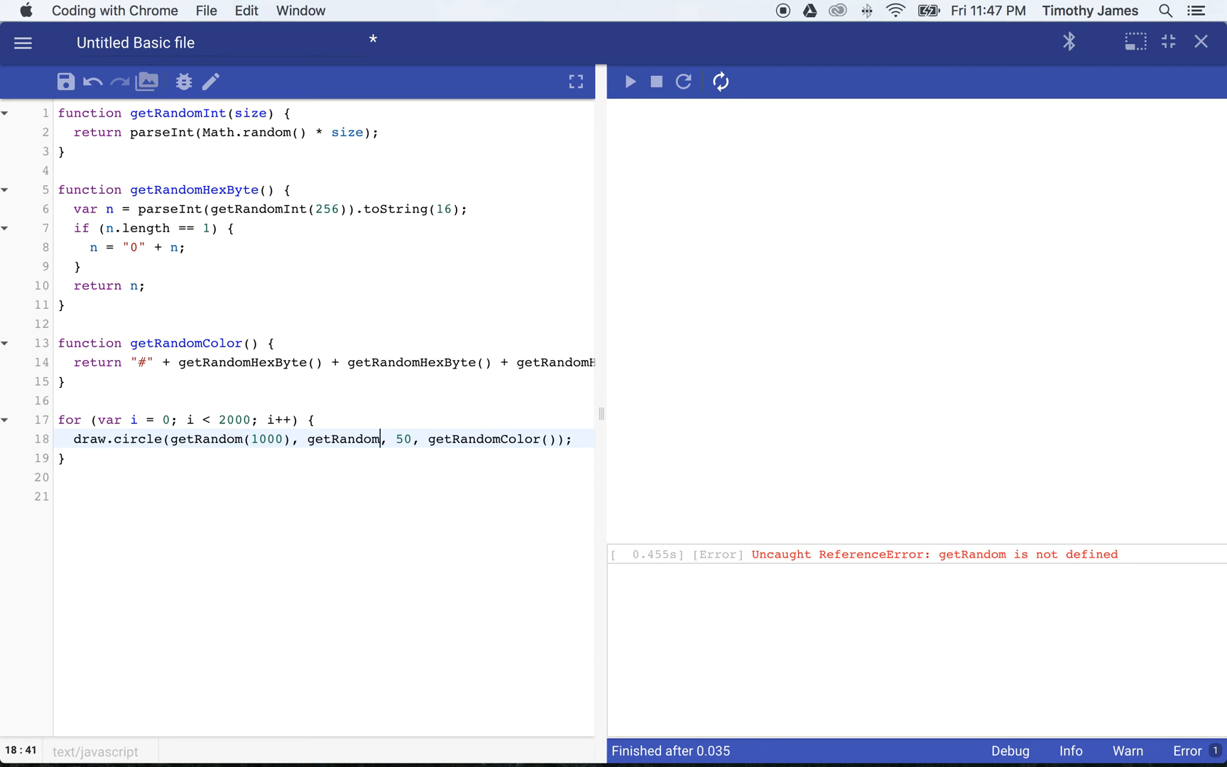
pyautogui.write('Int')
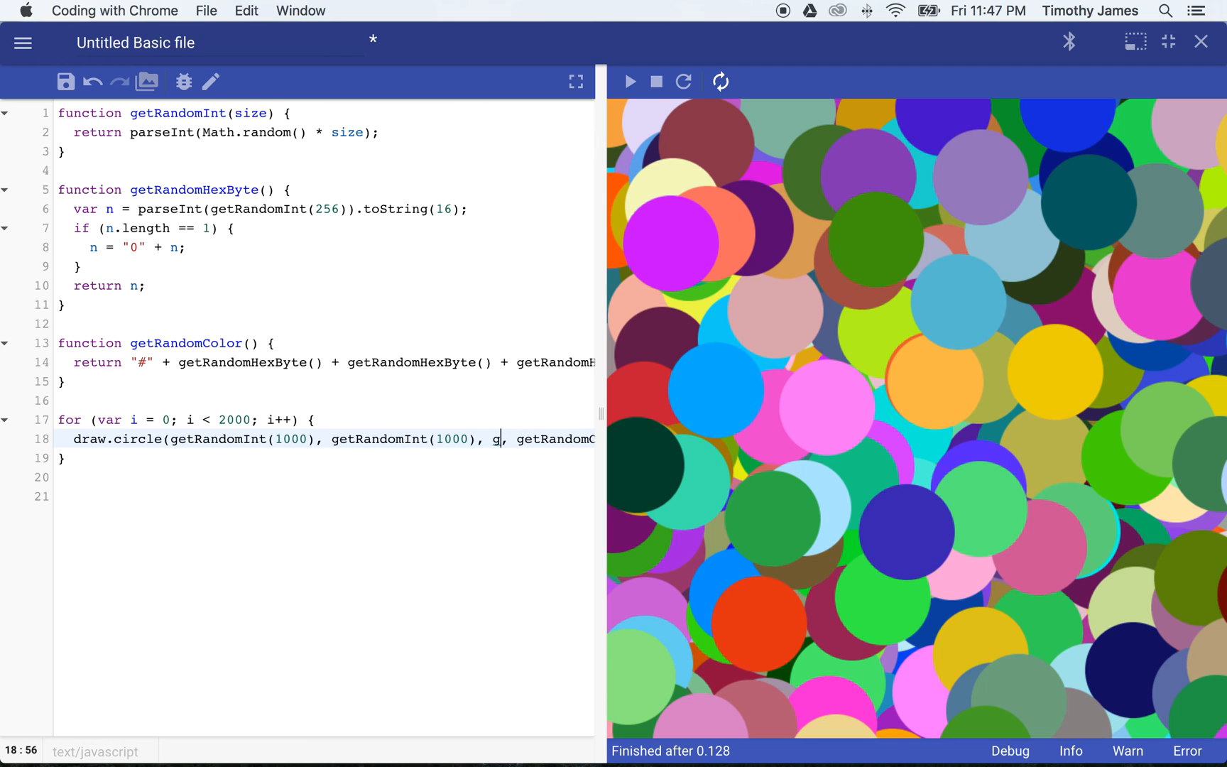
pyautogui.write('etRandomInt(,')
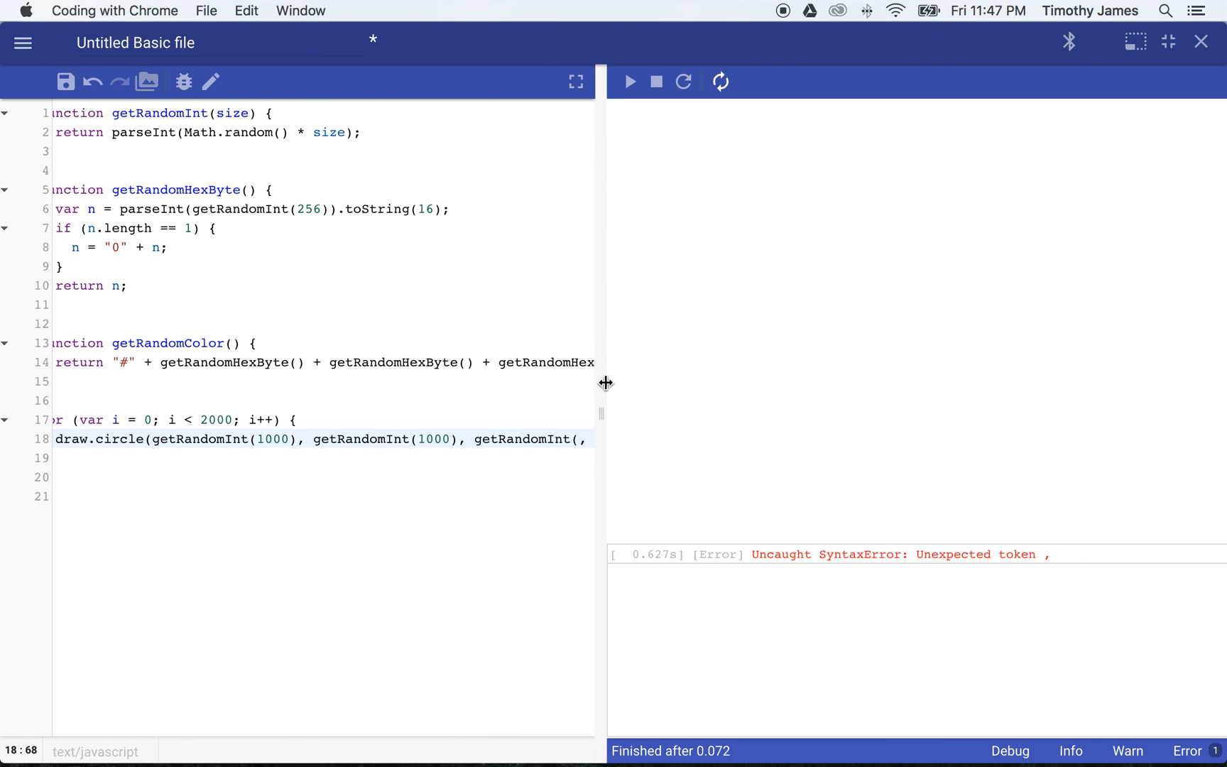
pyautogui.write('30)')
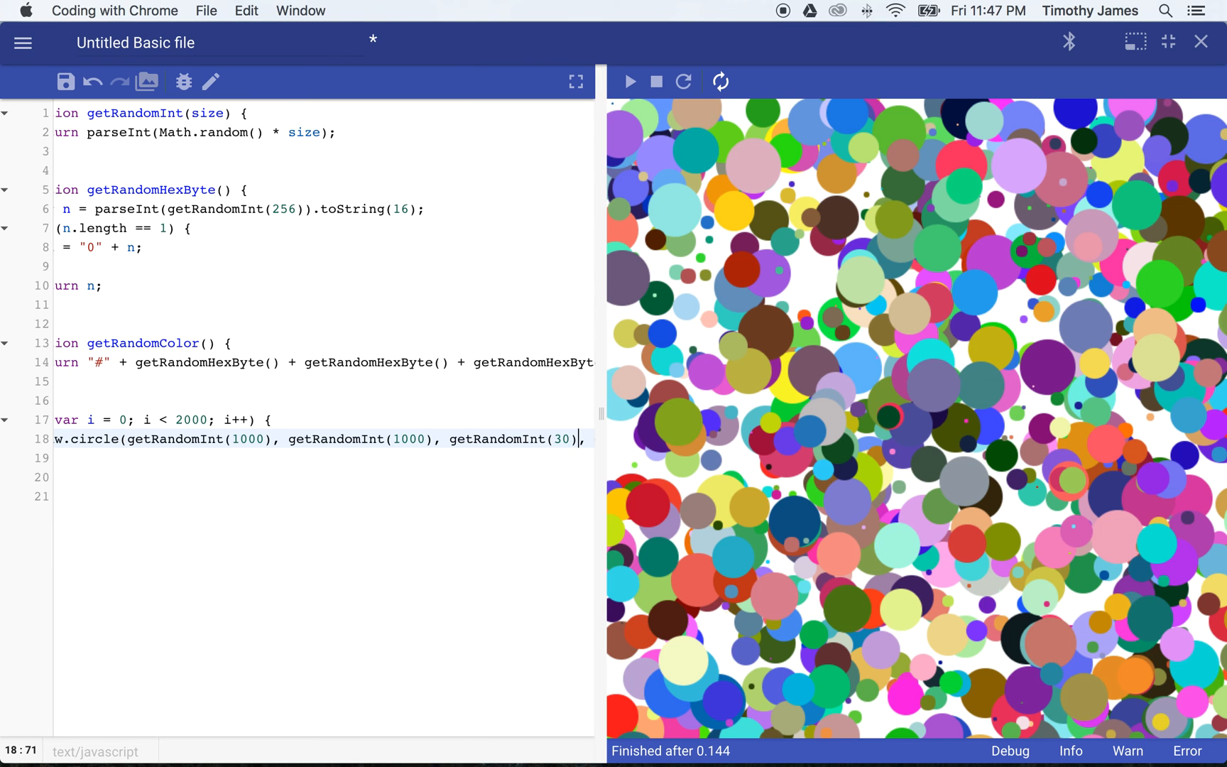
pyautogui.write('+ 20')
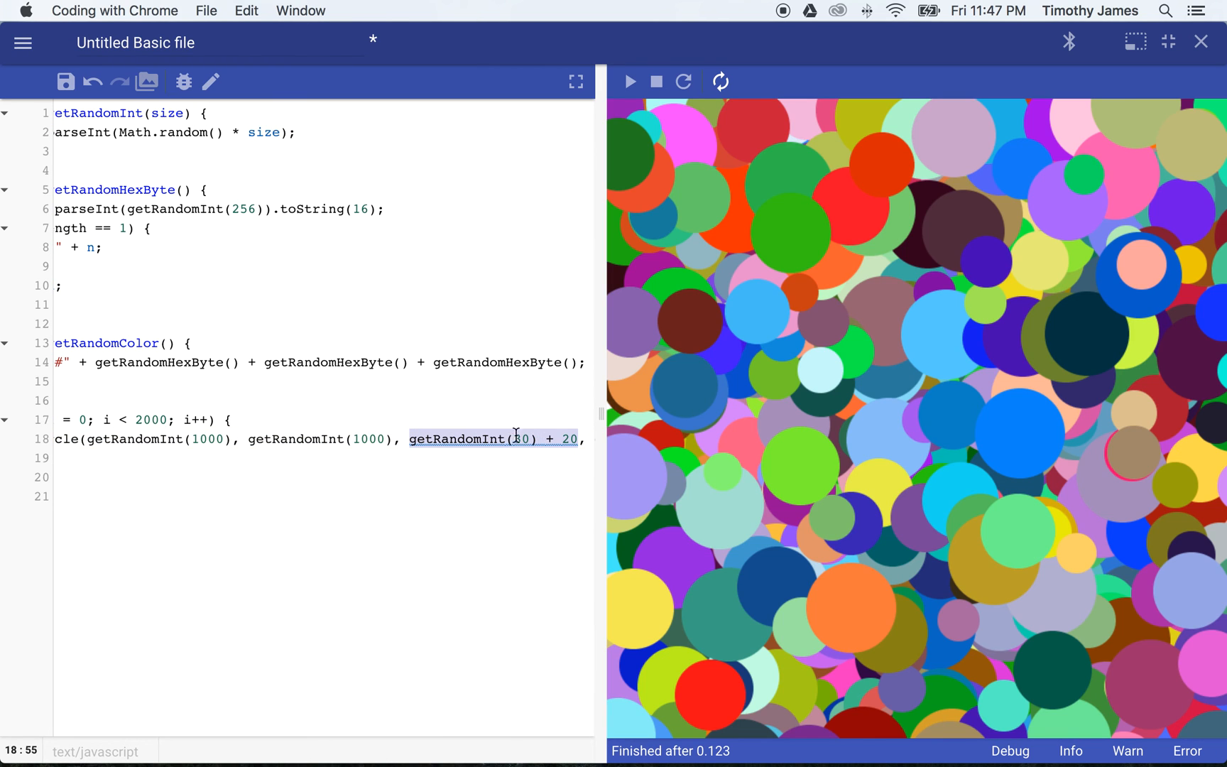
pyautogui.moveTo(600, 413)
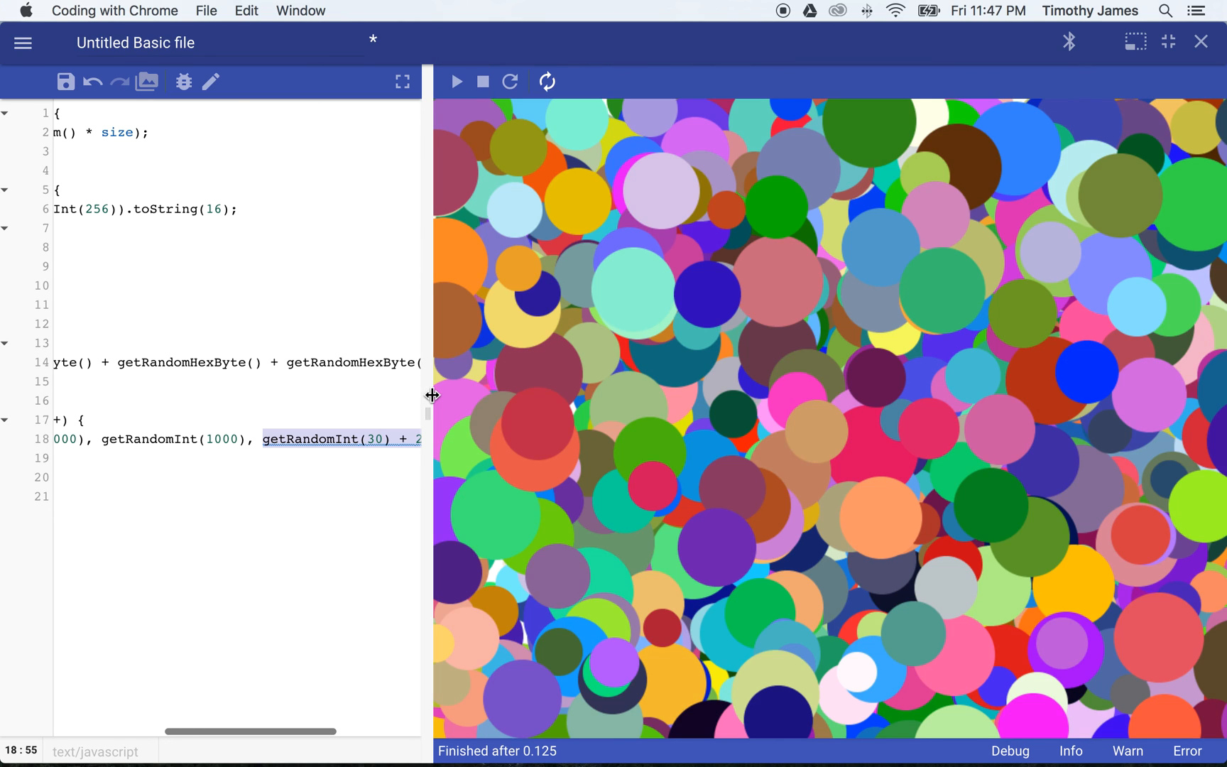
pyautogui.moveTo(847, 399)
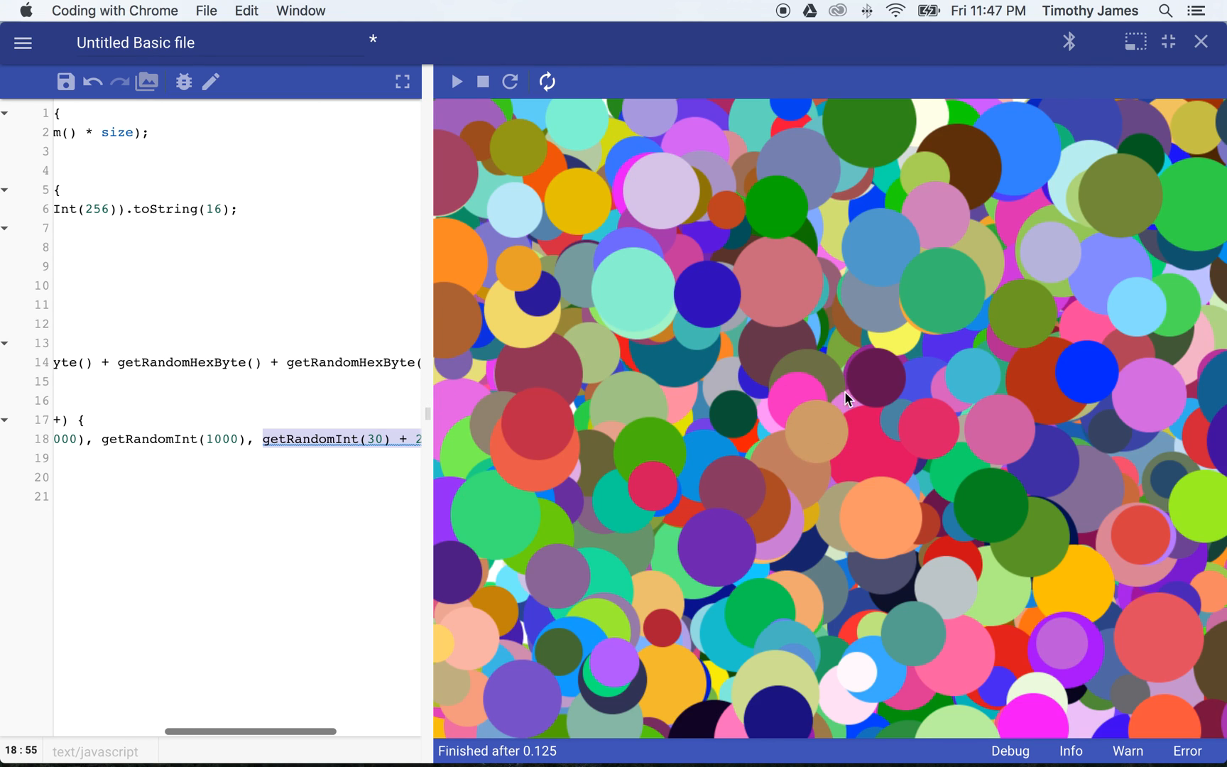
# Step: Reload the preview several times, each producing a new random scatter of colourful circles
pyautogui.click(510, 81)
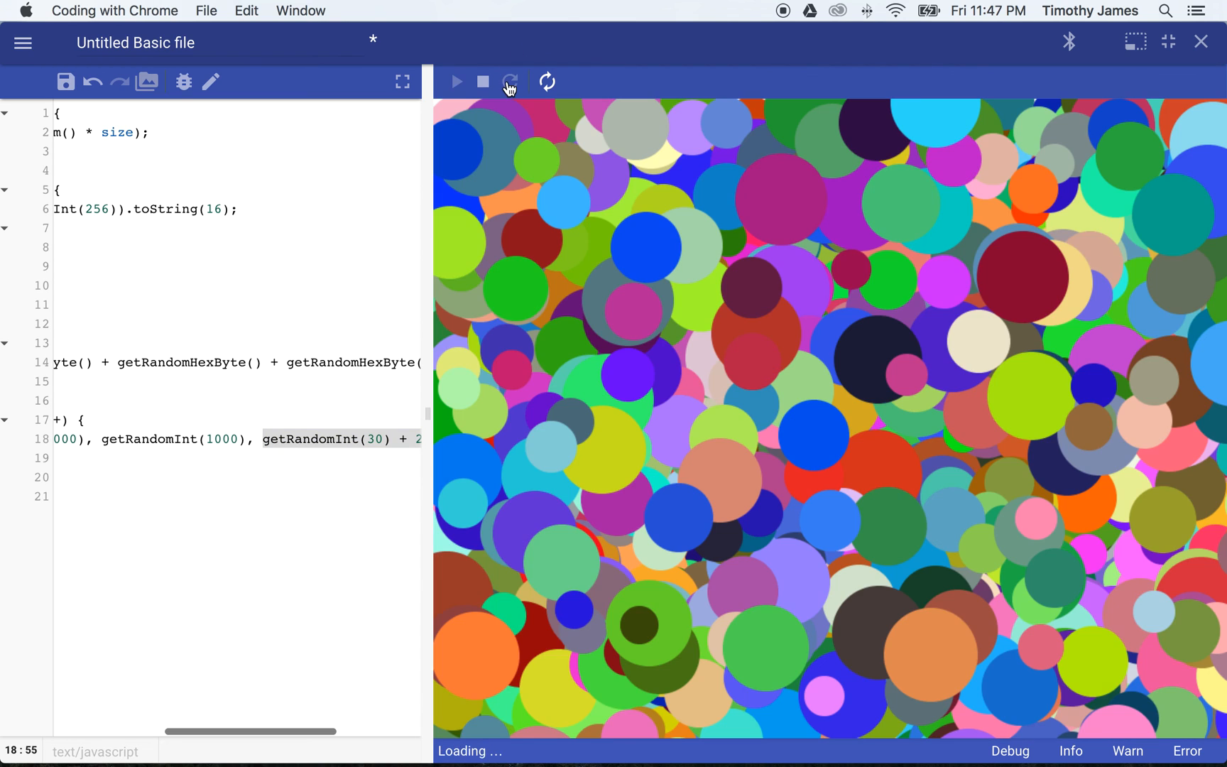
pyautogui.click(510, 81)
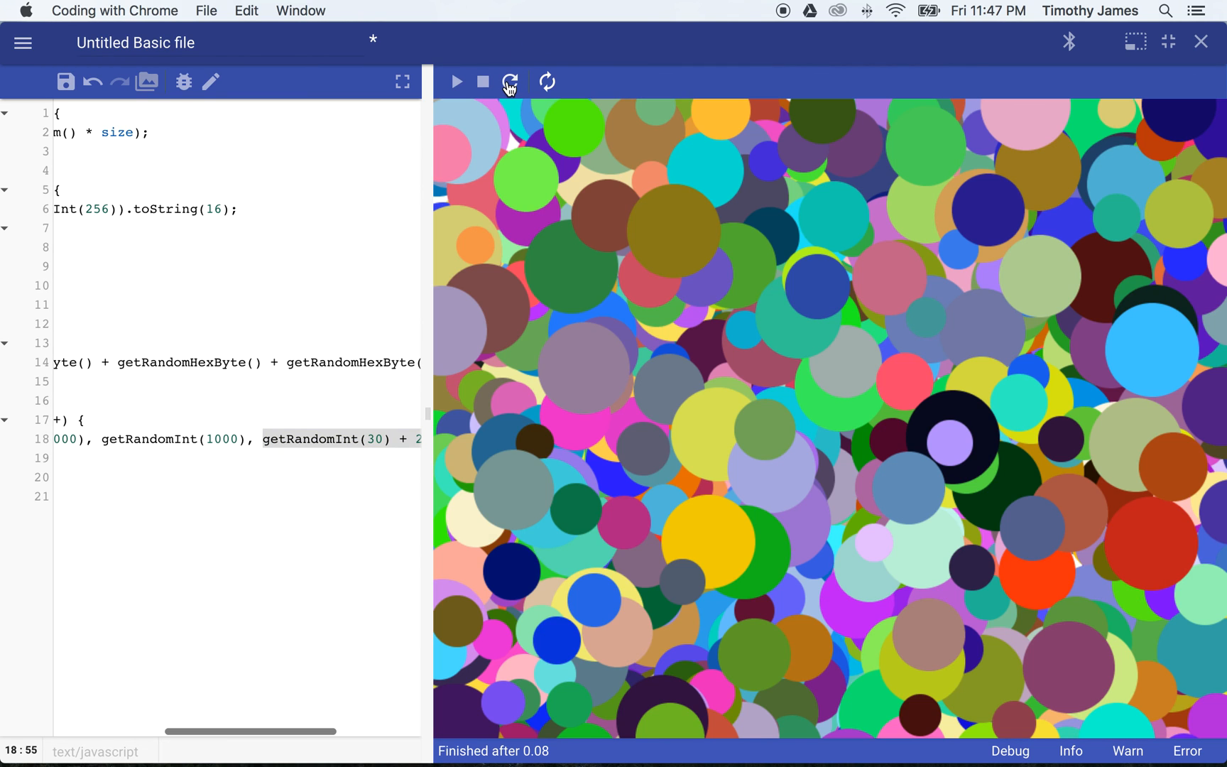
pyautogui.click(510, 81)
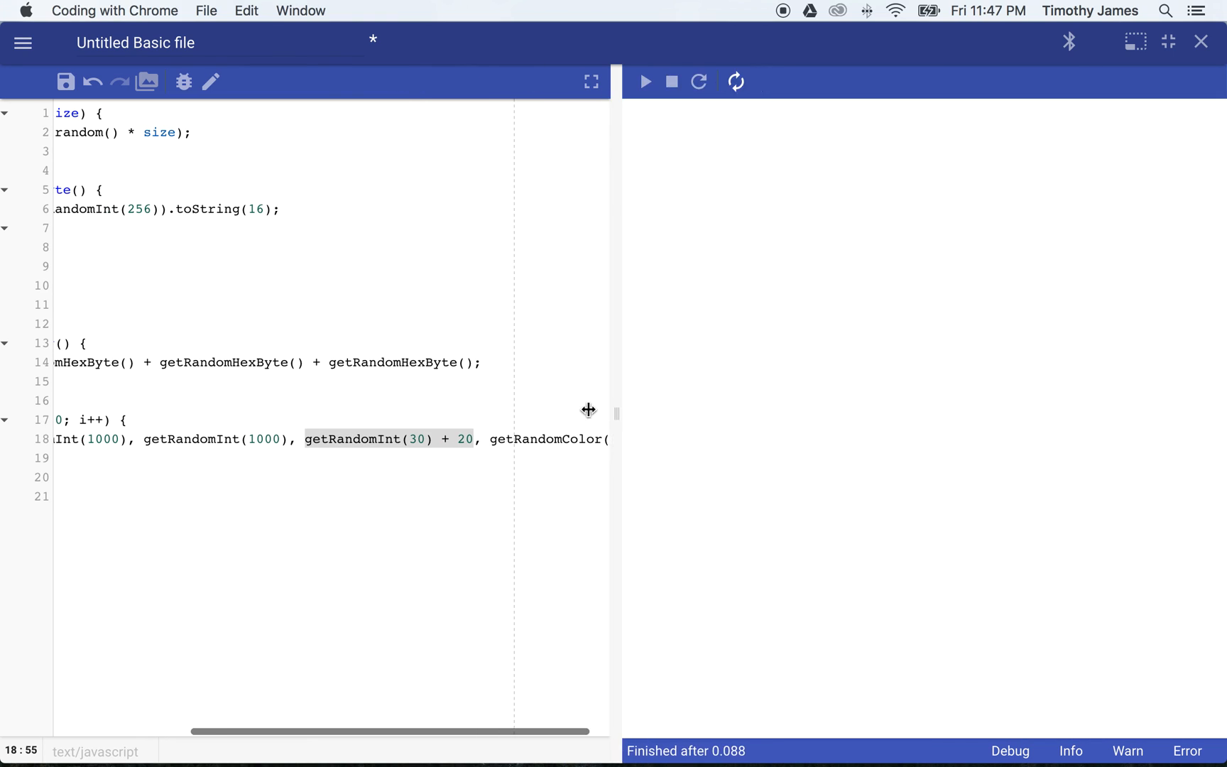
pyautogui.click(645, 81)
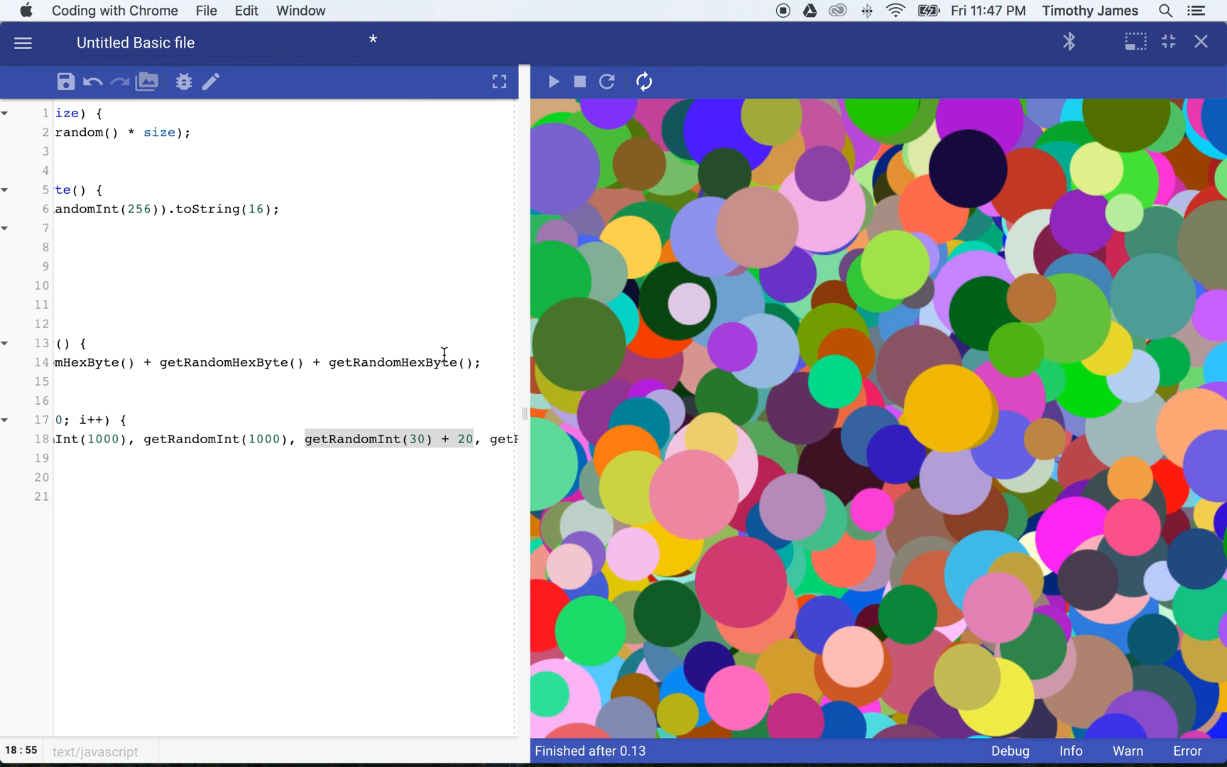
pyautogui.moveTo(838, 410)
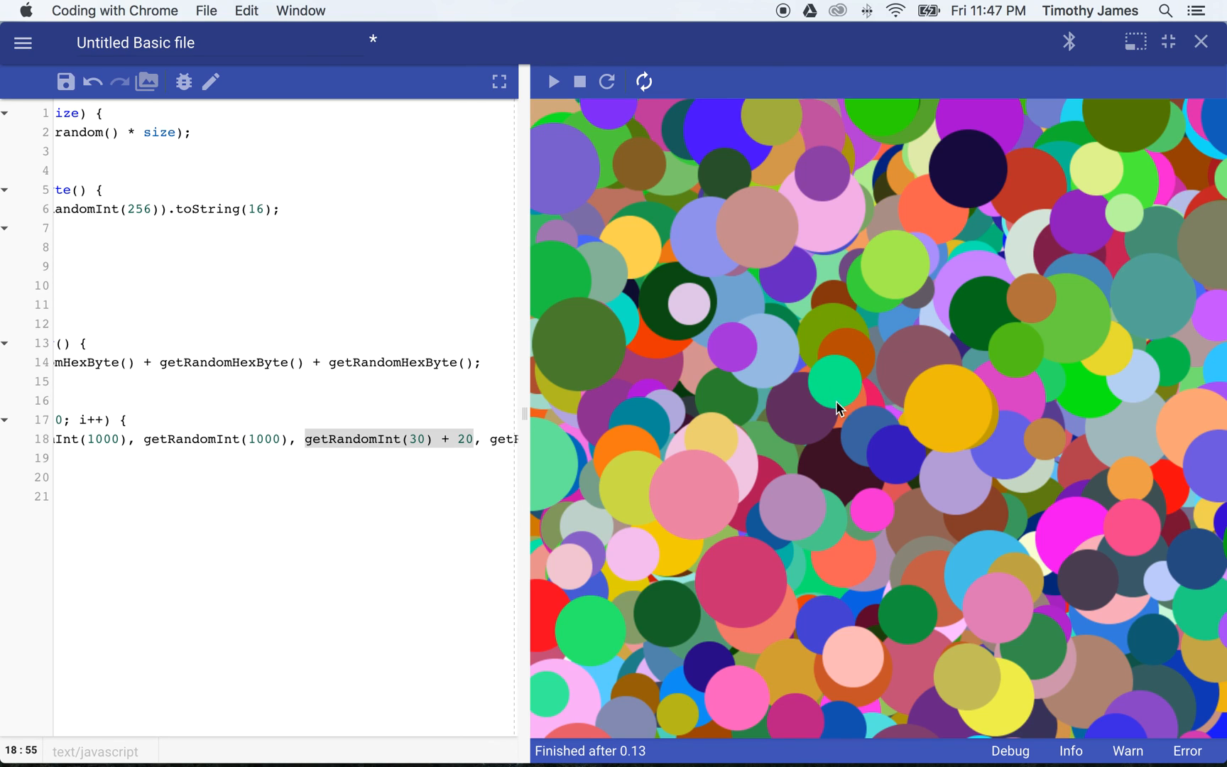
pyautogui.moveTo(854, 201)
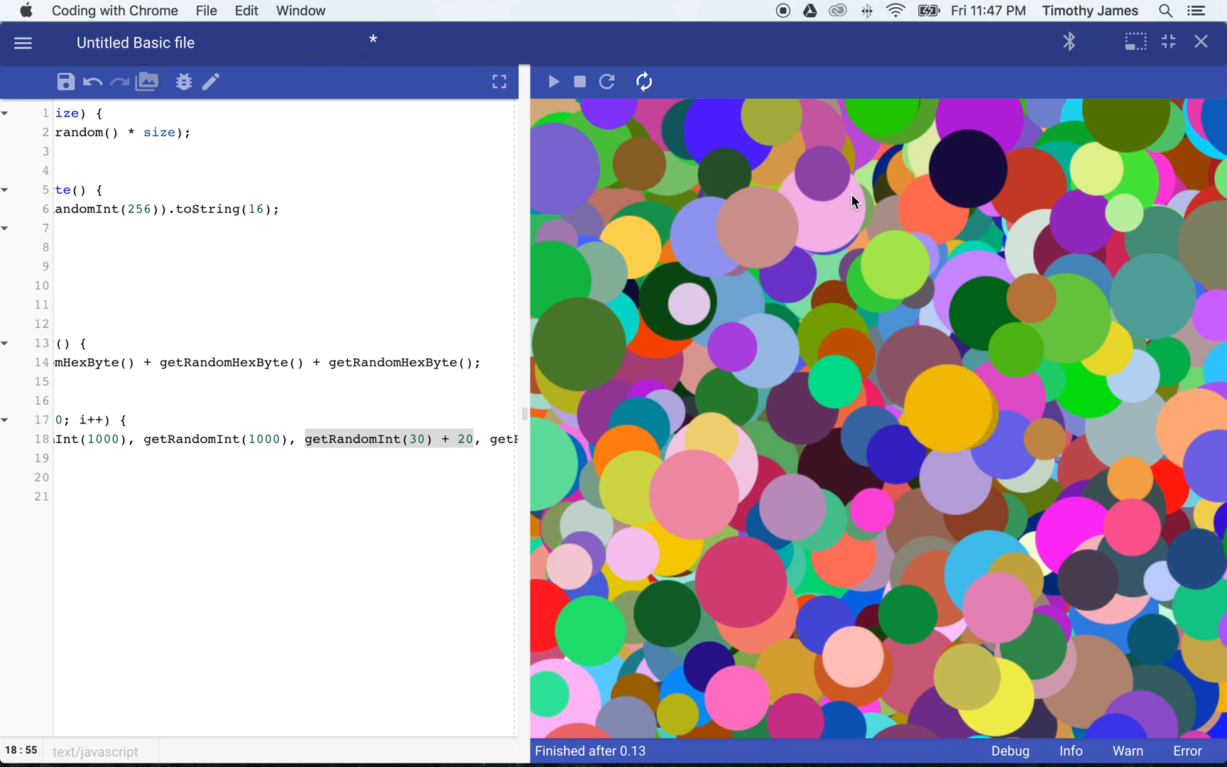
pyautogui.moveTo(854, 145)
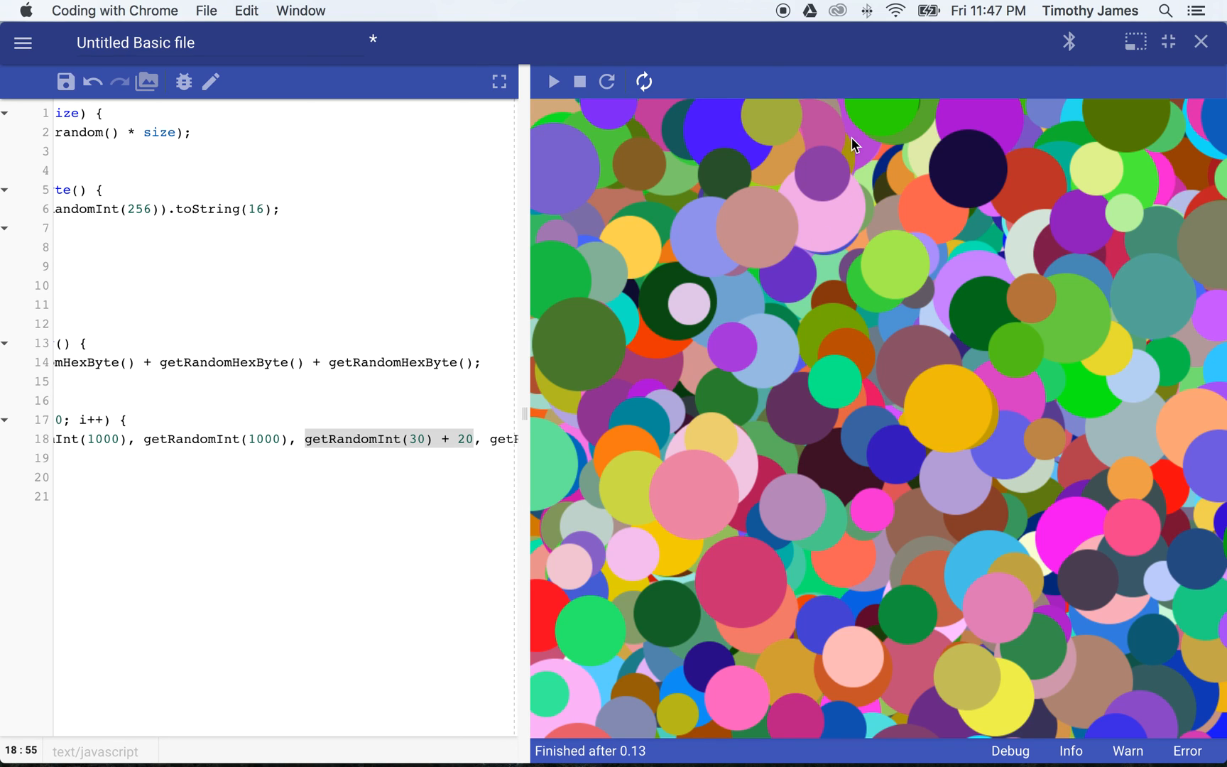